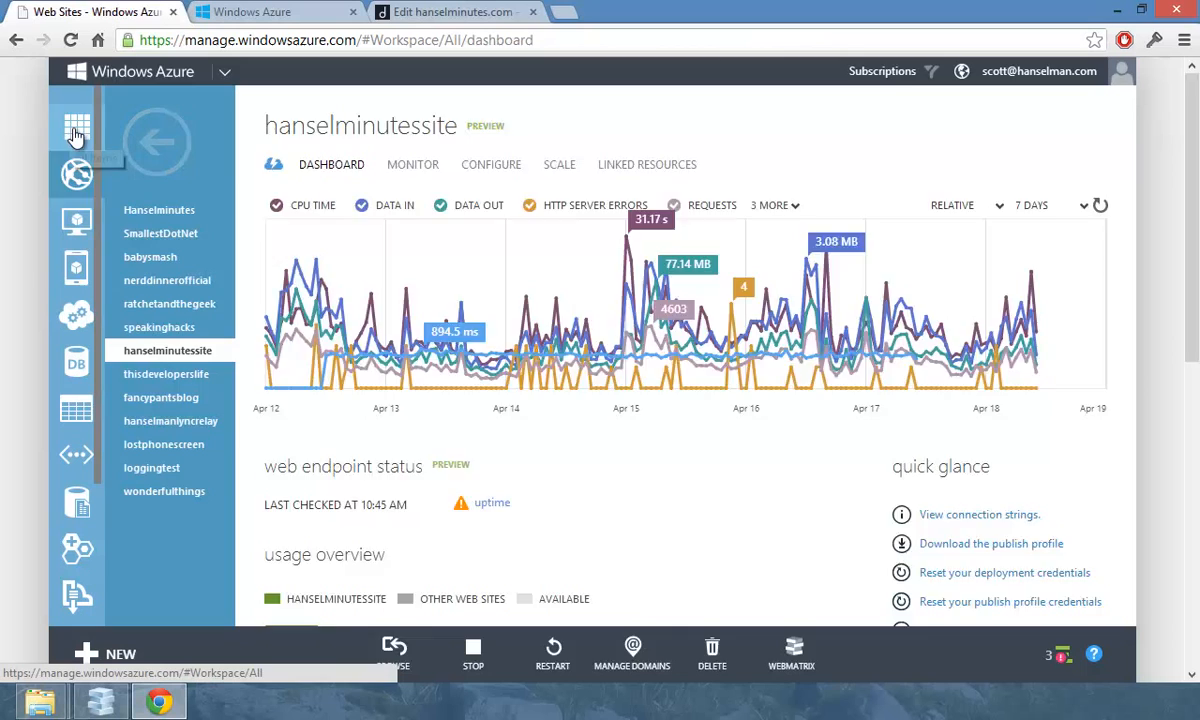
# Show every resource in the subscription via ALL ITEMS and scroll through the list
pyautogui.click(74, 132)
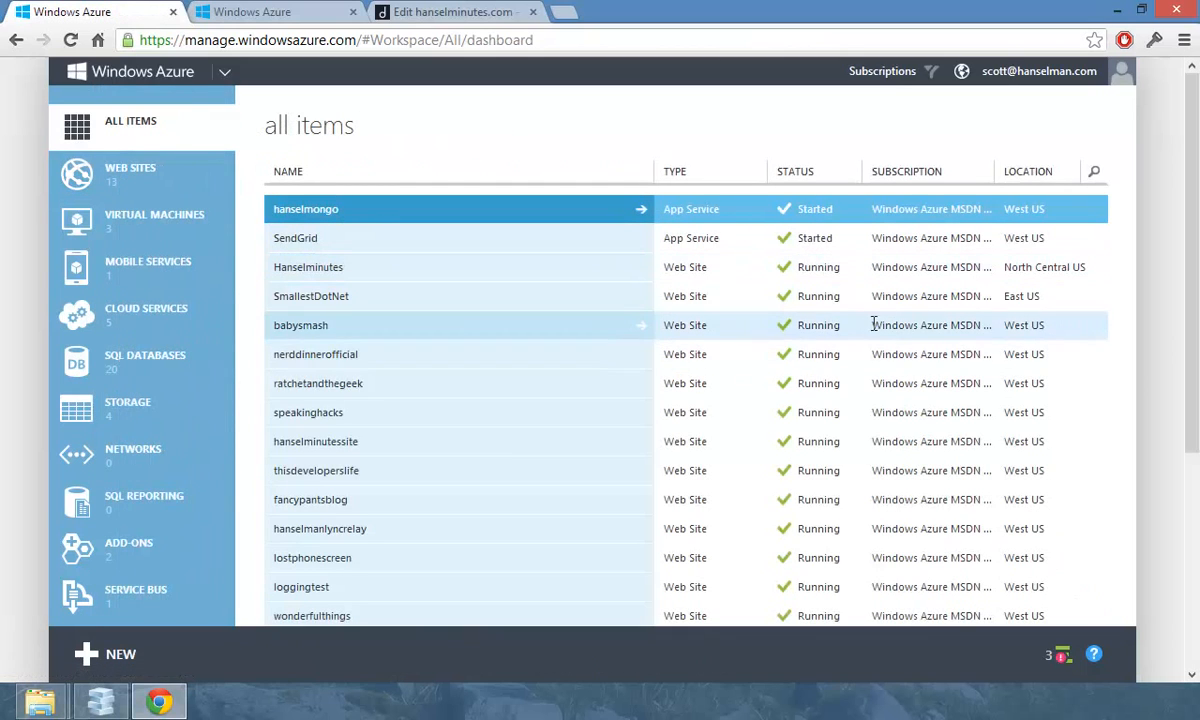
pyautogui.scroll(-3)
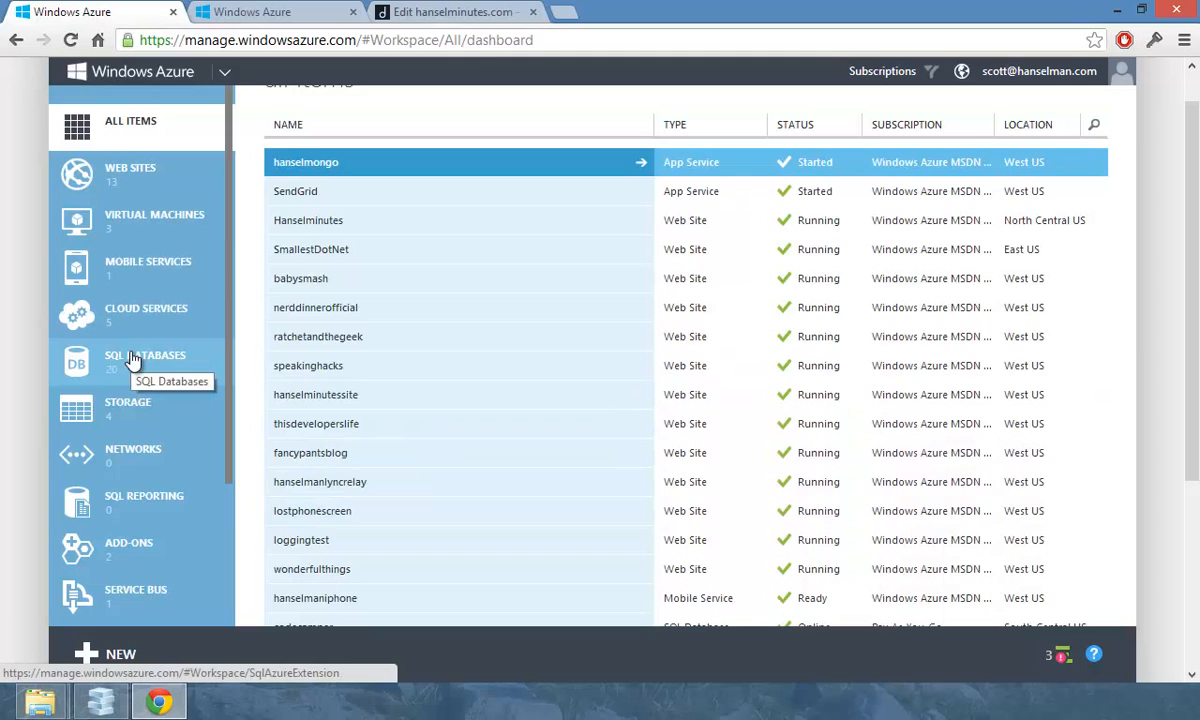
# List the SQL databases and select Hanselminutes, noting its North Central US location
pyautogui.click(144, 356)
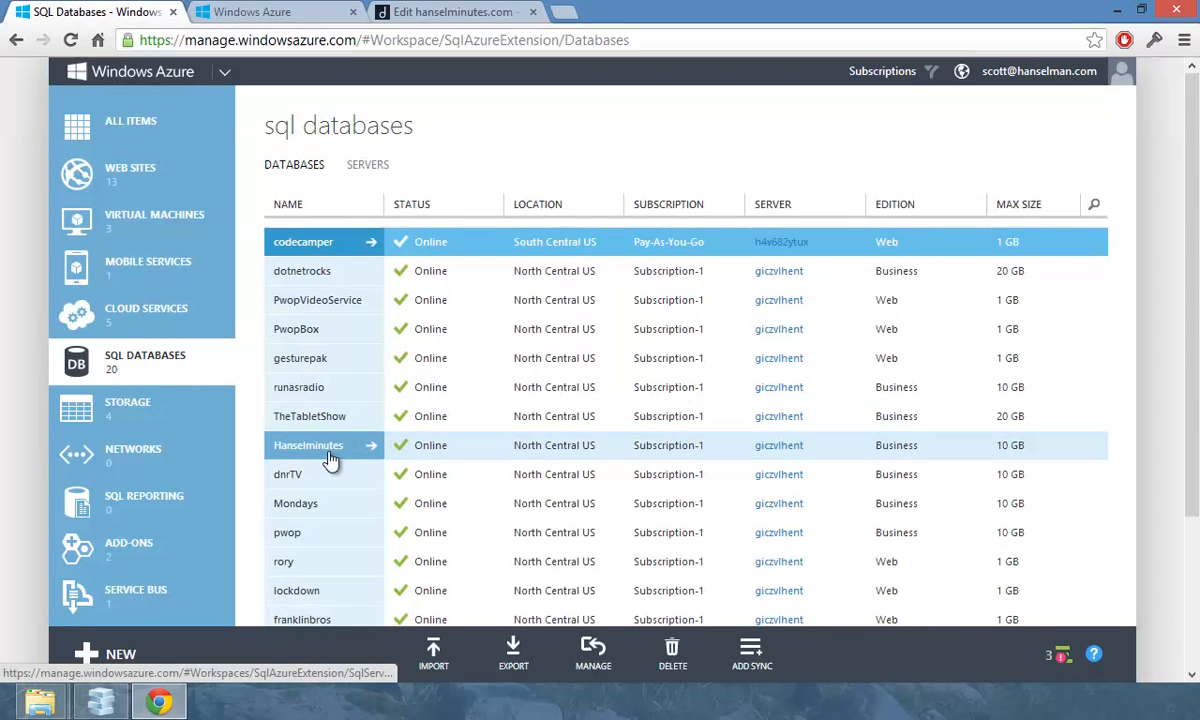
pyautogui.doubleClick(536, 444)
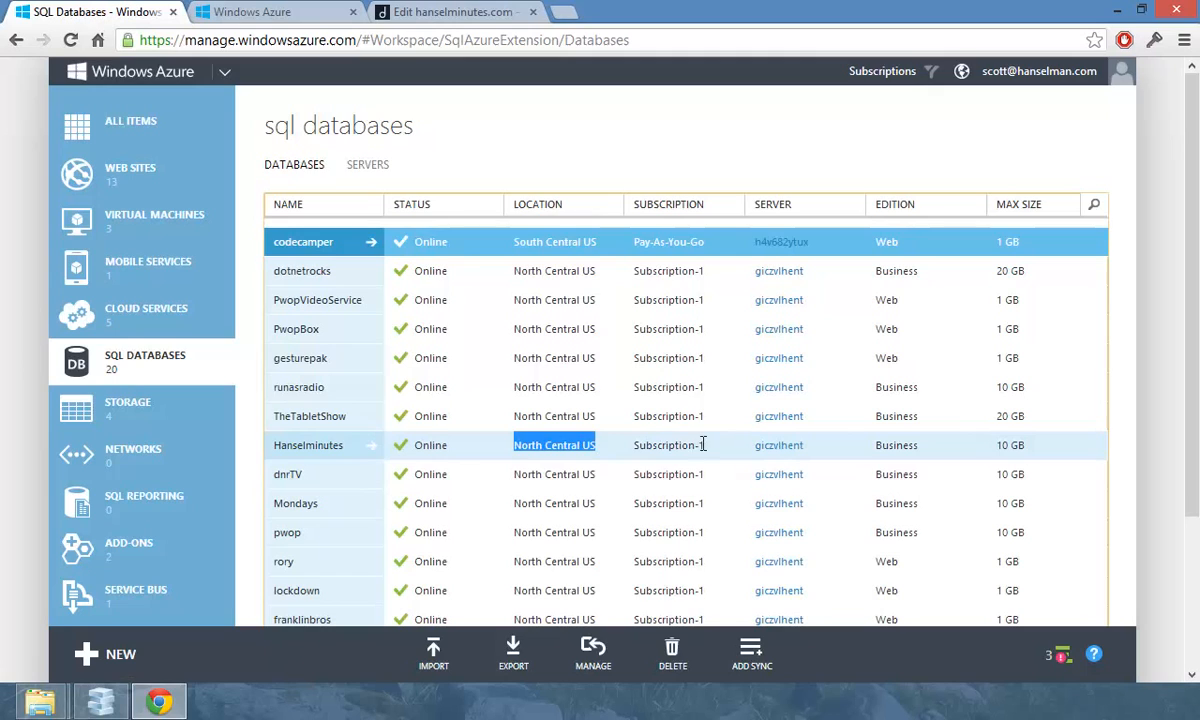
pyautogui.click(668, 444)
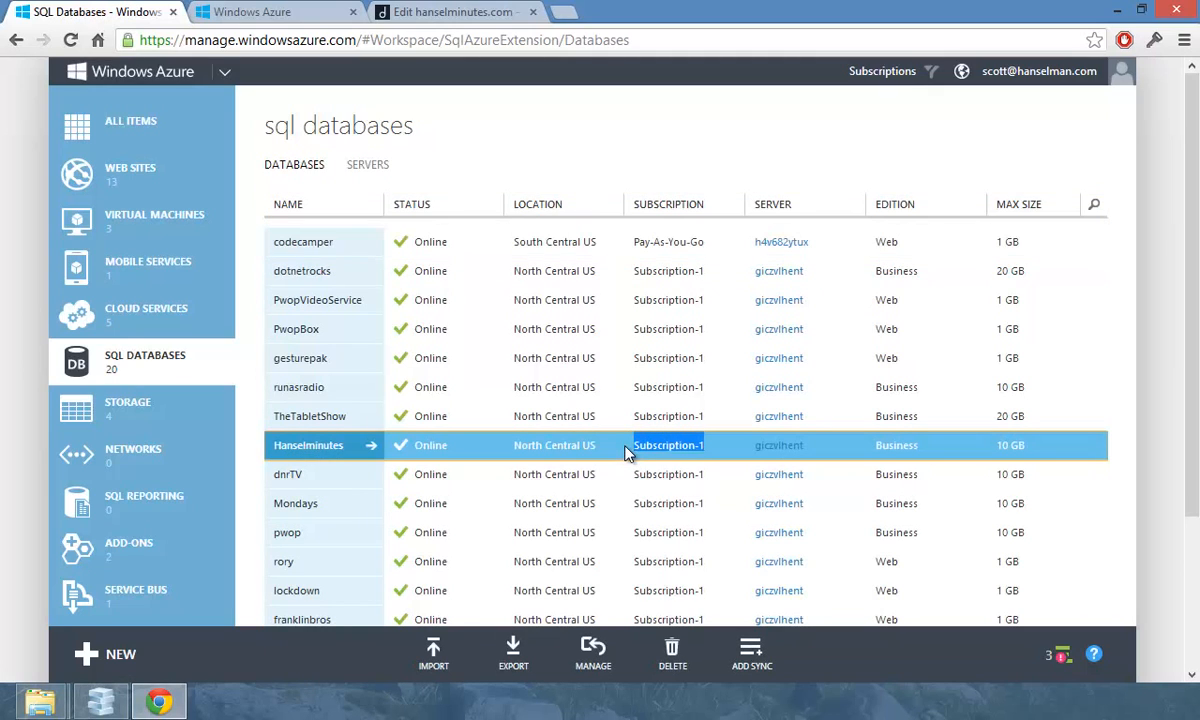
pyautogui.moveTo(80, 180)
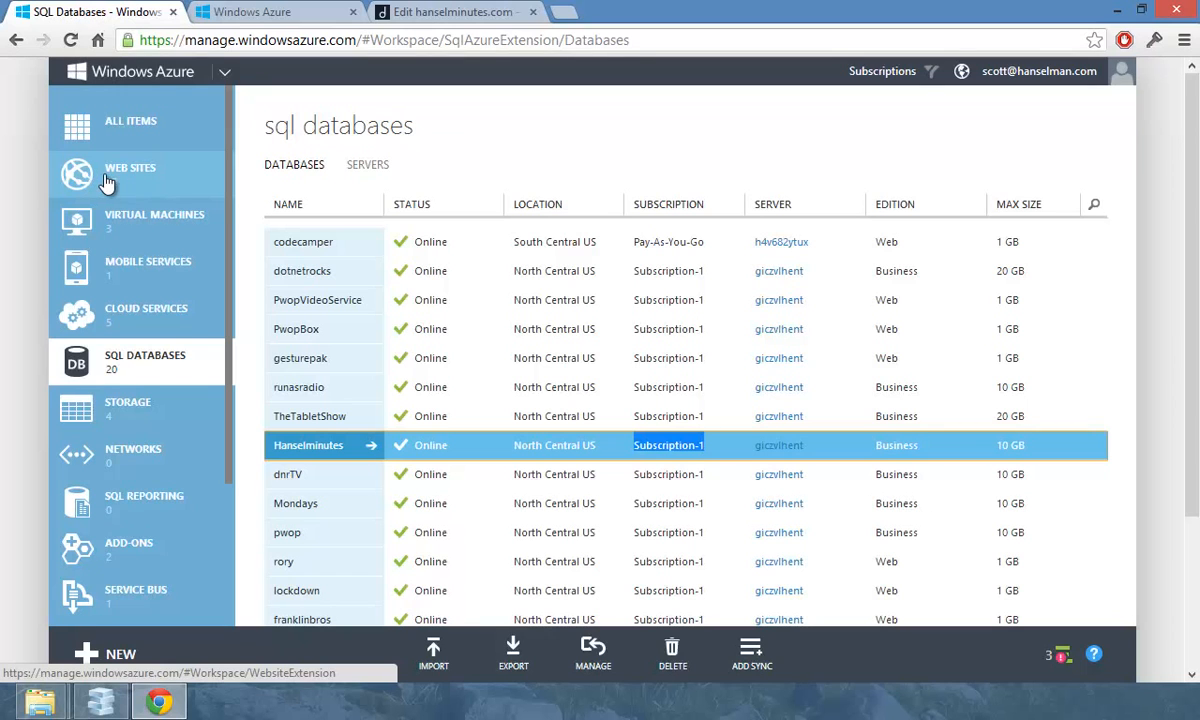
# Open hanselminutessite from the web sites list and view its MONITOR charts
pyautogui.click(130, 172)
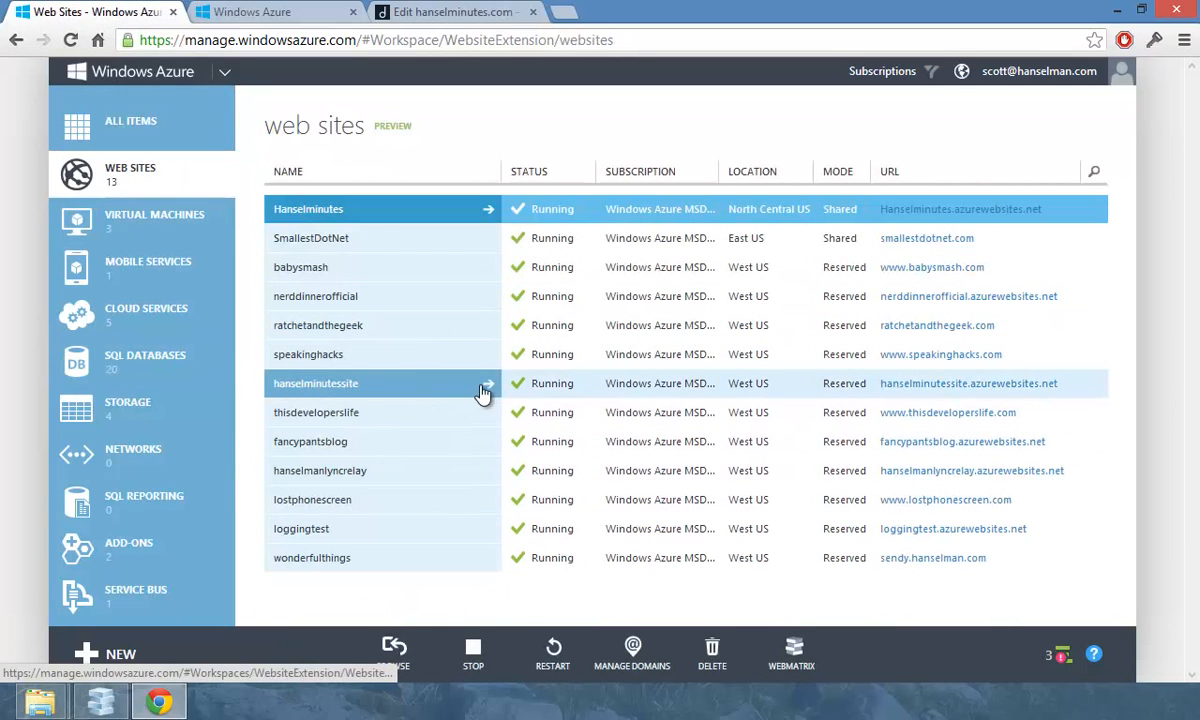
pyautogui.moveTo(496, 390)
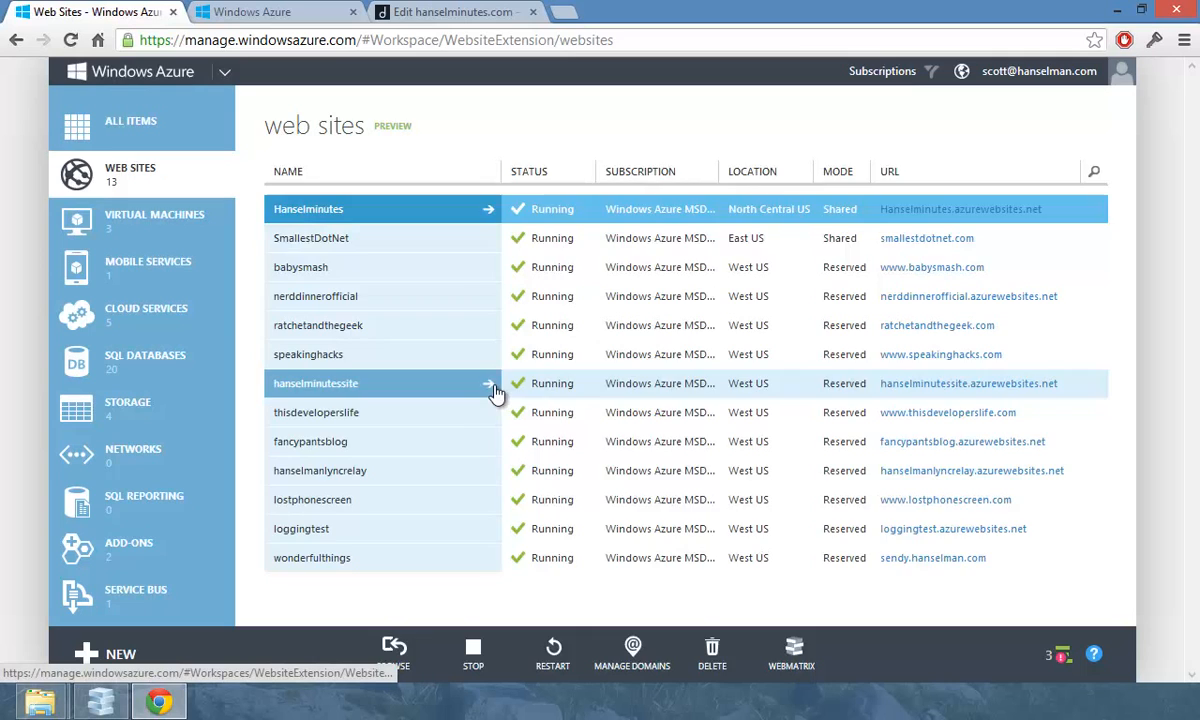
pyautogui.click(490, 384)
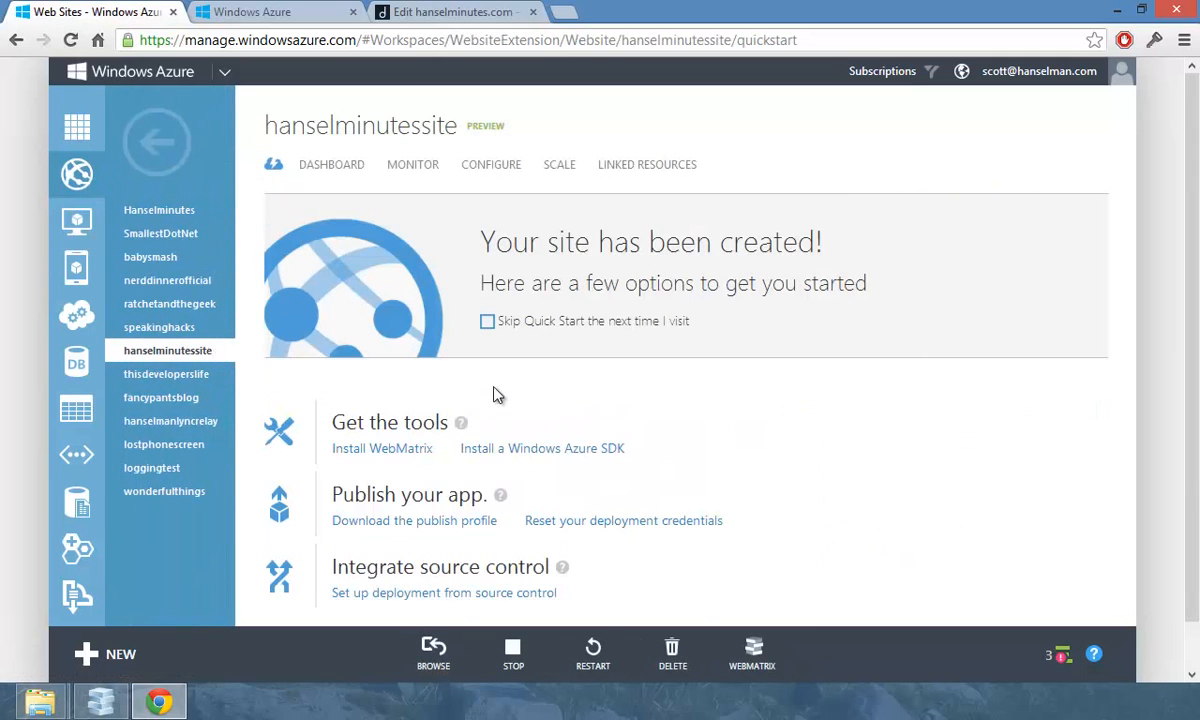
pyautogui.click(412, 164)
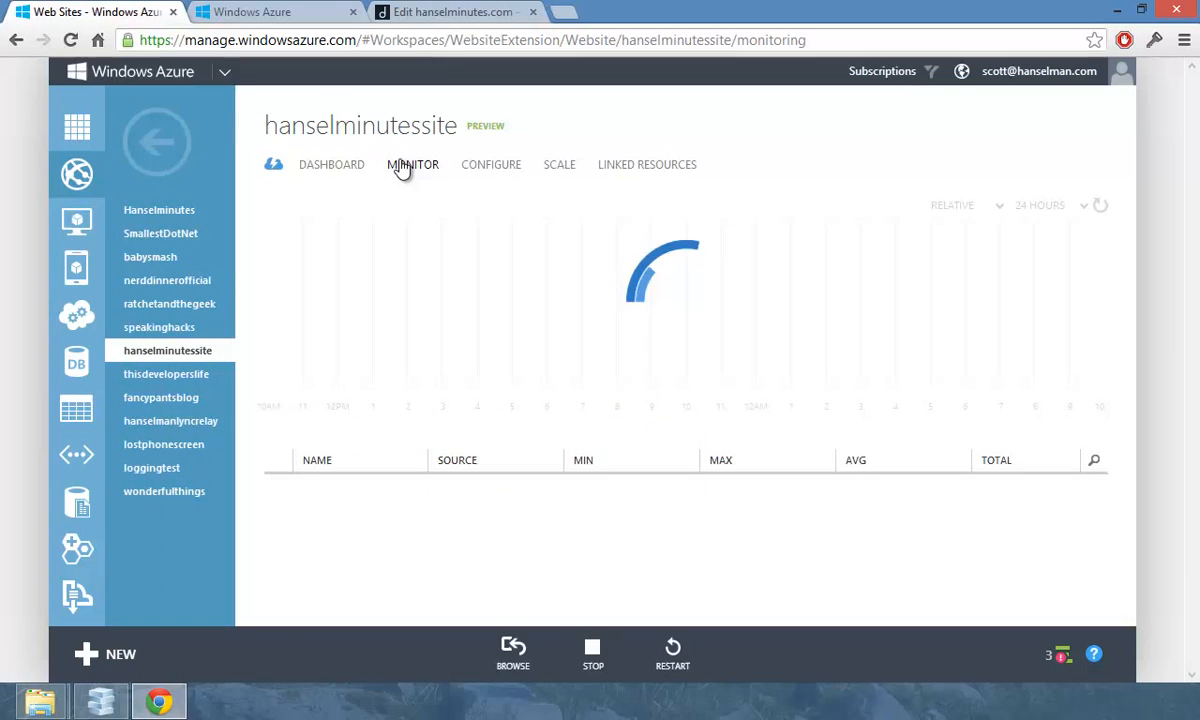
pyautogui.click(412, 164)
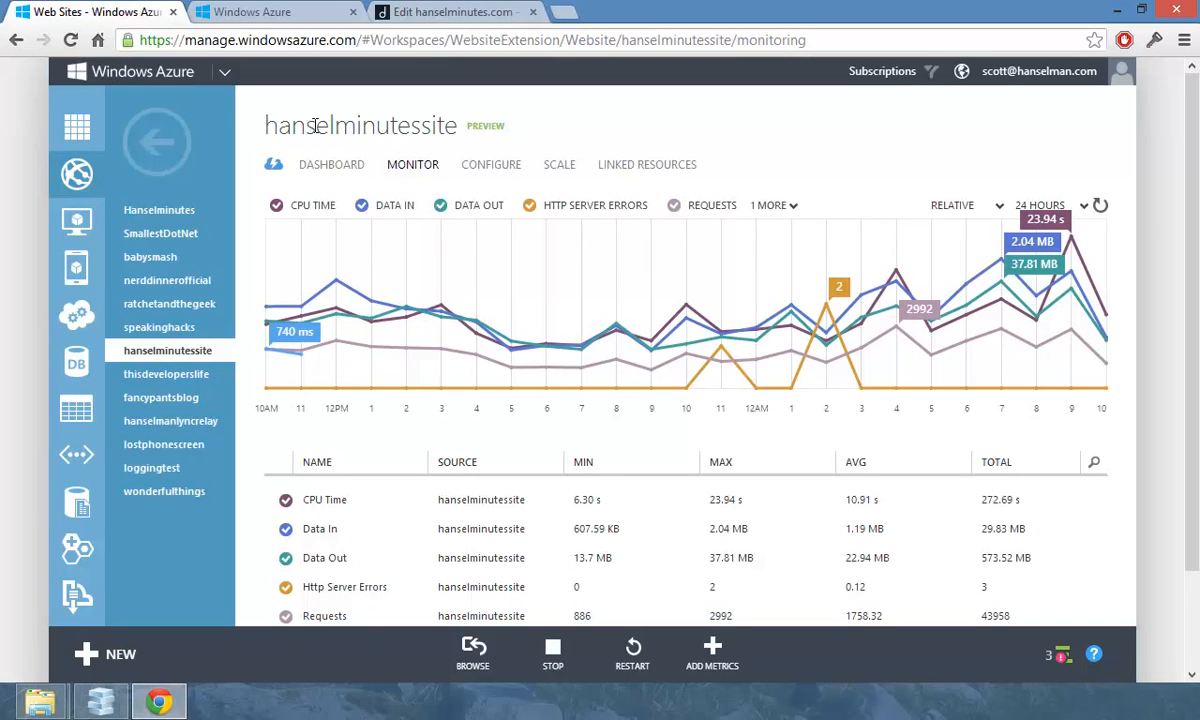
pyautogui.doubleClick(360, 124)
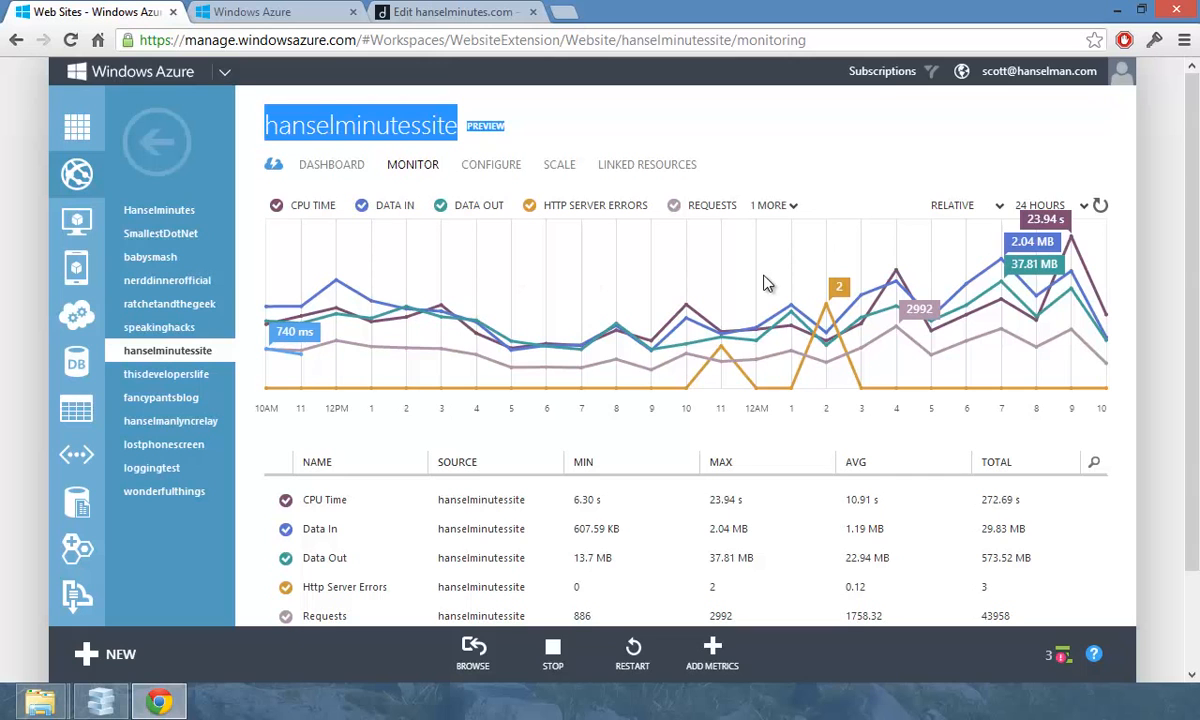
pyautogui.click(100, 656)
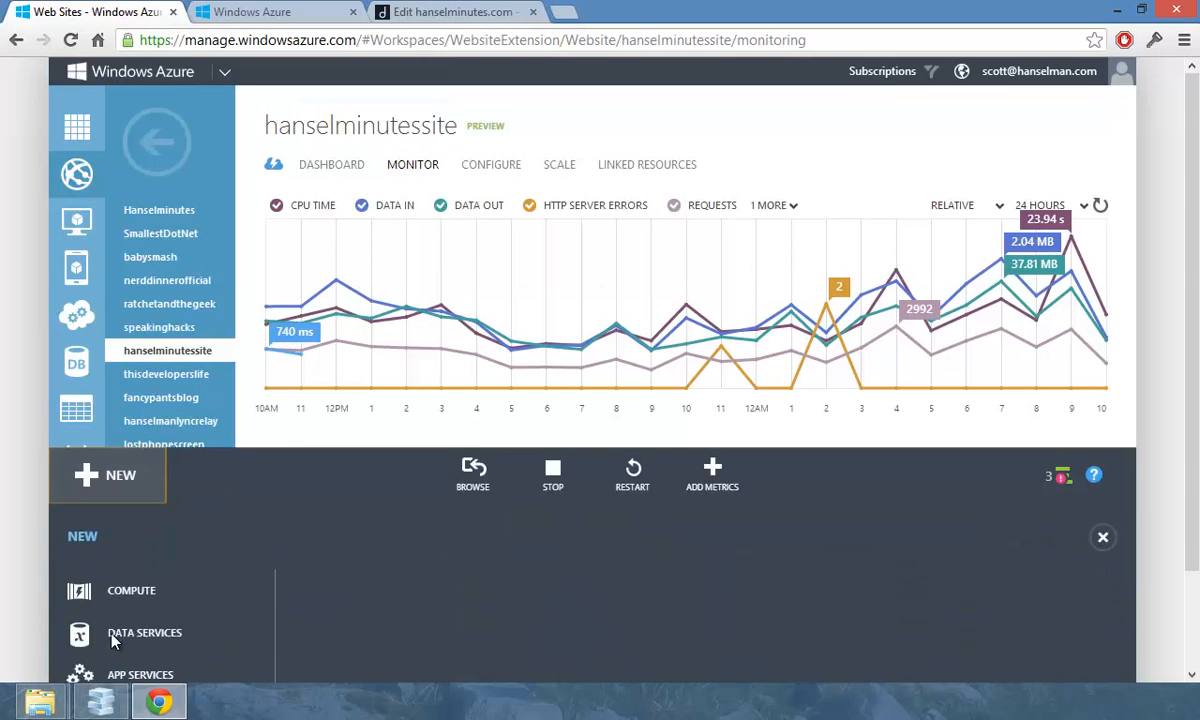
pyautogui.click(130, 590)
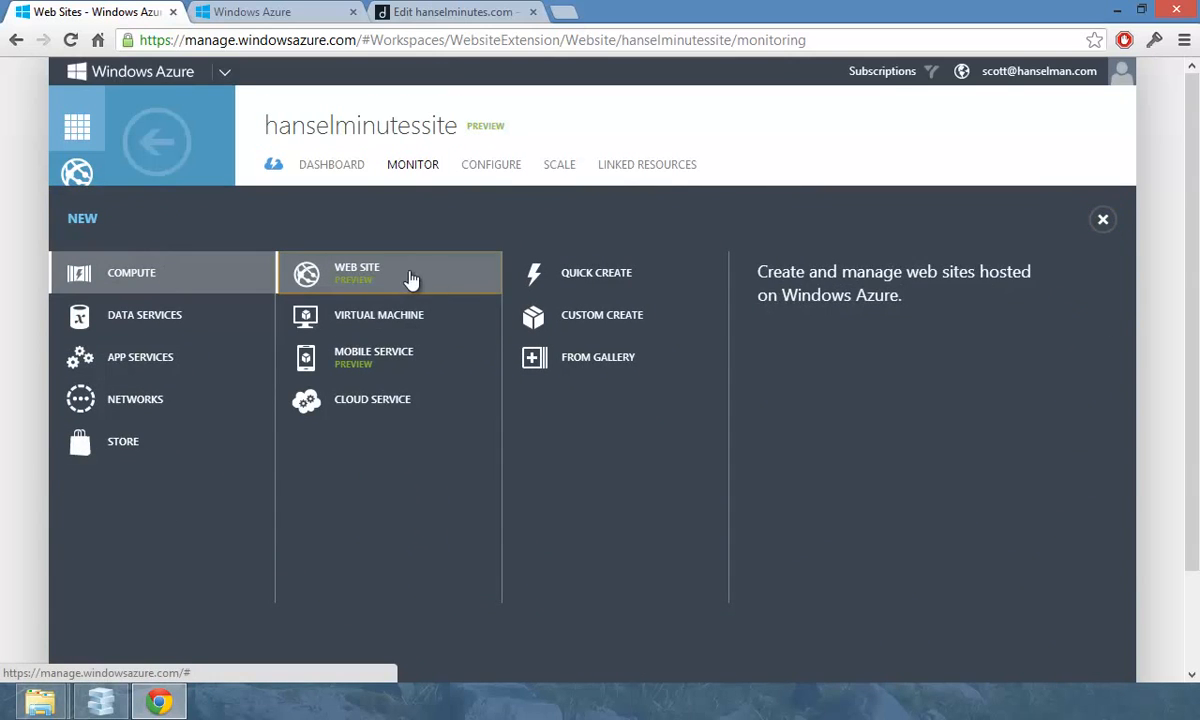
pyautogui.click(602, 316)
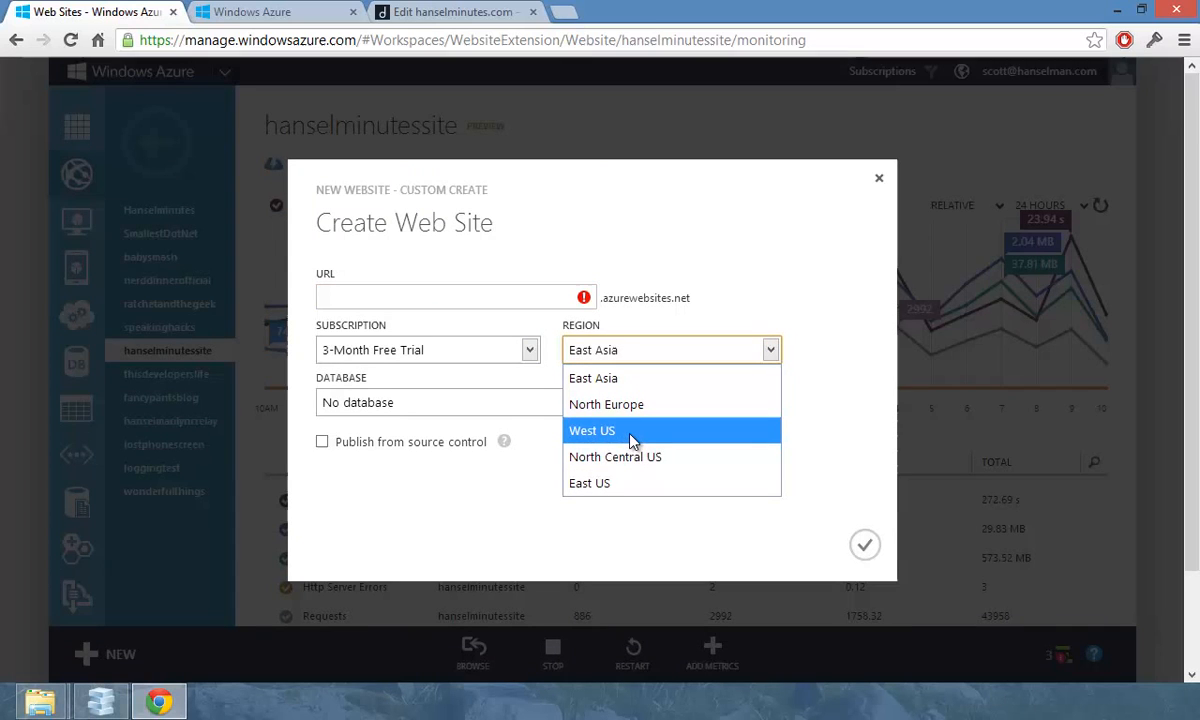
pyautogui.moveTo(630, 468)
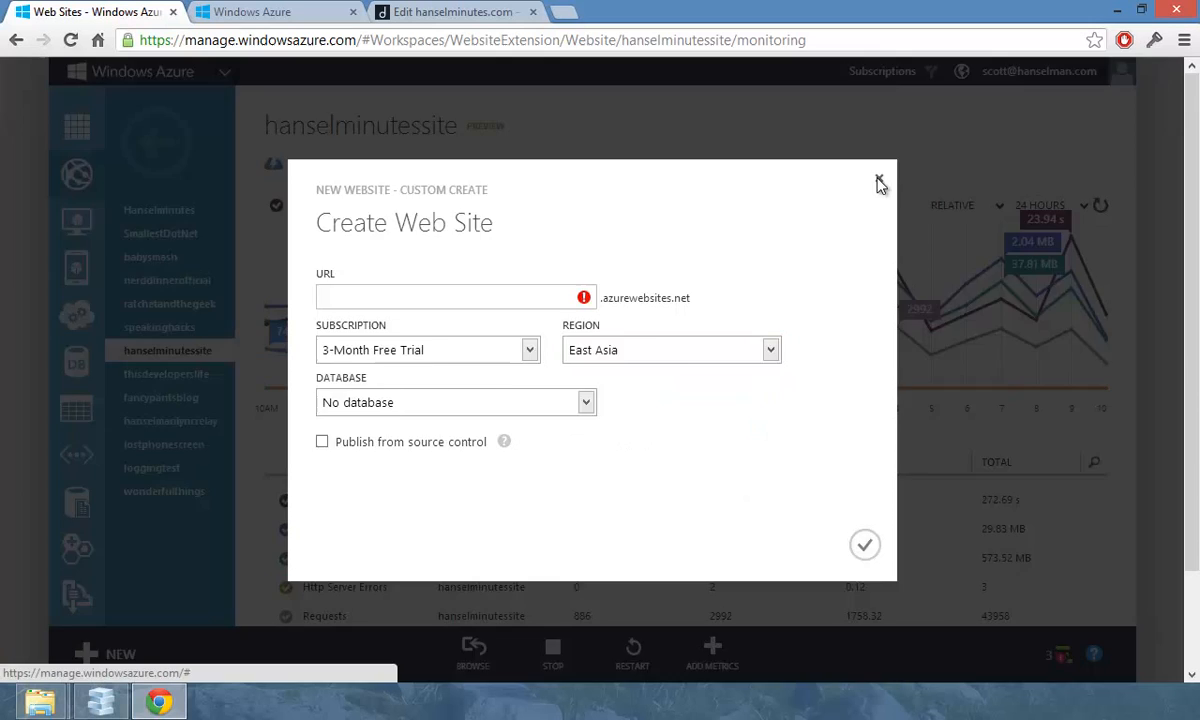
pyautogui.click(878, 184)
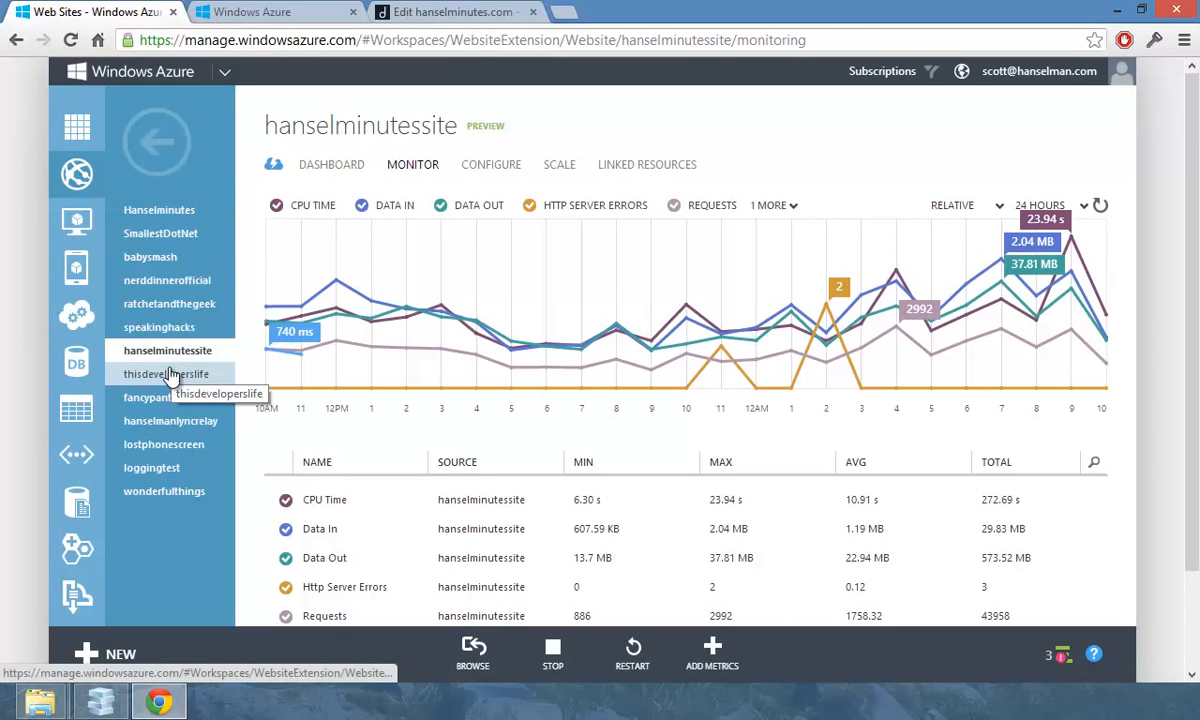
pyautogui.moveTo(1012, 332)
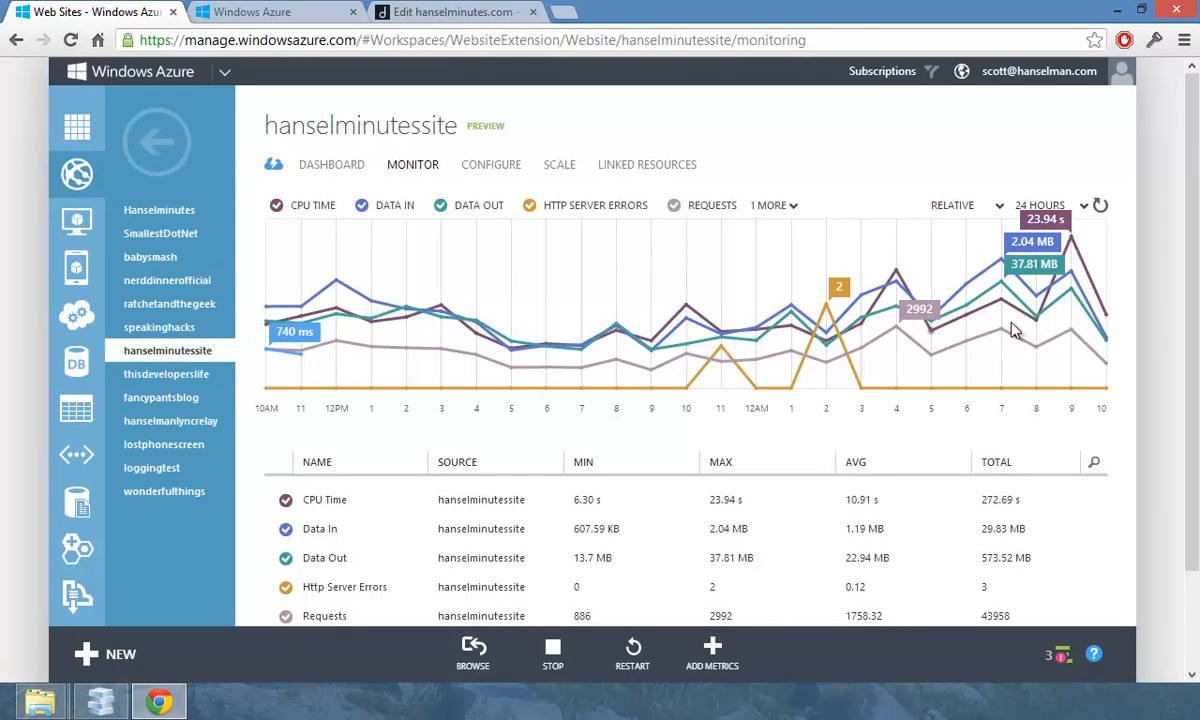
# Open the Hanselminutes site's LINKED RESOURCES and select its Hanselminutes SQL Database
pyautogui.click(158, 210)
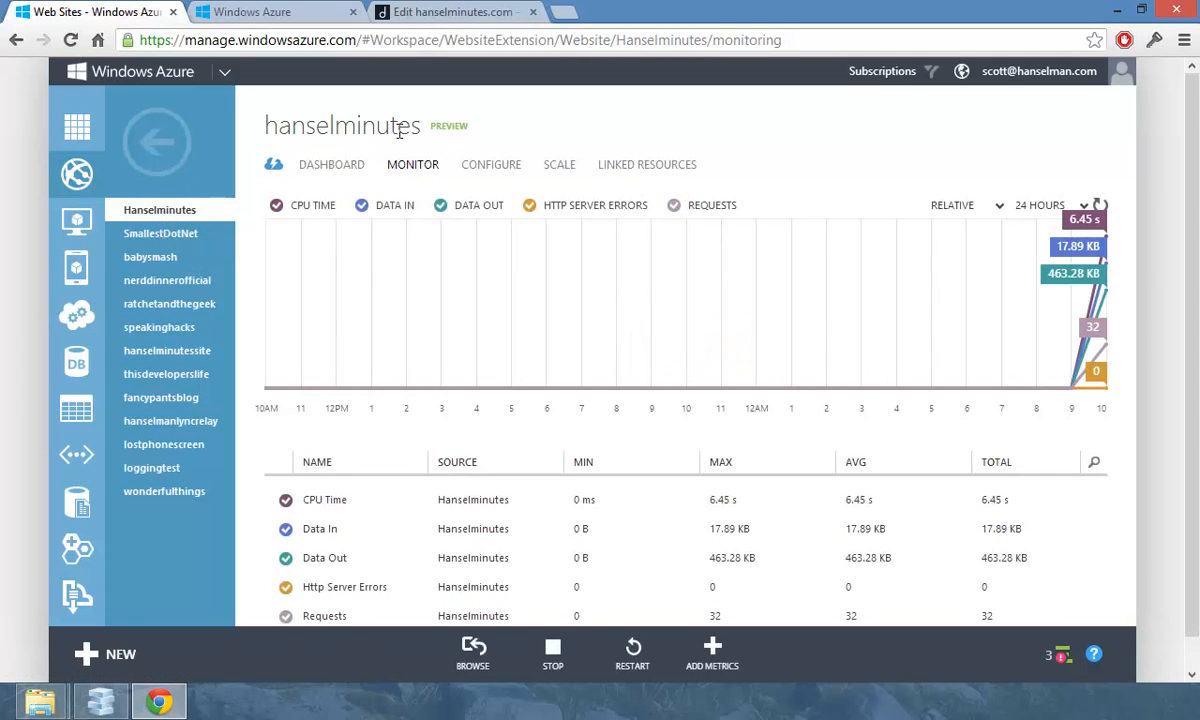
pyautogui.moveTo(354, 138)
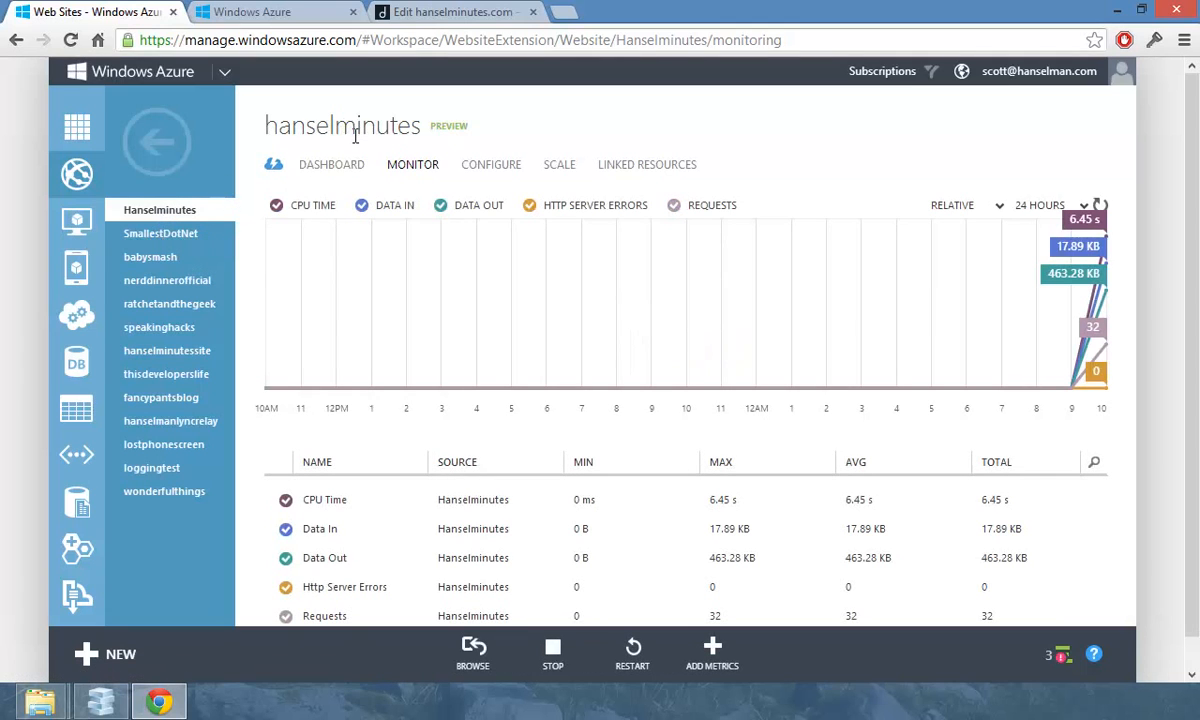
pyautogui.click(648, 164)
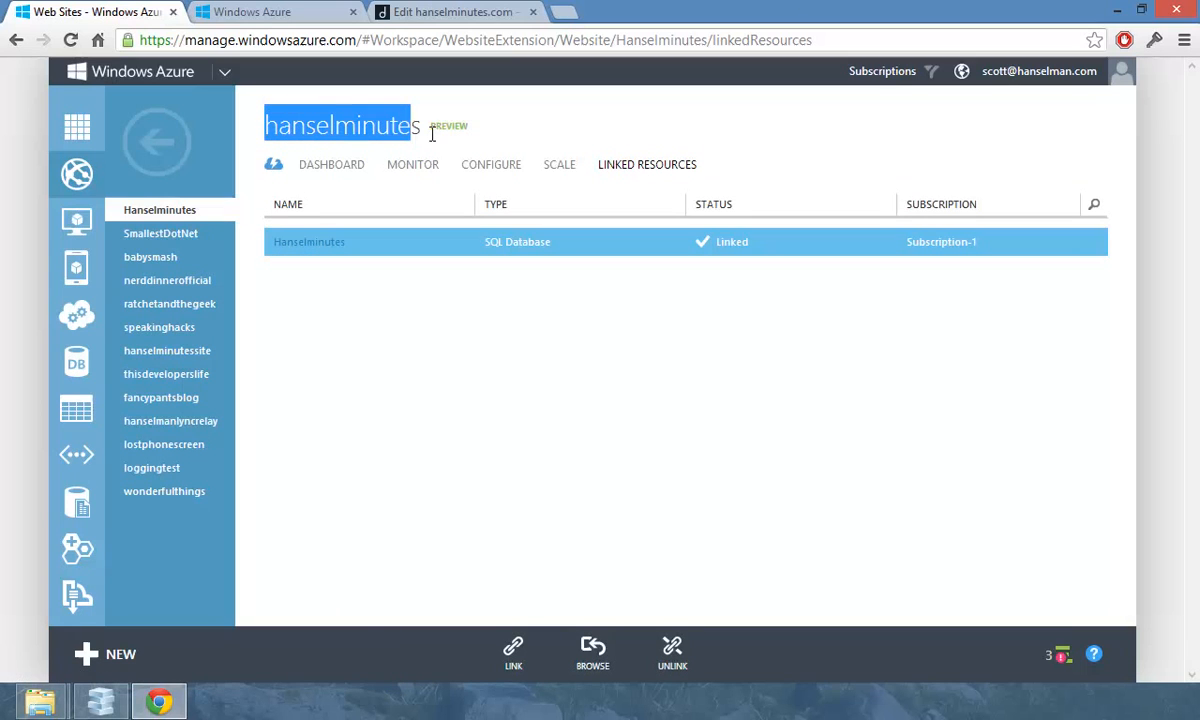
pyautogui.click(880, 72)
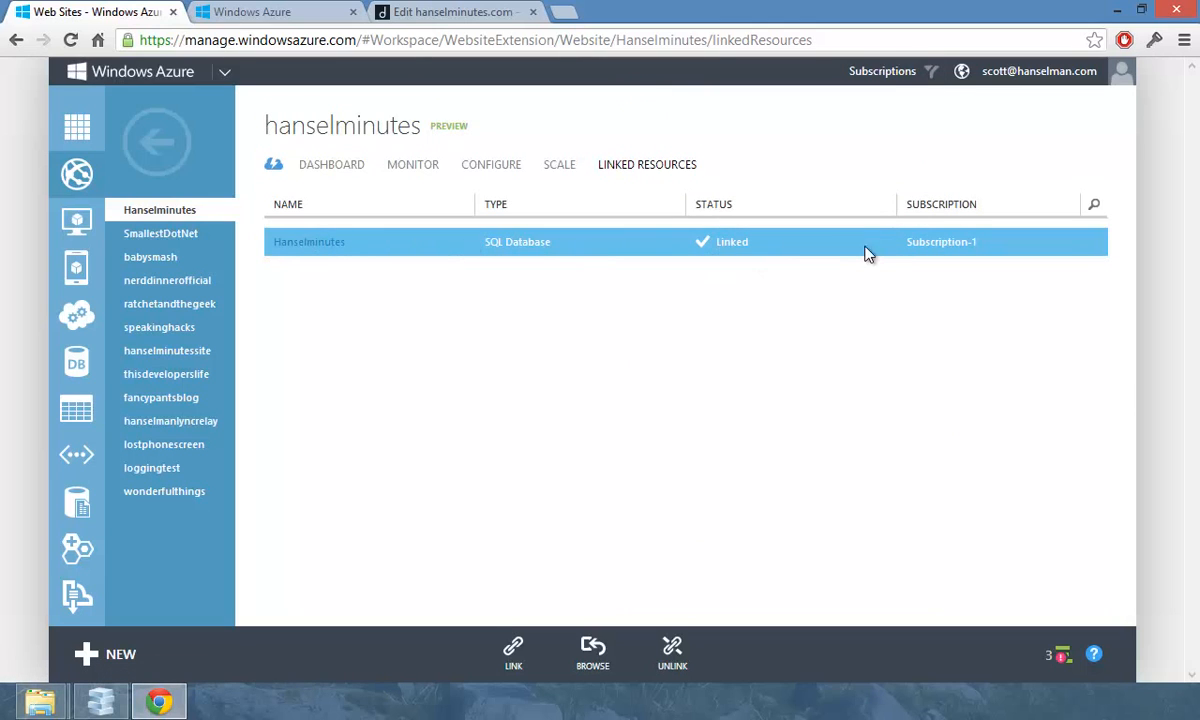
# Show the Hanselminutes CONFIGURE page and scroll down through domain names and connection strings
pyautogui.click(490, 164)
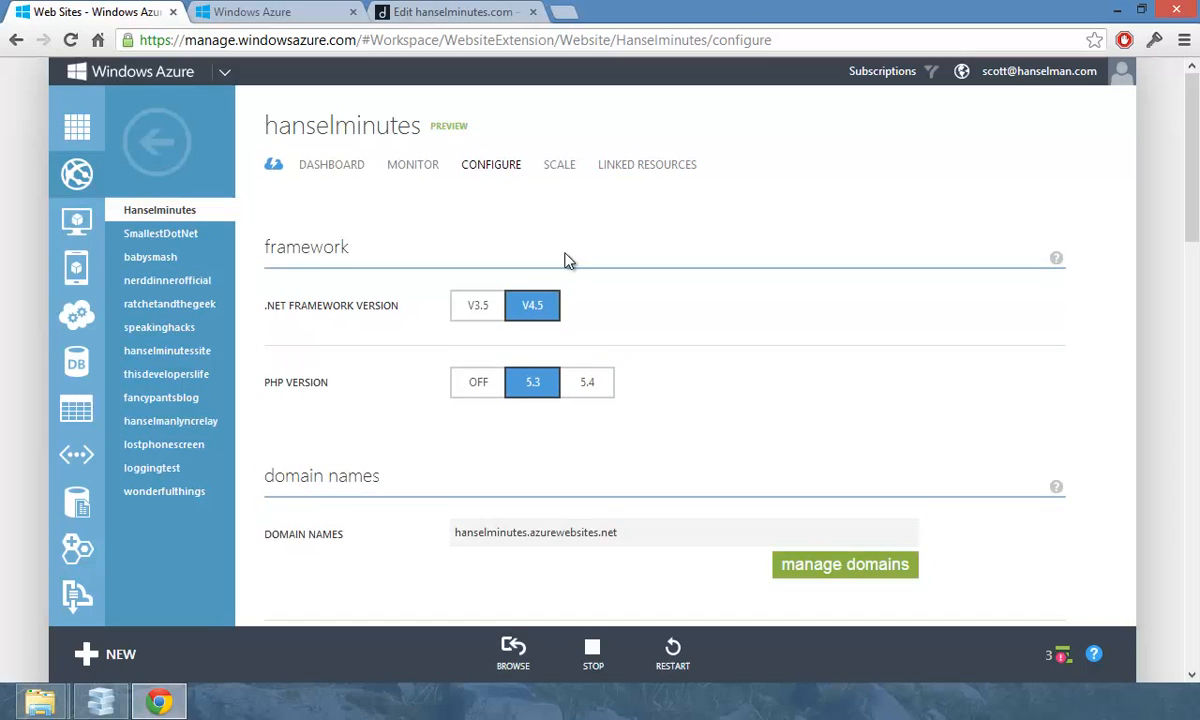
pyautogui.scroll(-3)
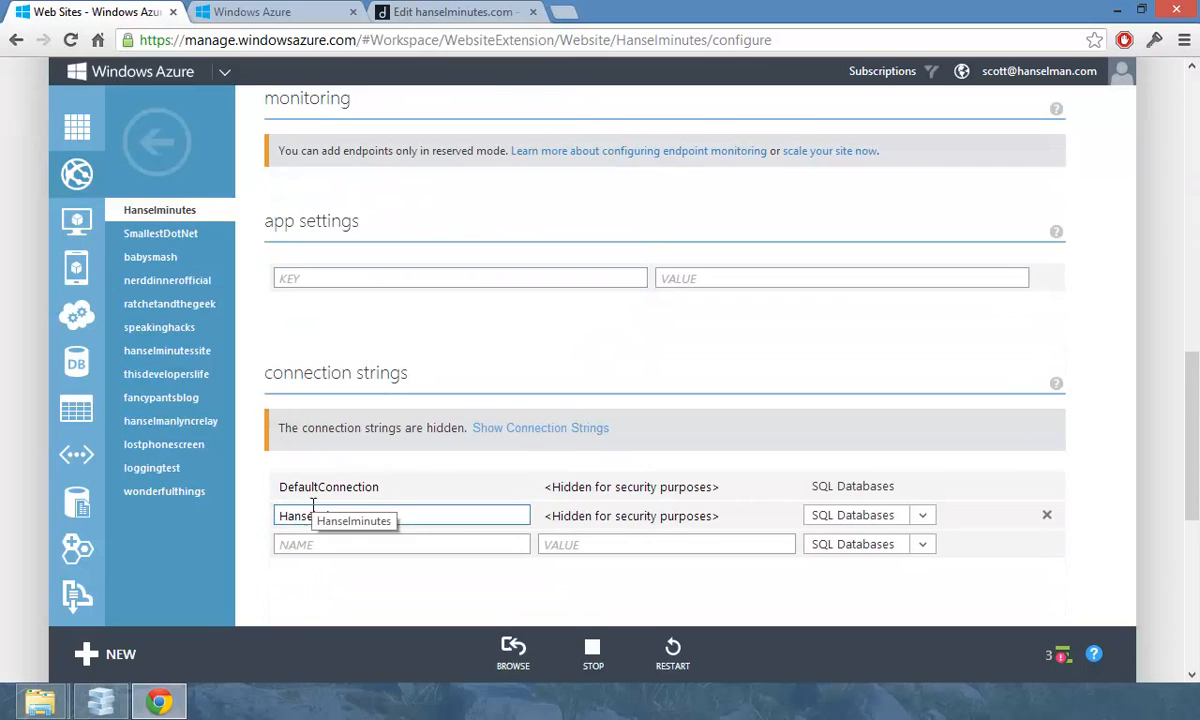
pyautogui.scroll(-3)
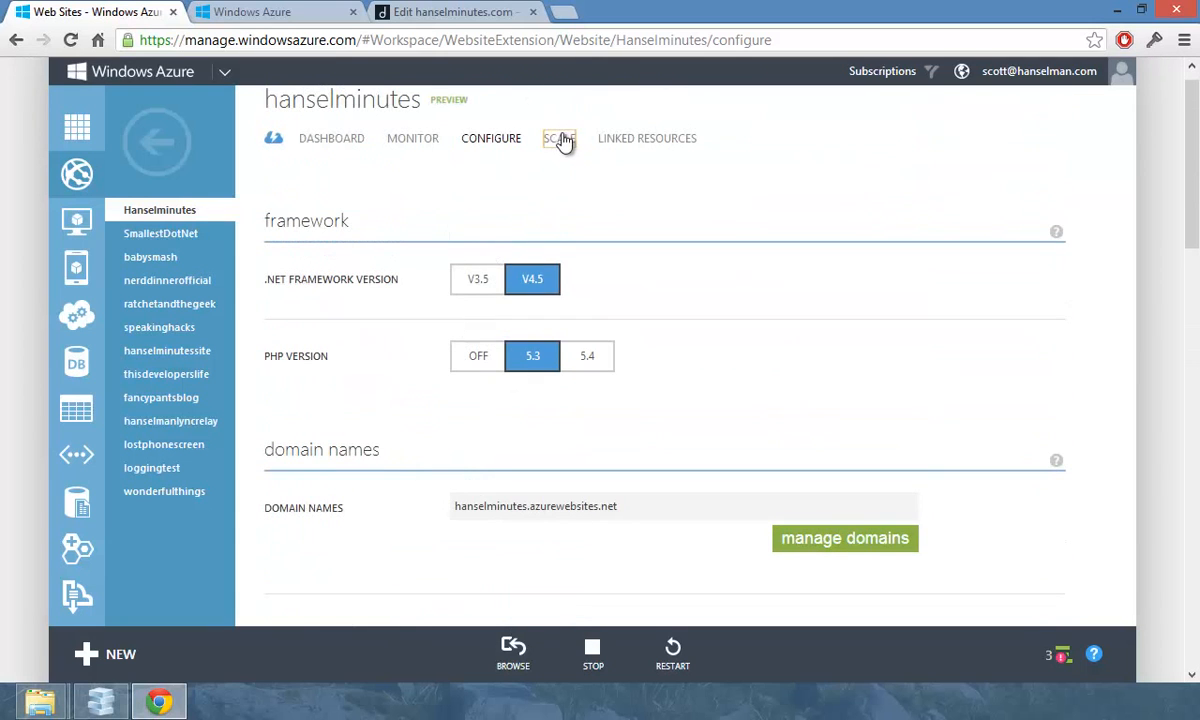
# Glance at SCALE, return to CONFIGURE and open Manage custom domains showing the A-record IP
pyautogui.click(556, 138)
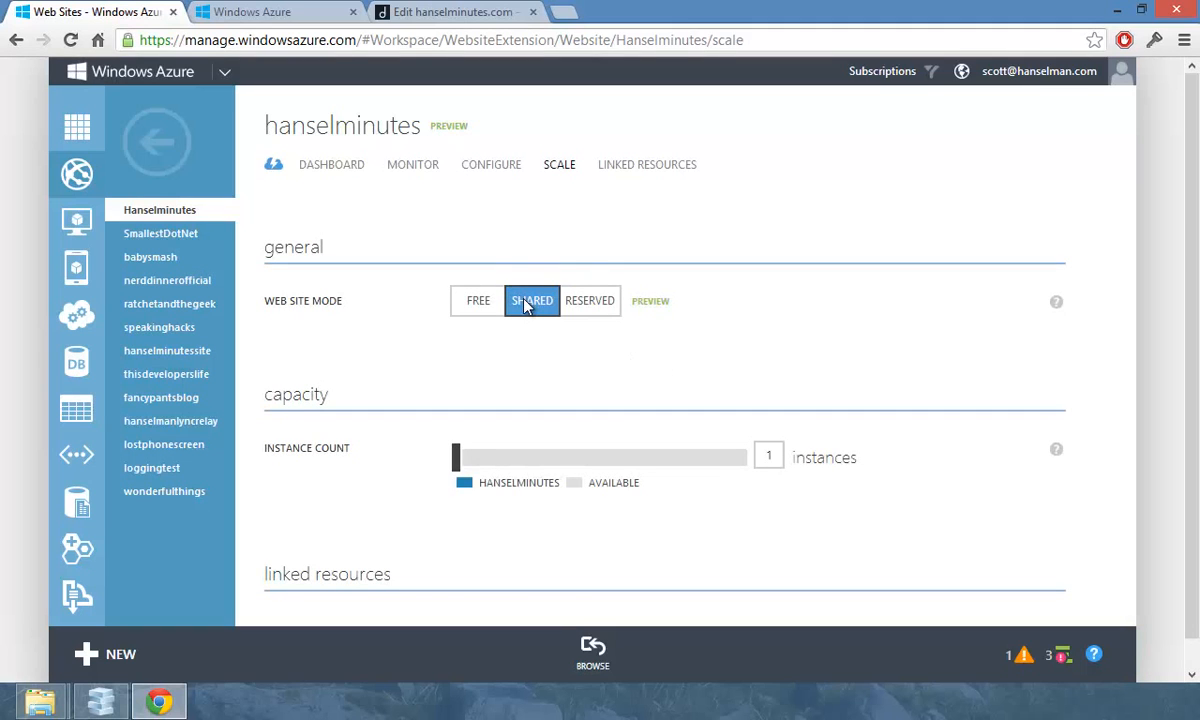
pyautogui.click(490, 164)
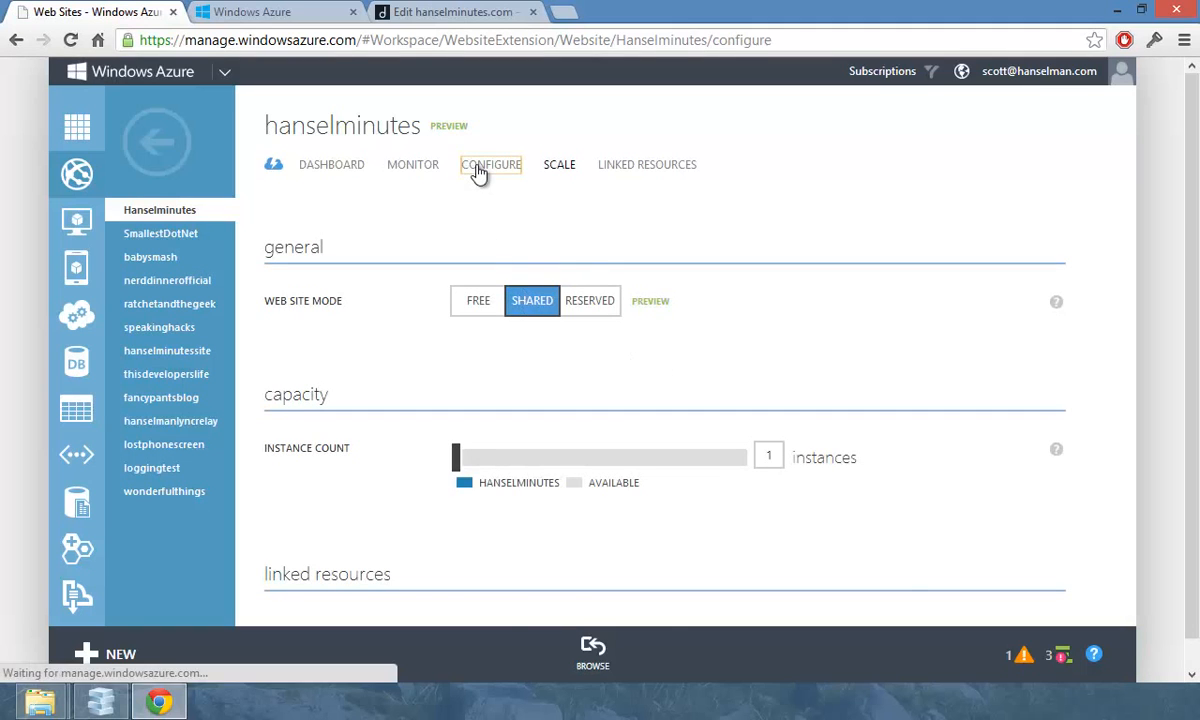
pyautogui.scroll(-3)
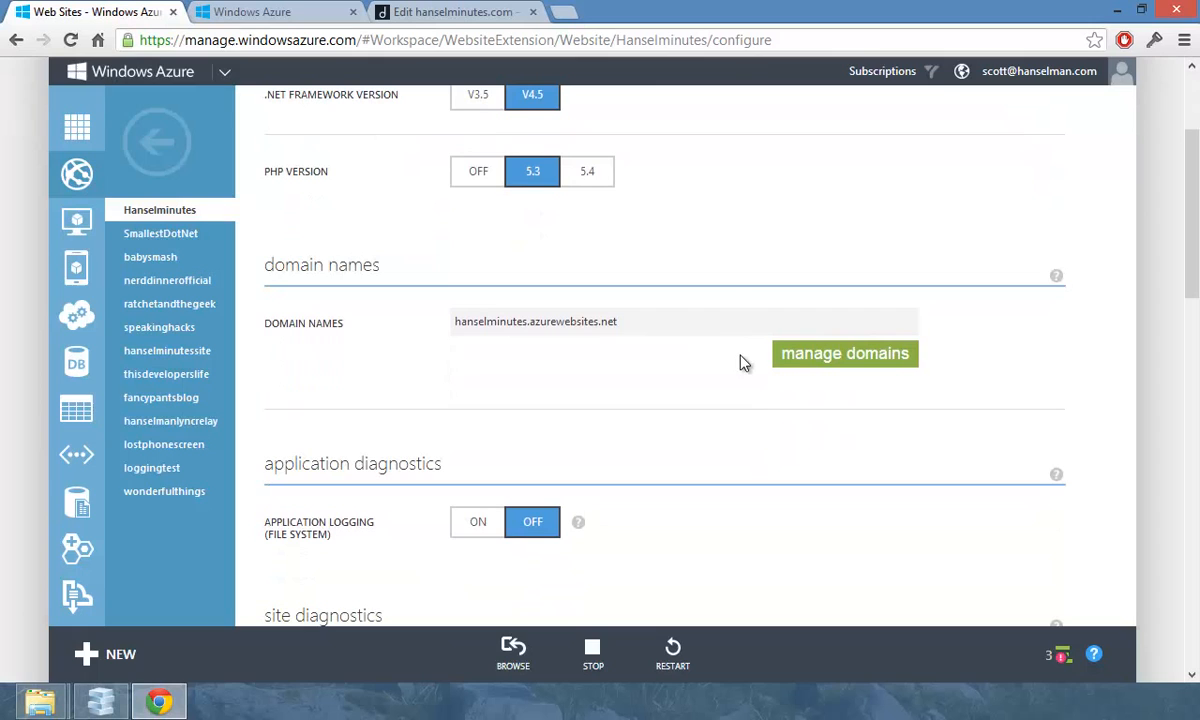
pyautogui.click(846, 352)
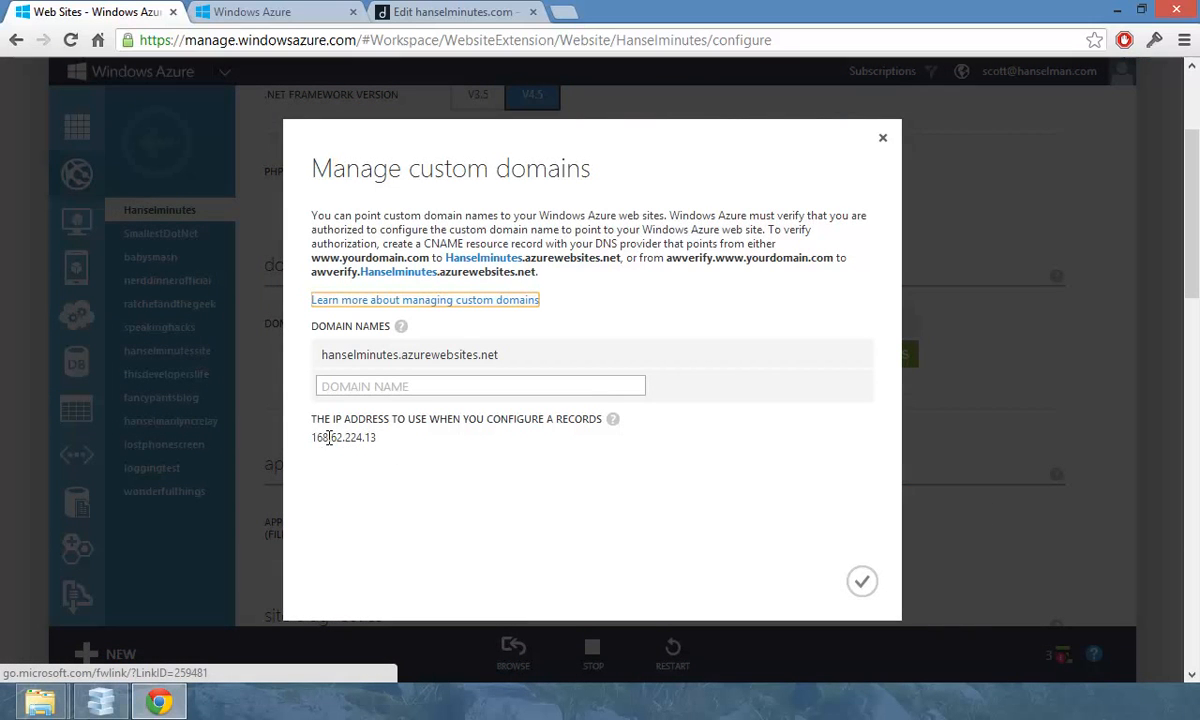
pyautogui.moveTo(402, 118)
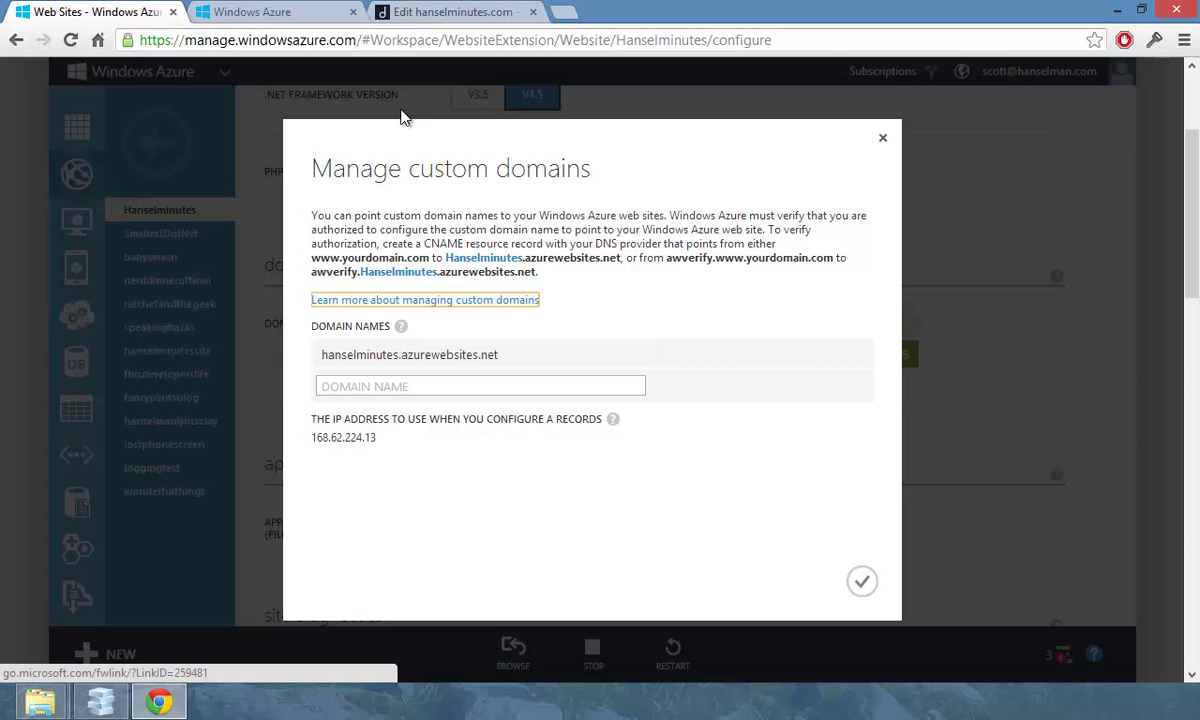
# Switch to DNSimple to review hanselminutes.com's A record to 168.62.224.13 and CNAME records
pyautogui.click(456, 12)
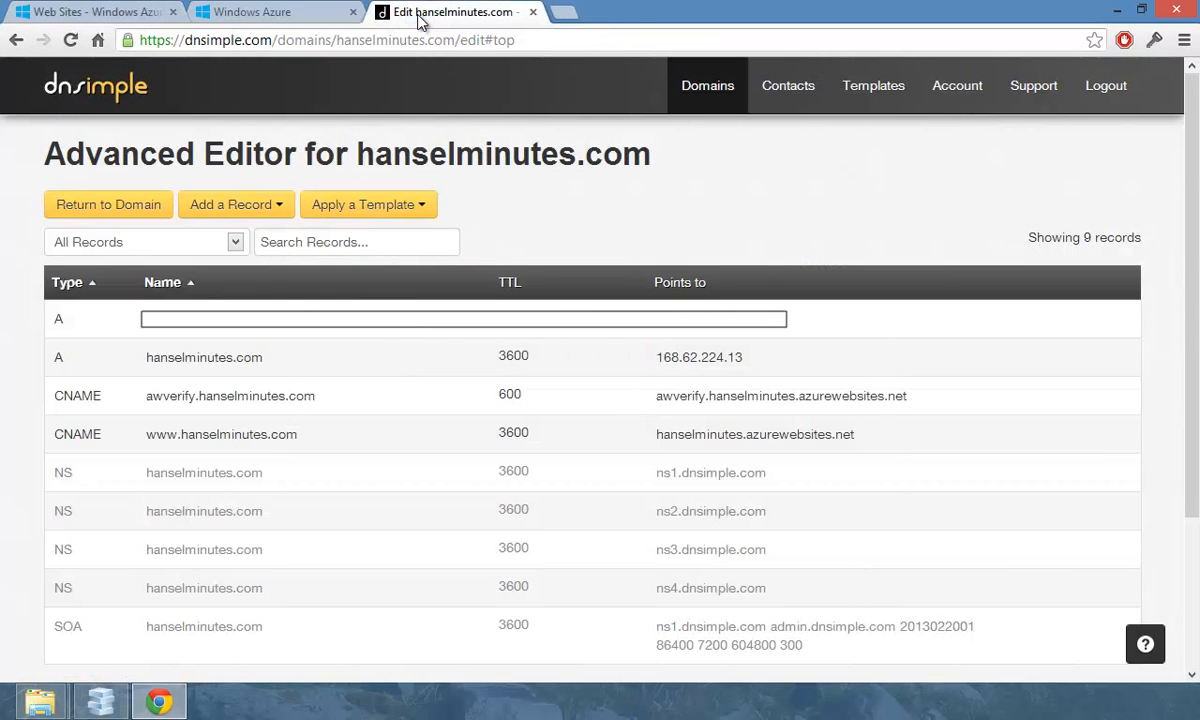
pyautogui.moveTo(756, 362)
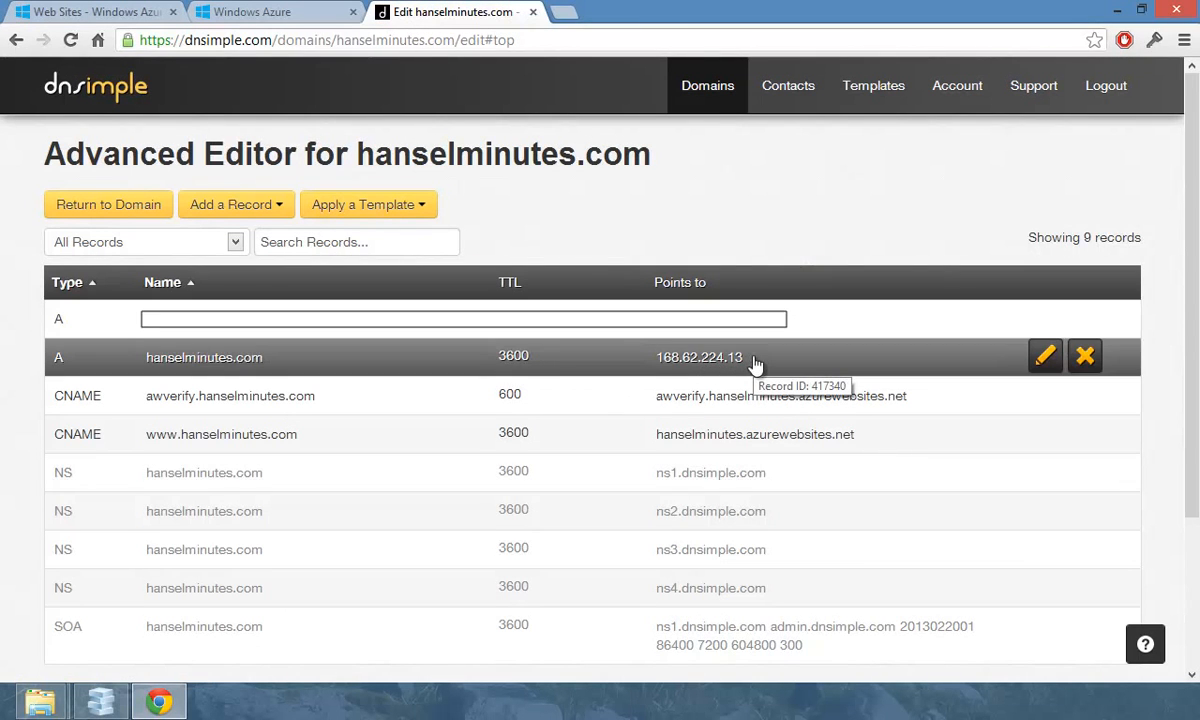
pyautogui.moveTo(672, 362)
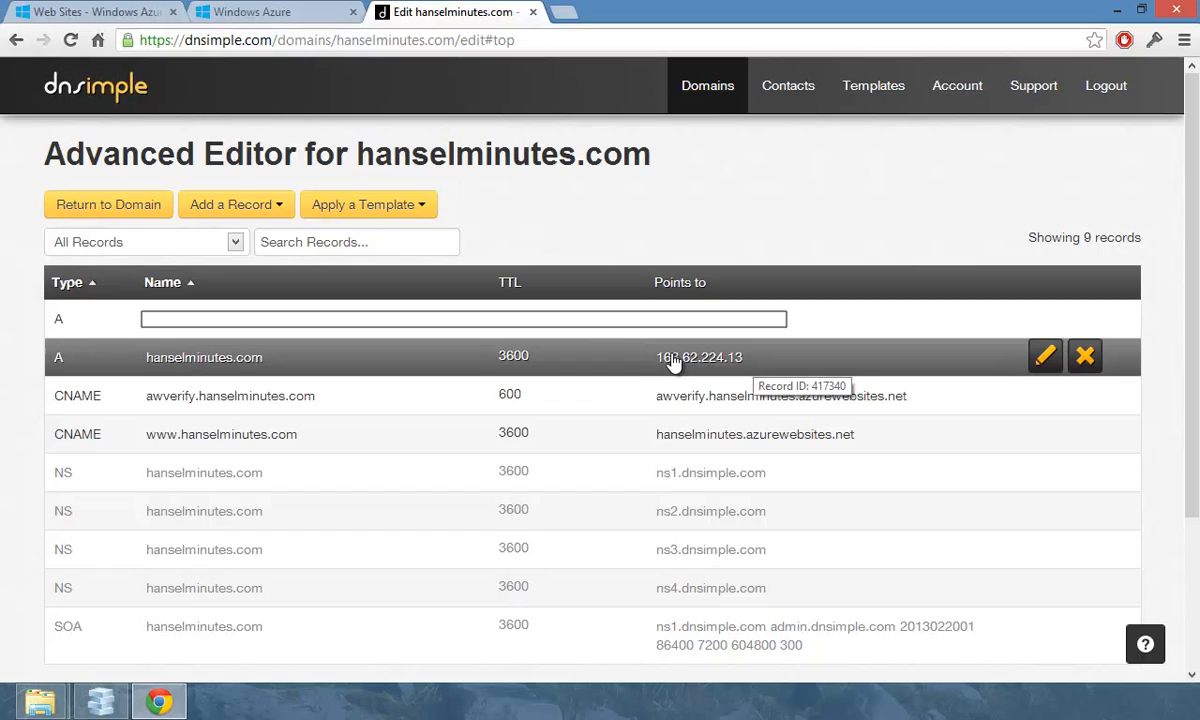
pyautogui.moveTo(748, 364)
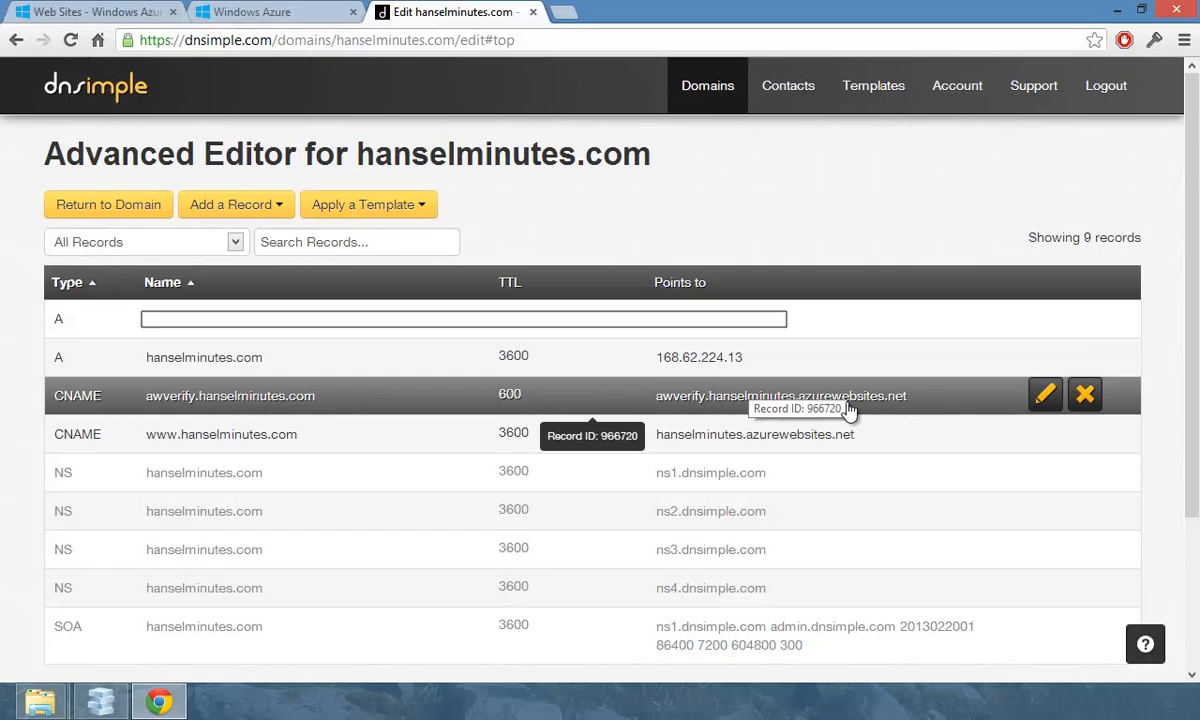
pyautogui.moveTo(884, 438)
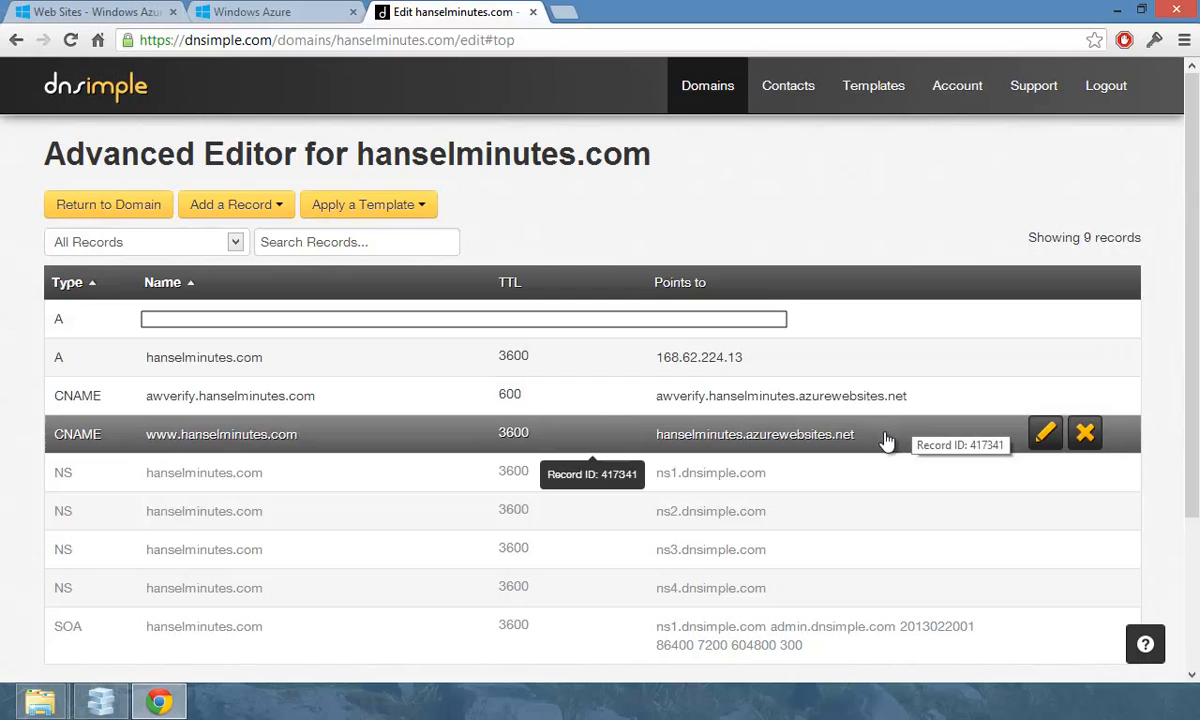
pyautogui.moveTo(908, 414)
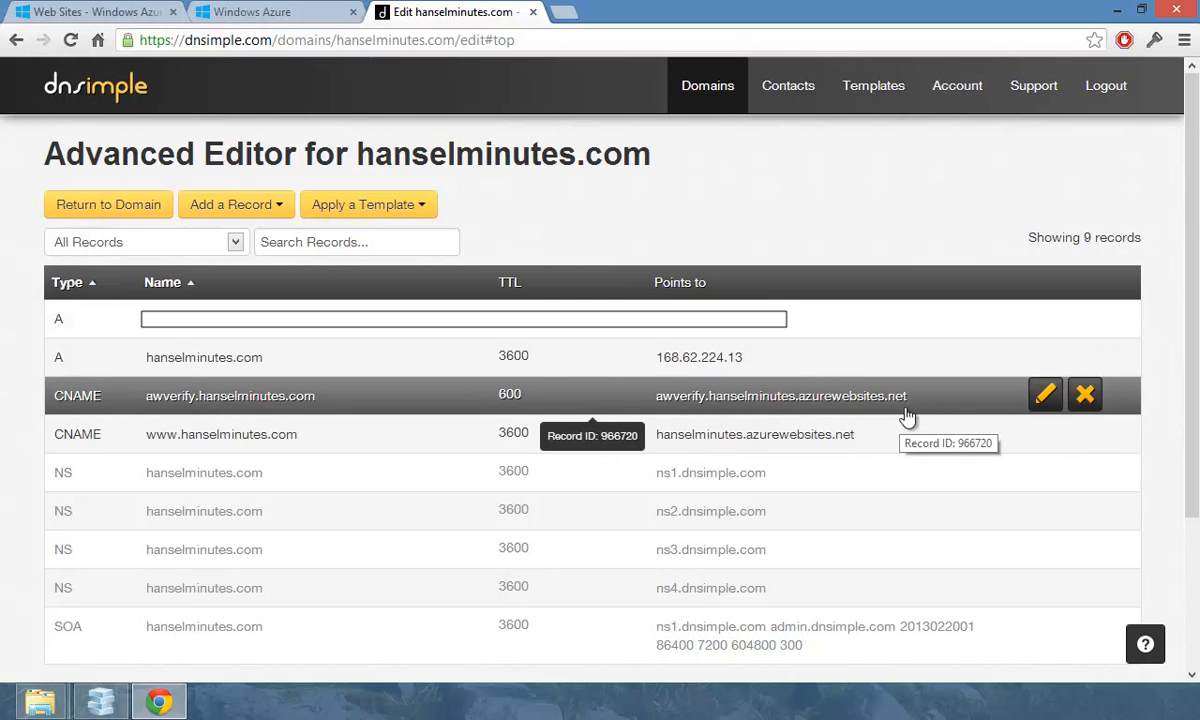
pyautogui.moveTo(678, 444)
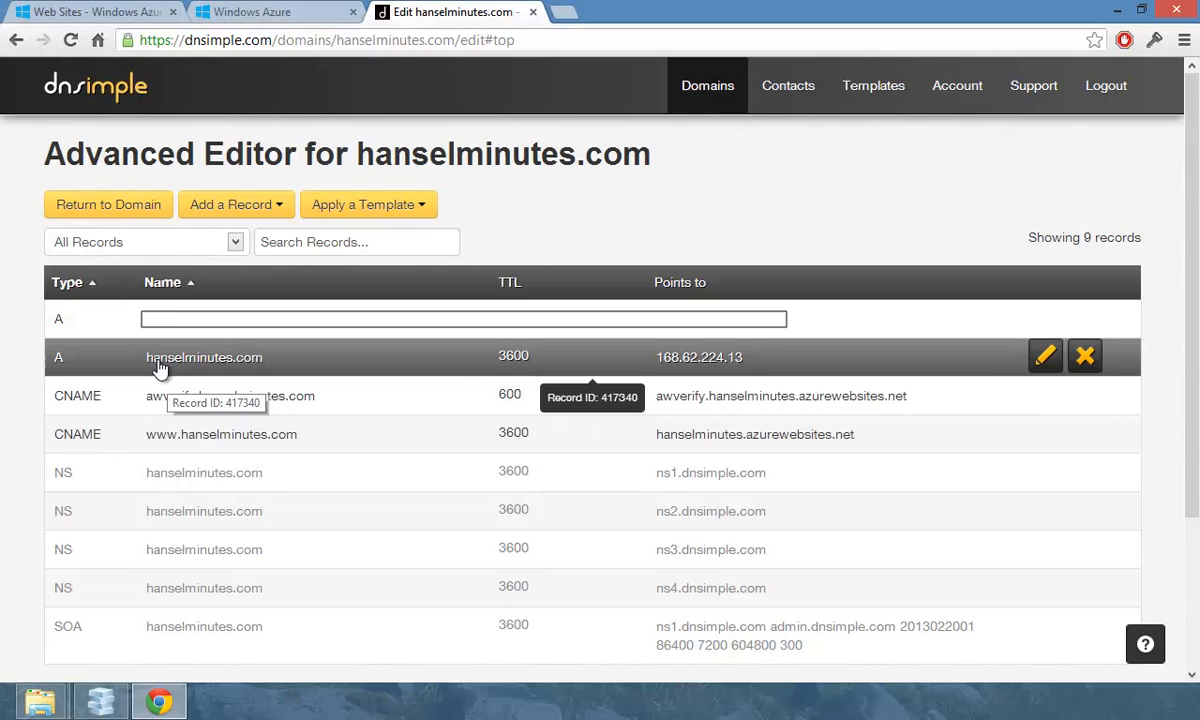
pyautogui.moveTo(210, 436)
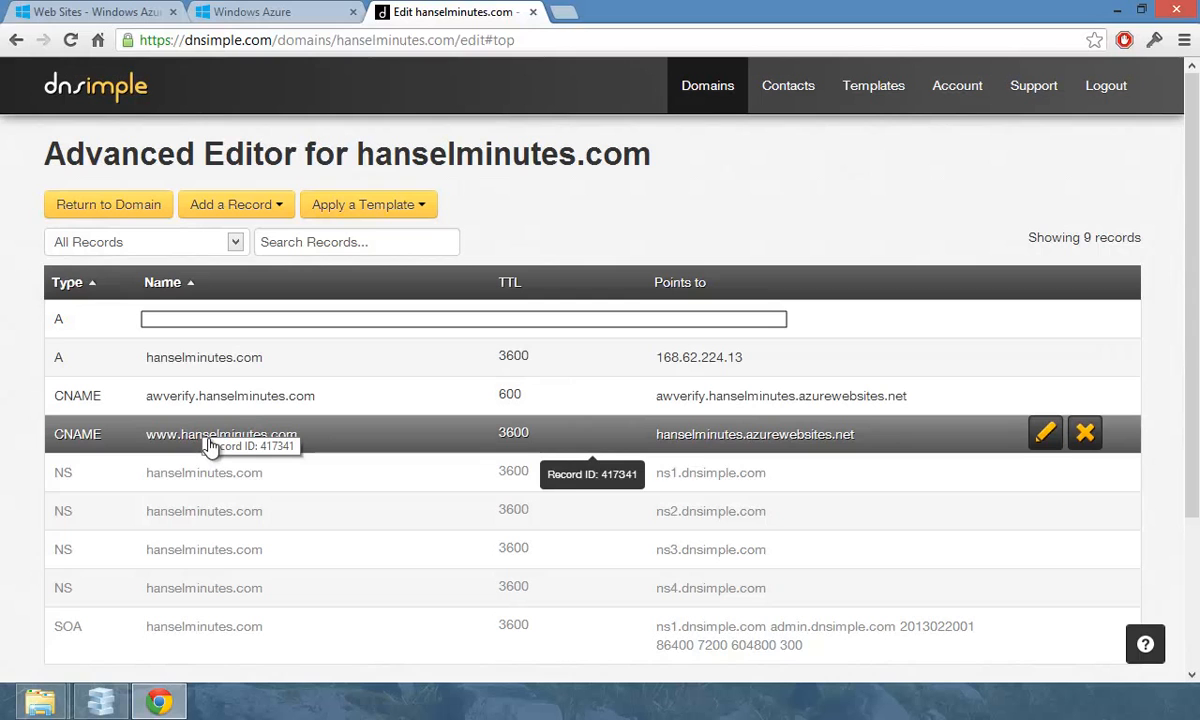
pyautogui.moveTo(724, 448)
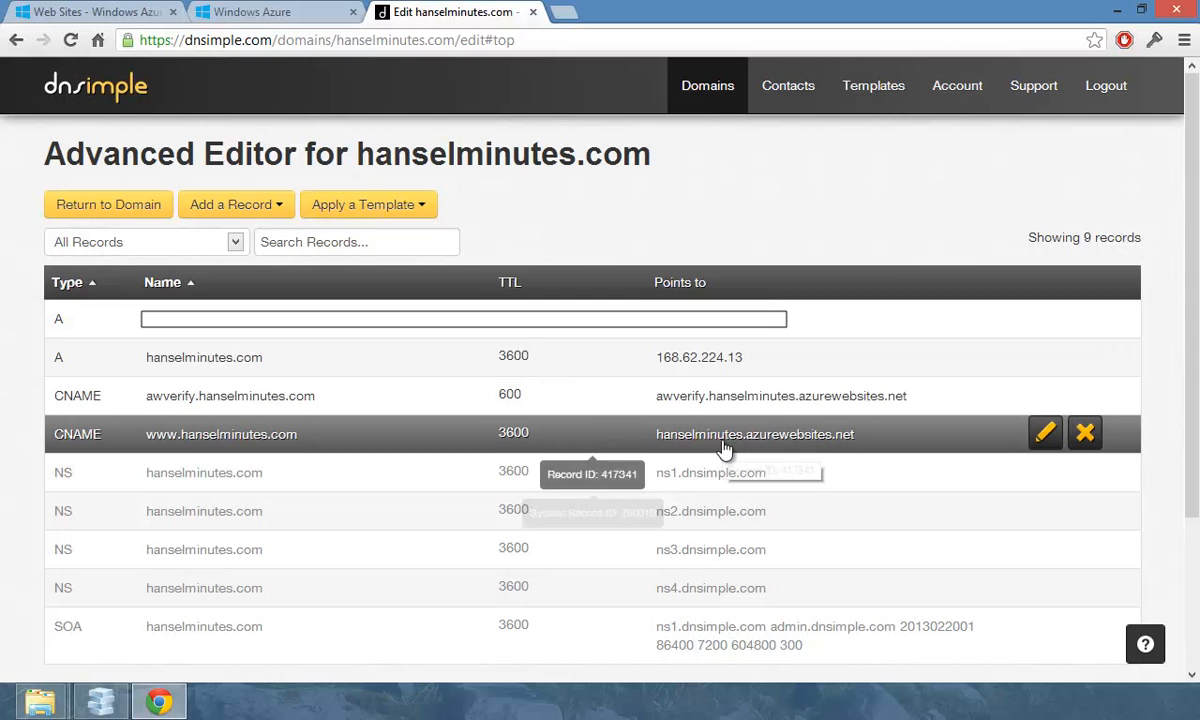
pyautogui.click(264, 12)
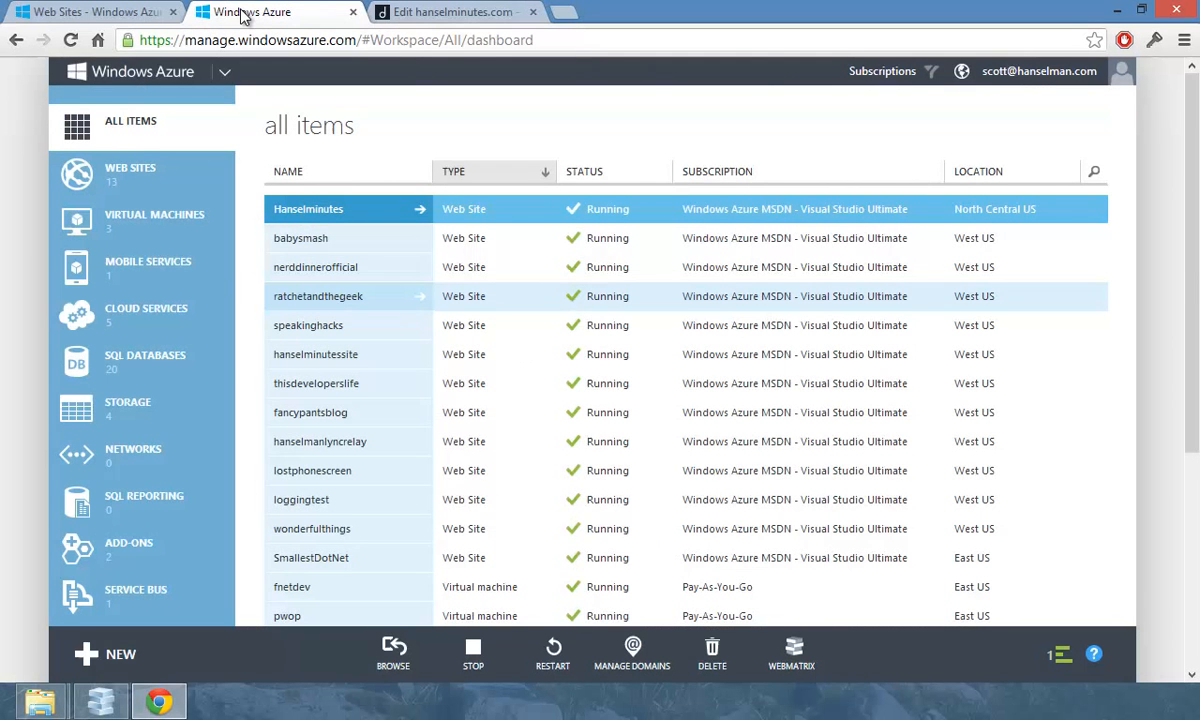
pyautogui.click(632, 650)
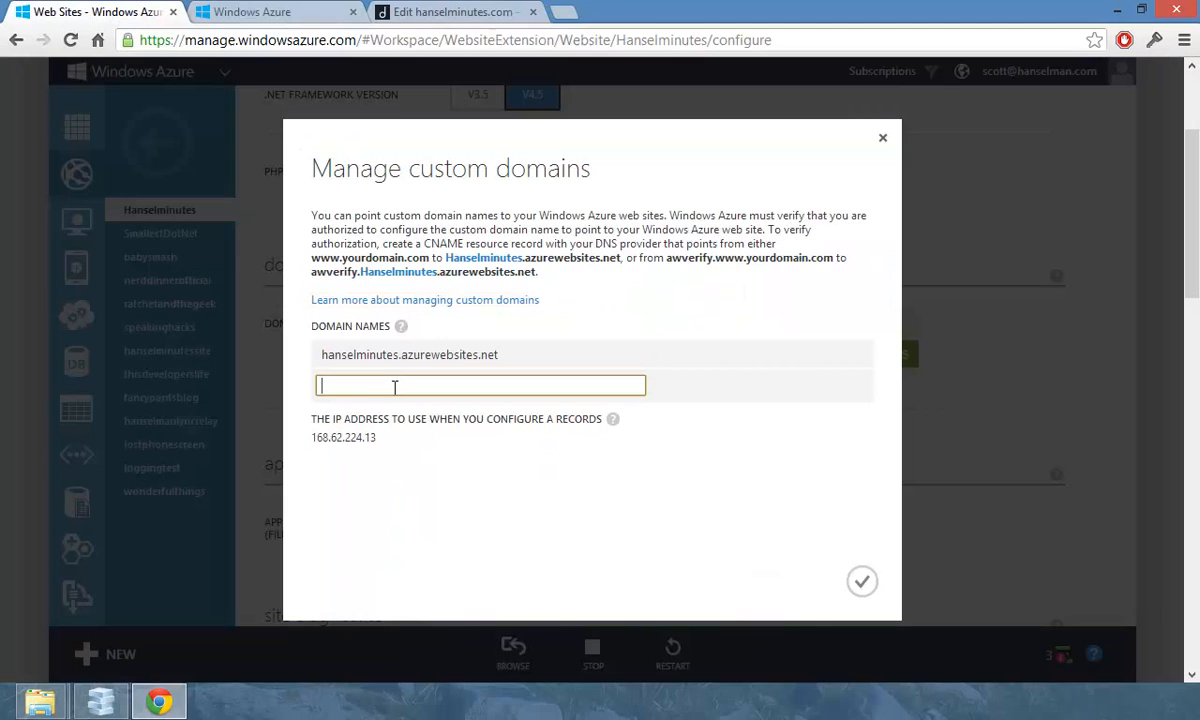
pyautogui.write('hanselminutes.com')
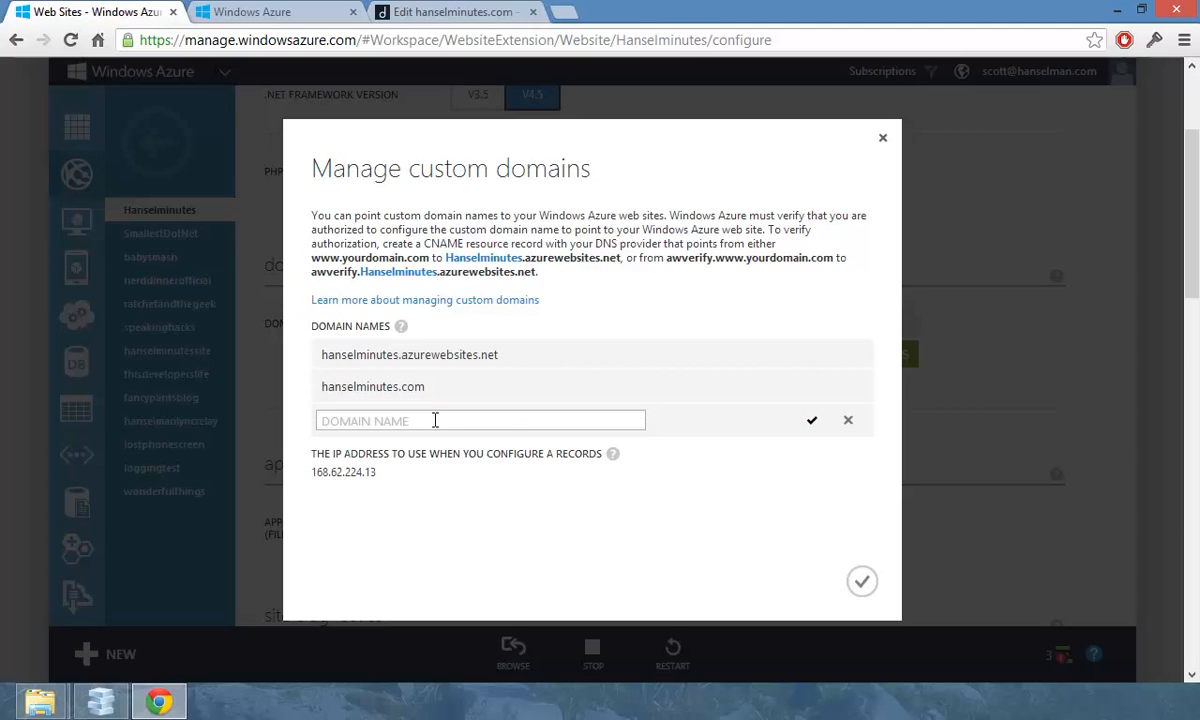
pyautogui.write('www.hanselma')
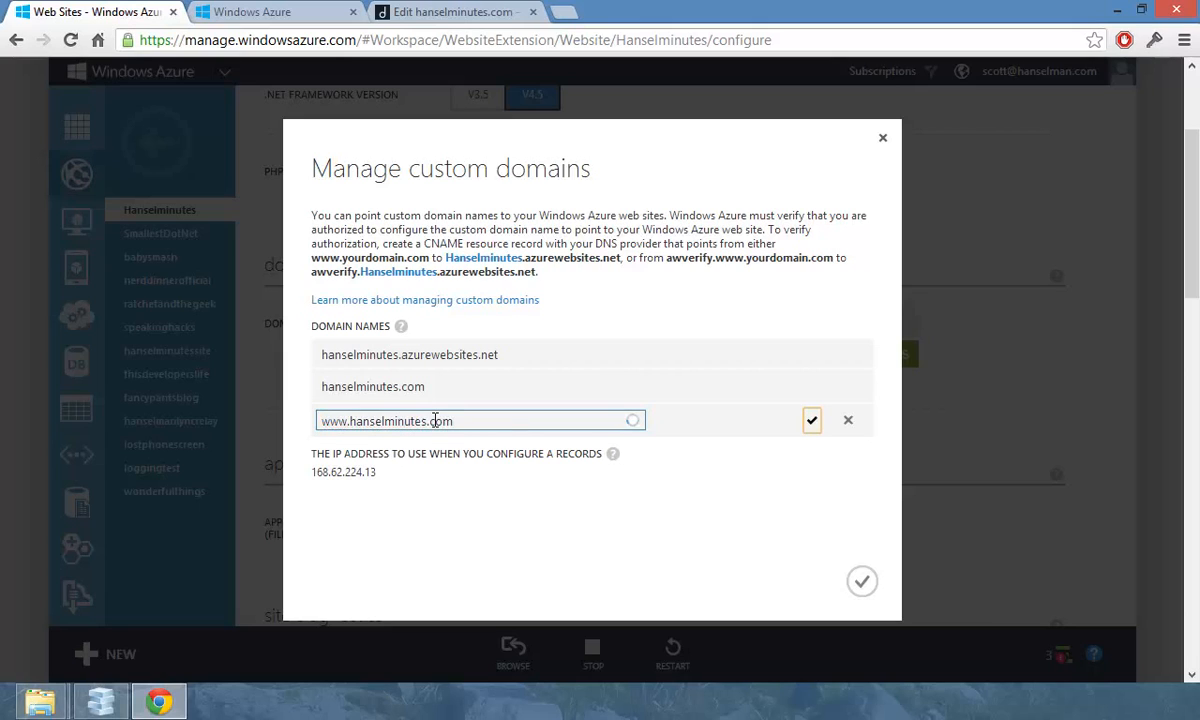
pyautogui.click(812, 420)
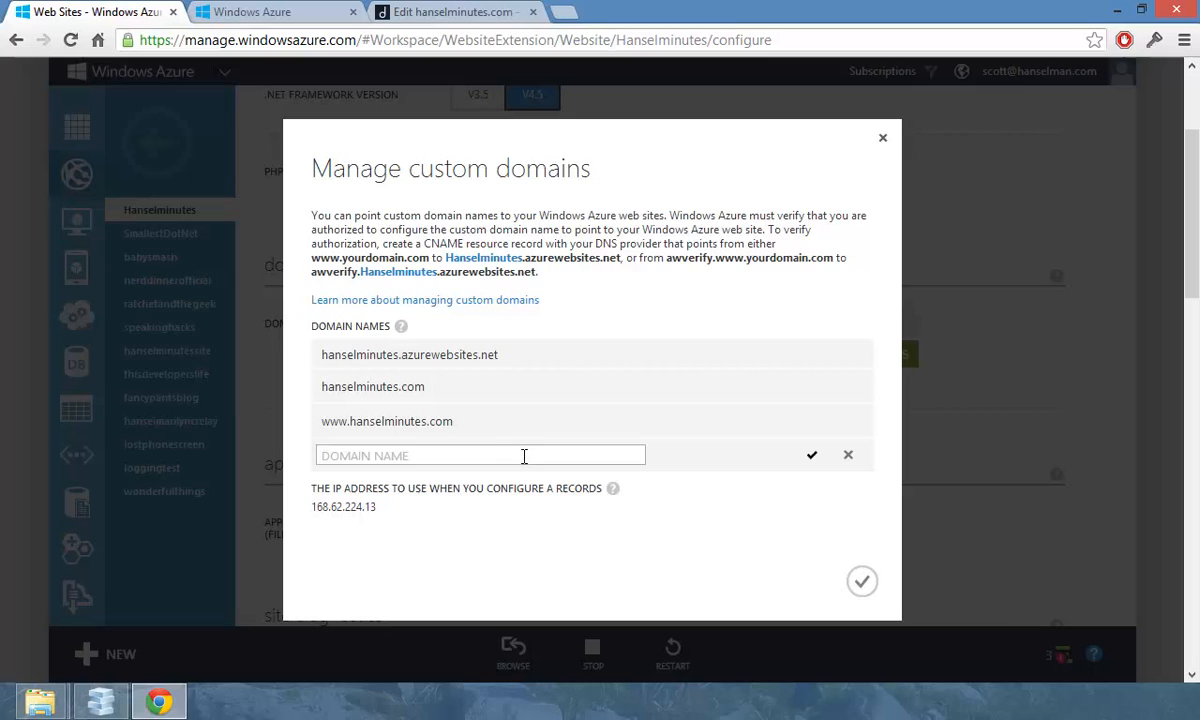
# Try fancypants.com, which fails DNS verification, and discard the rejected entry
pyautogui.write('fancypants.com')
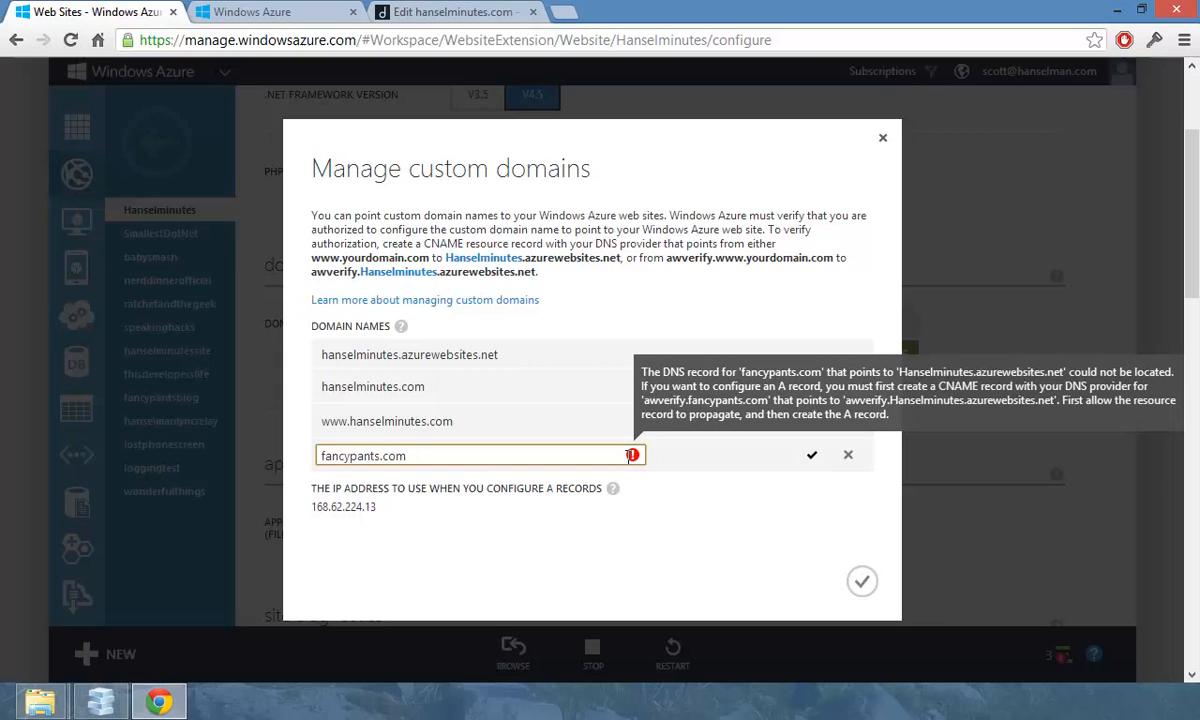
pyautogui.moveTo(840, 464)
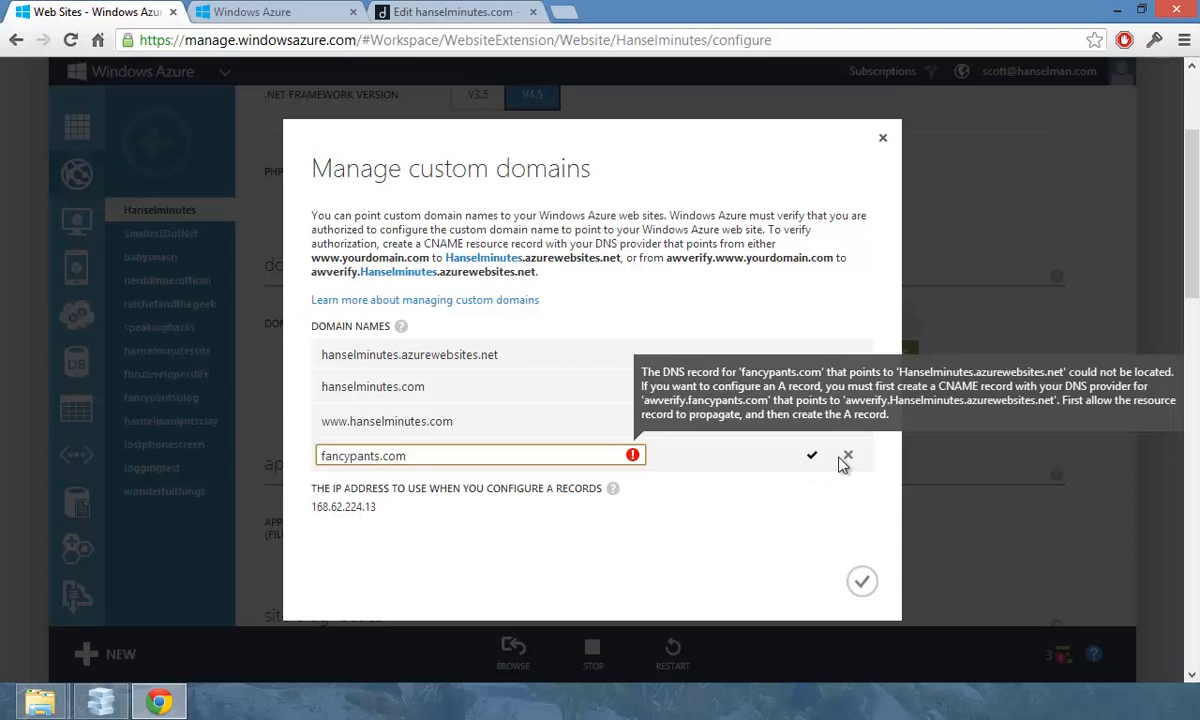
pyautogui.click(848, 456)
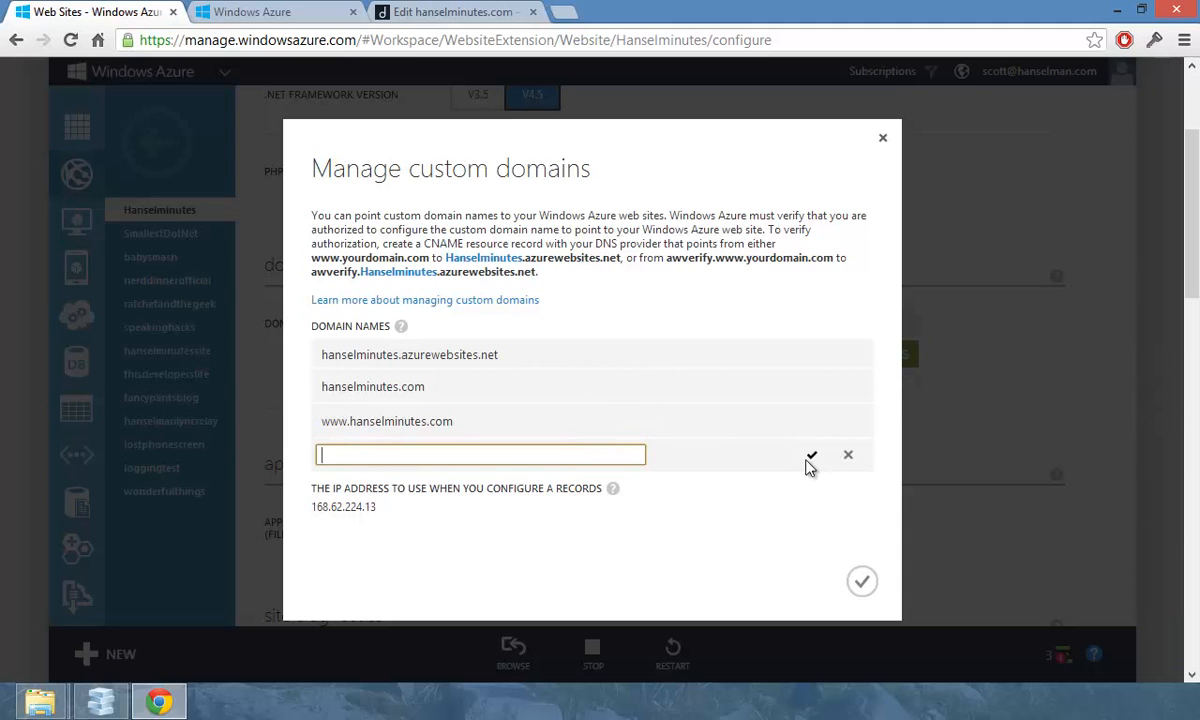
pyautogui.moveTo(892, 612)
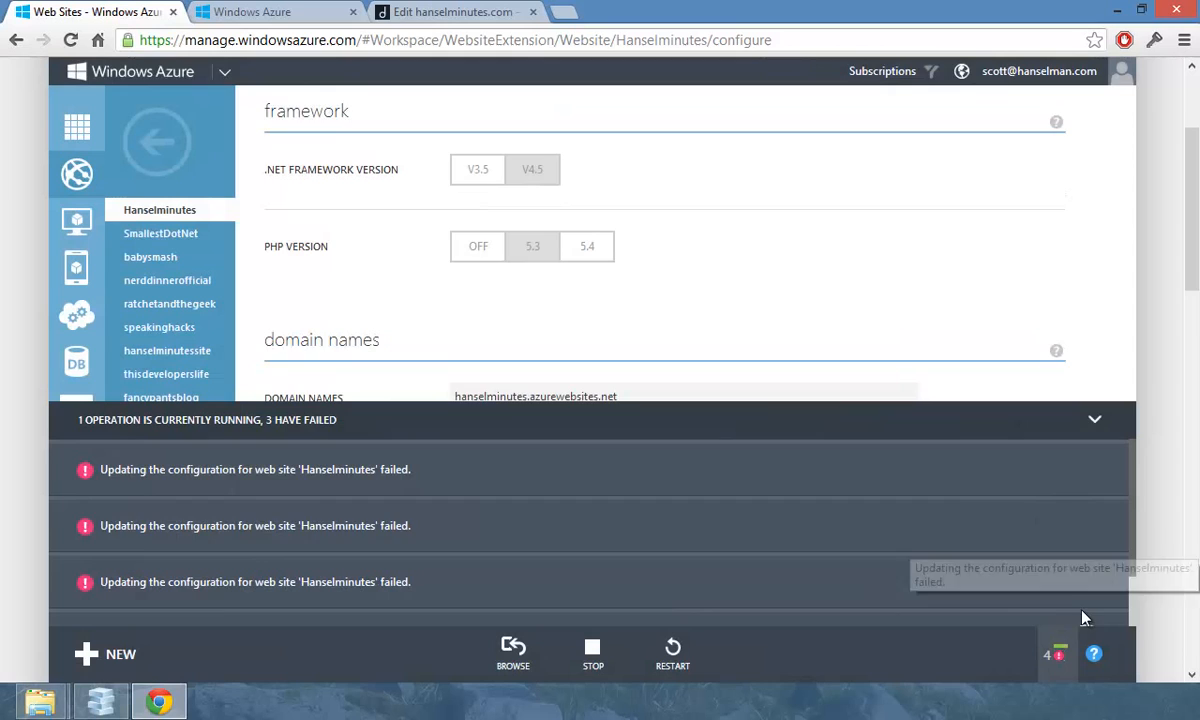
# Review the failed and succeeded configuration-update notices and dismiss them with OK
pyautogui.scroll(-3)
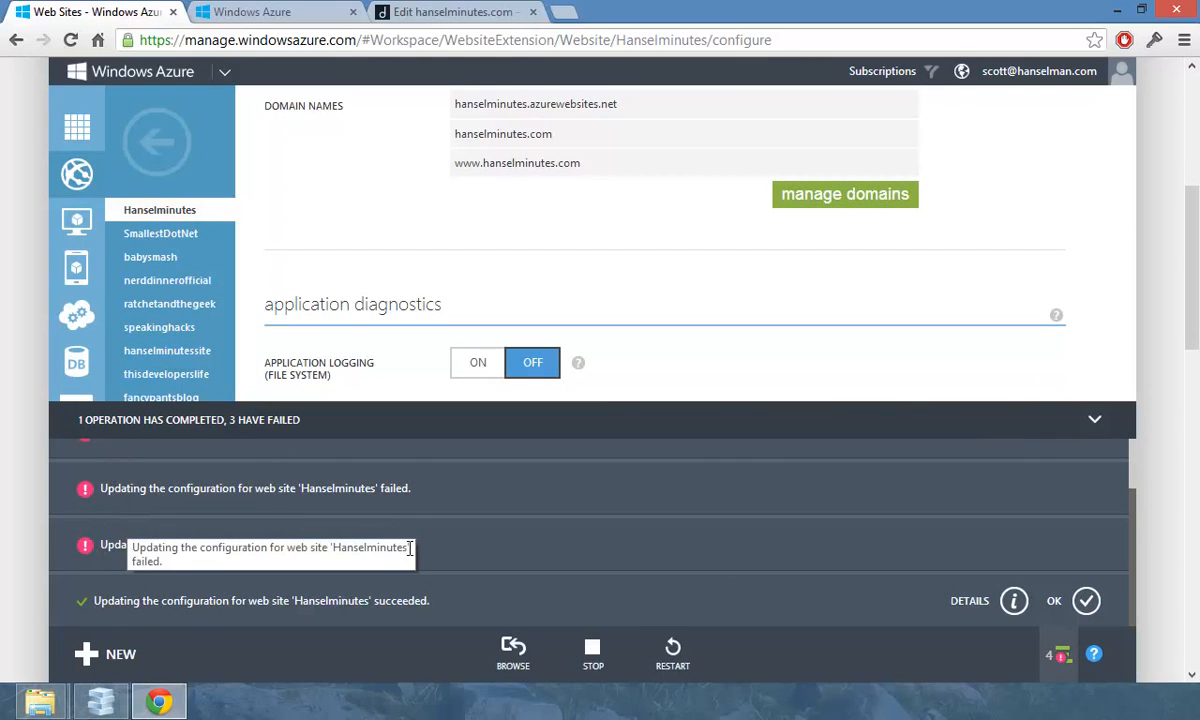
pyautogui.moveTo(120, 548)
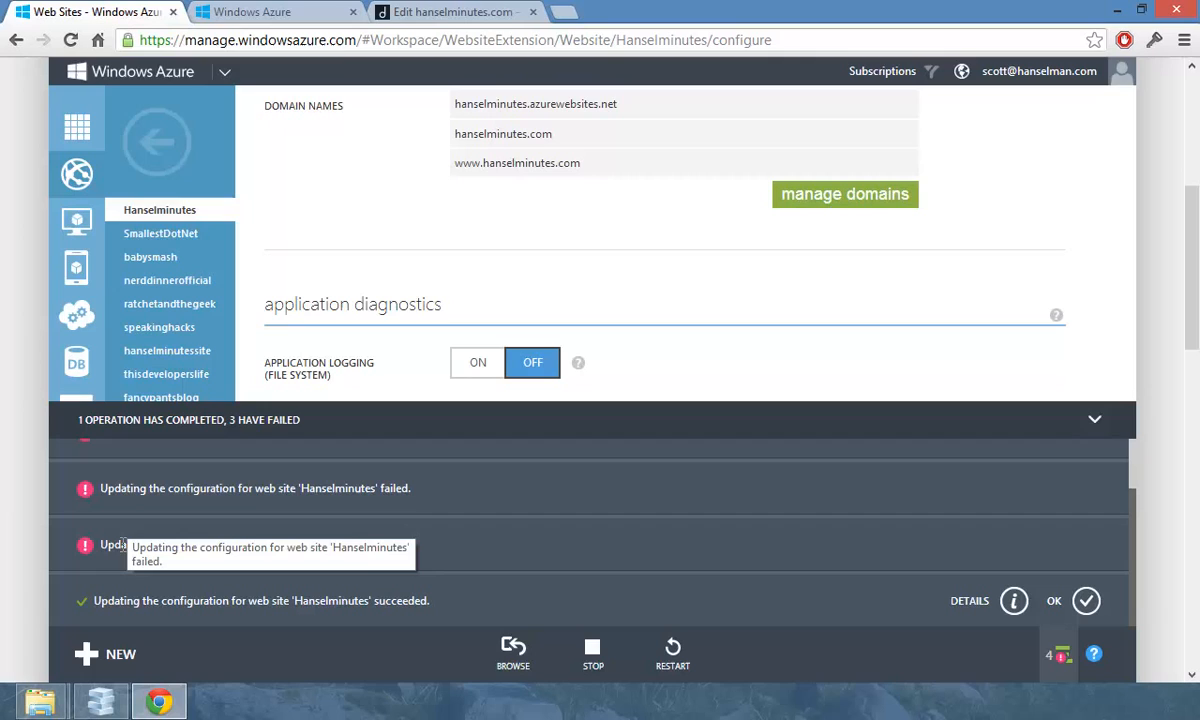
pyautogui.moveTo(122, 544)
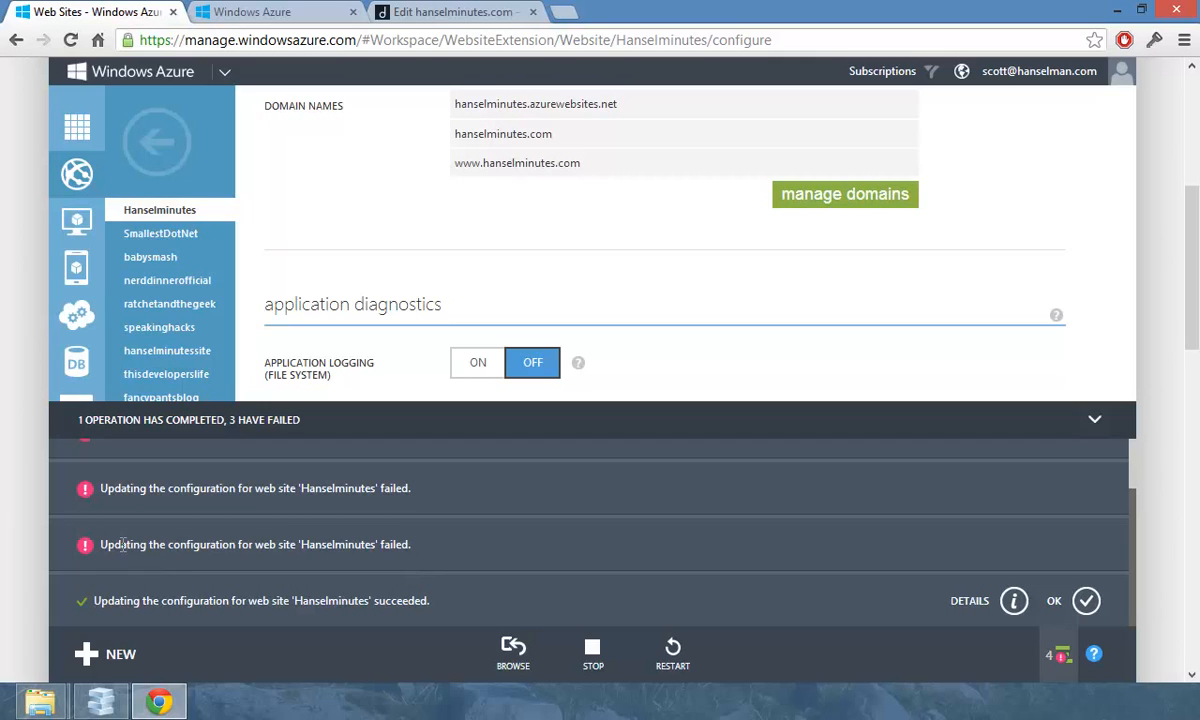
pyautogui.moveTo(90, 516)
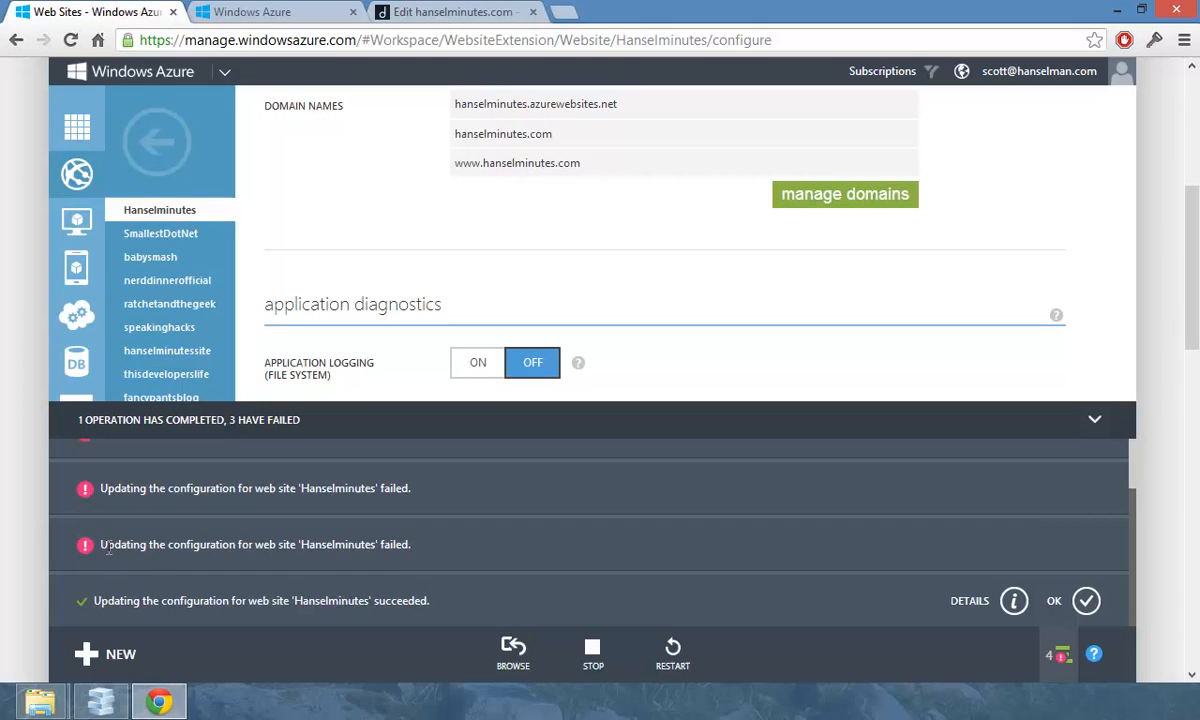
pyautogui.moveTo(116, 544)
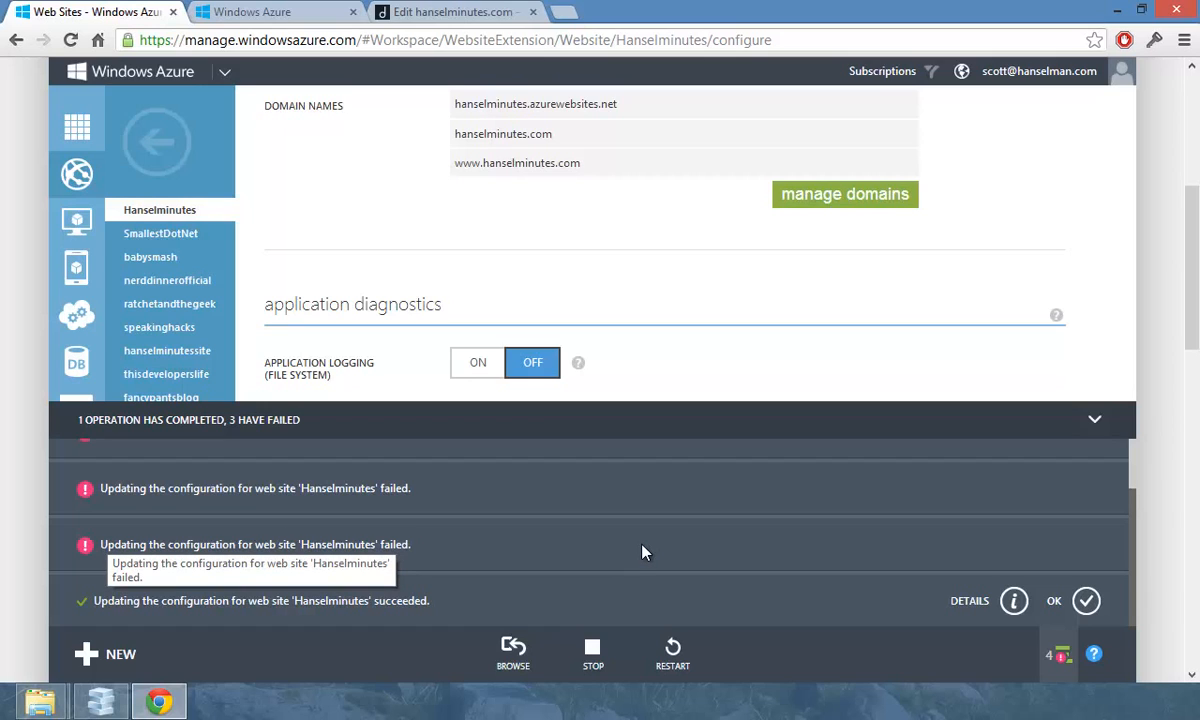
pyautogui.moveTo(120, 600)
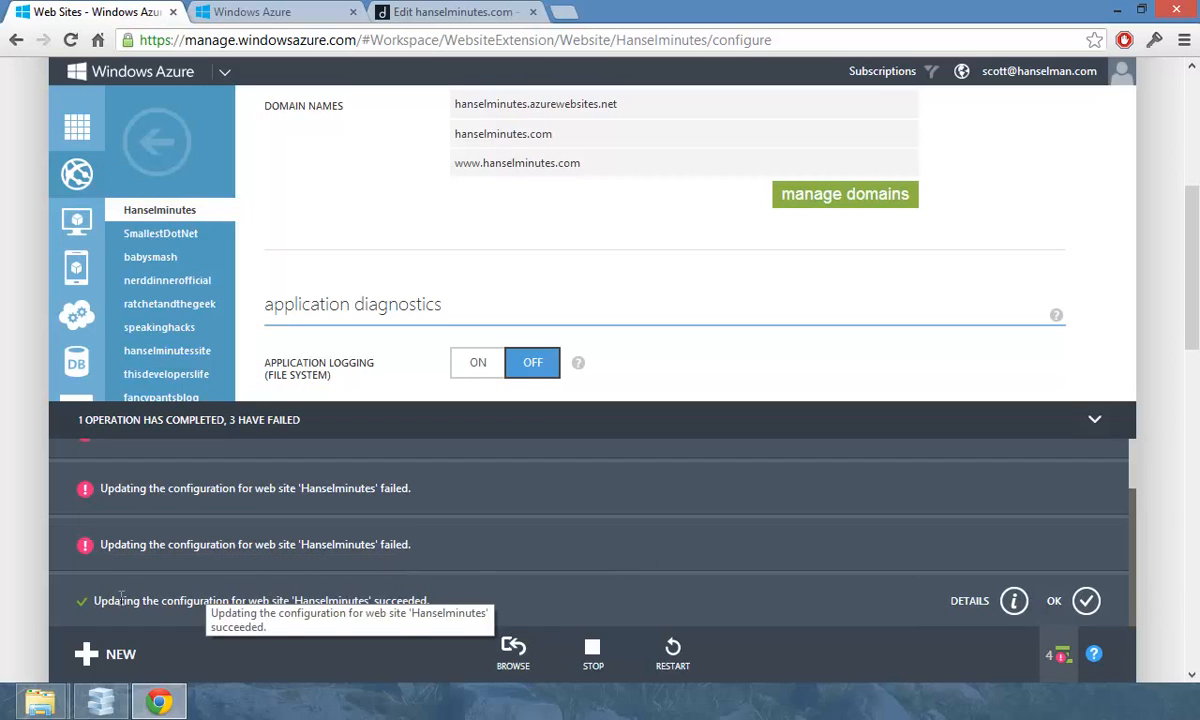
pyautogui.moveTo(438, 606)
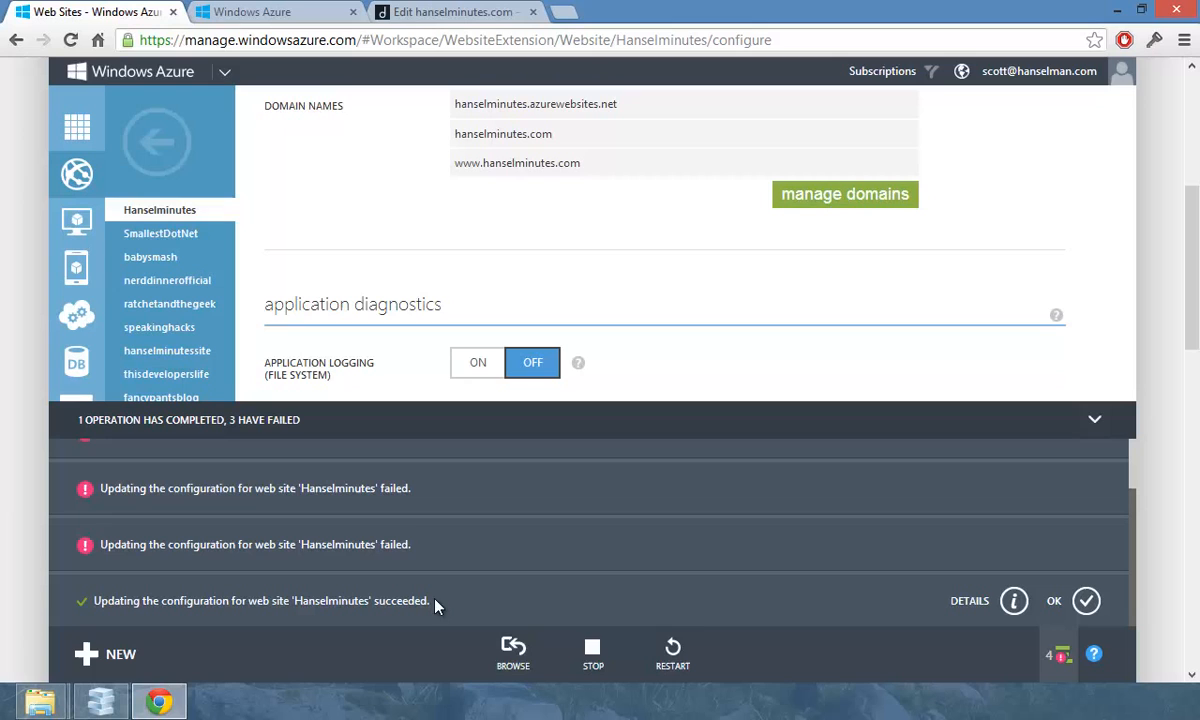
pyautogui.moveTo(1012, 632)
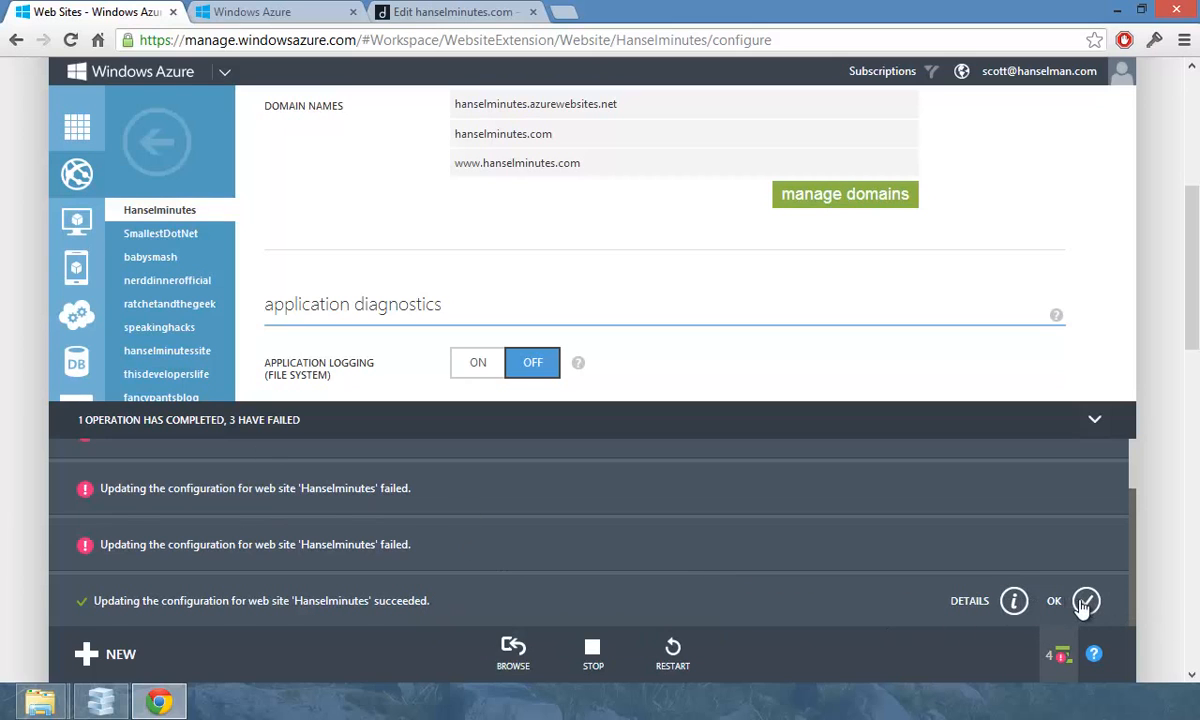
pyautogui.click(1084, 600)
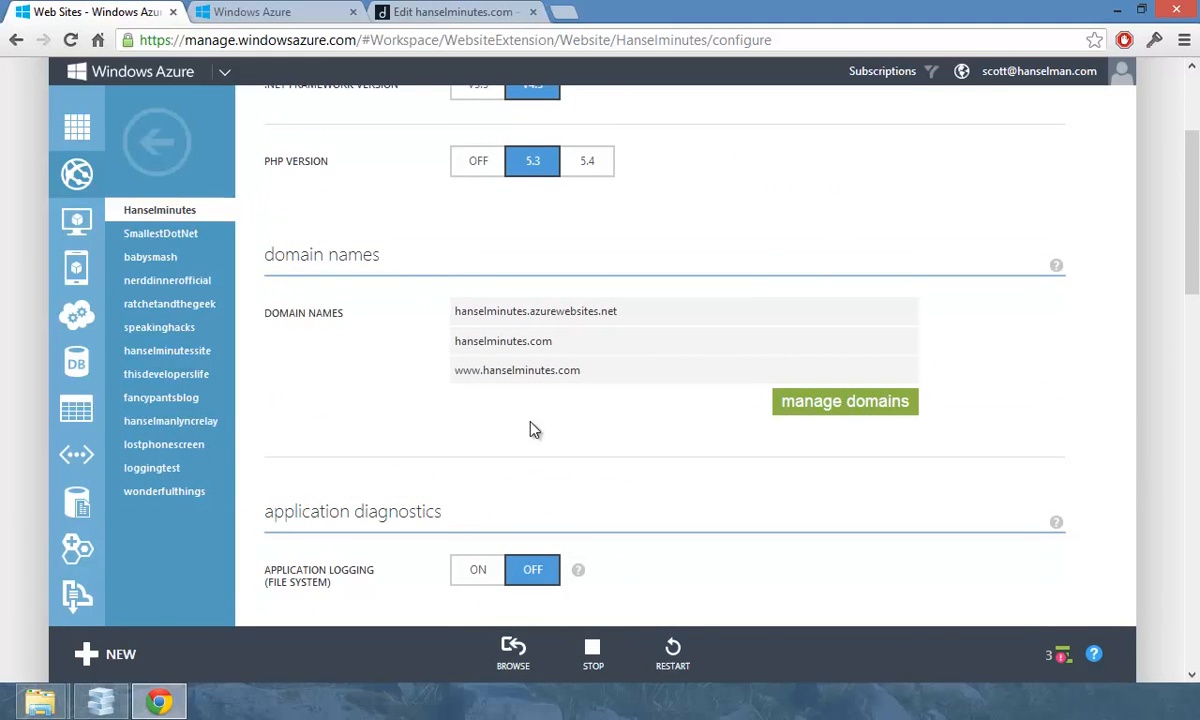
# View the Hanselminutes DASHBOARD, then switch to the Site3 project in WebMatrix
pyautogui.click(332, 164)
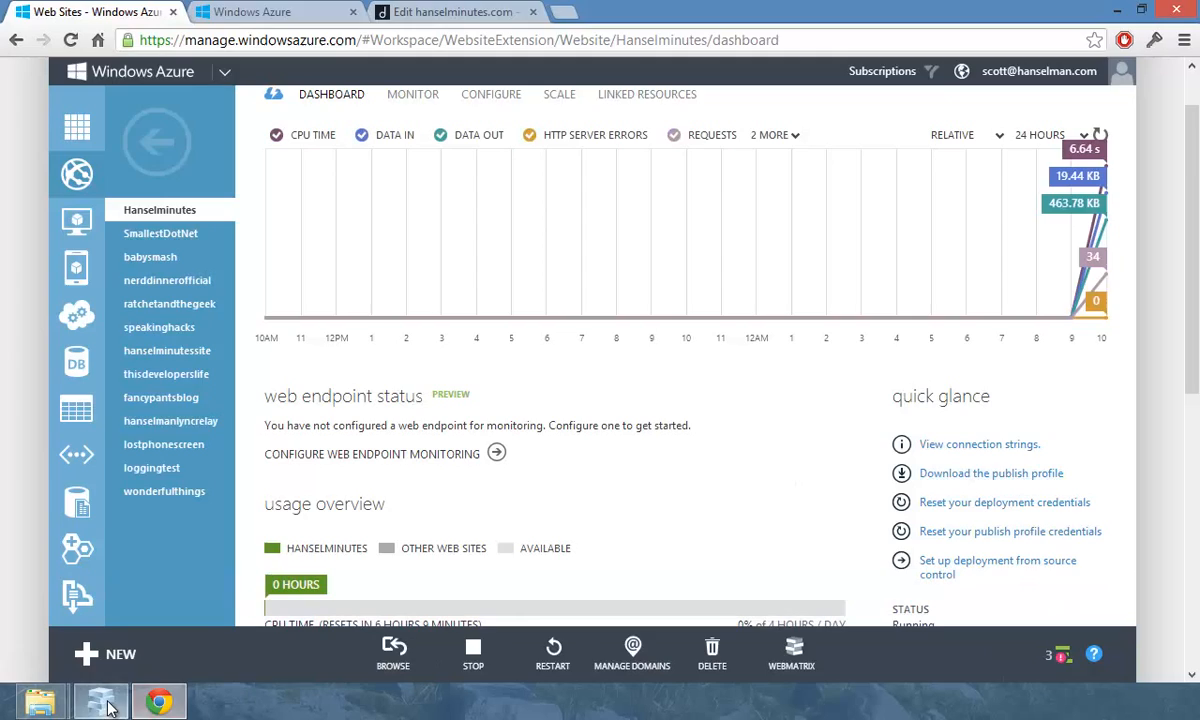
pyautogui.click(100, 692)
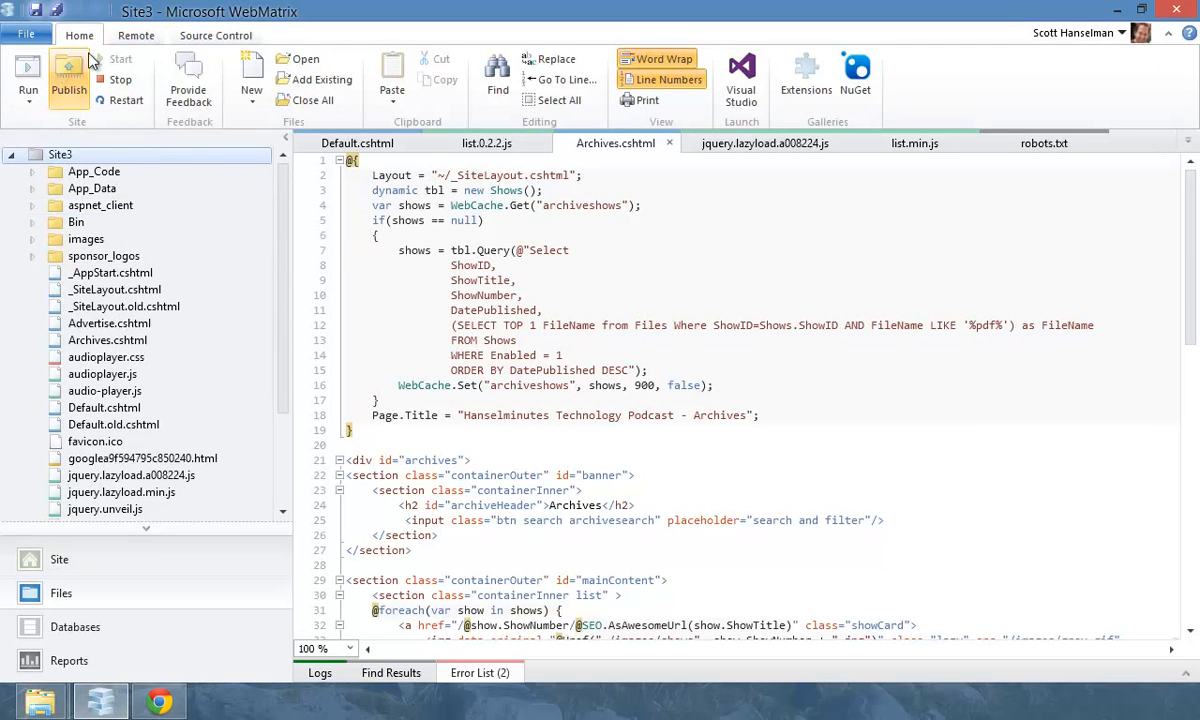
# Create a new publish profile targeting the existing Hanselminutes Windows Azure site and save it
pyautogui.click(136, 36)
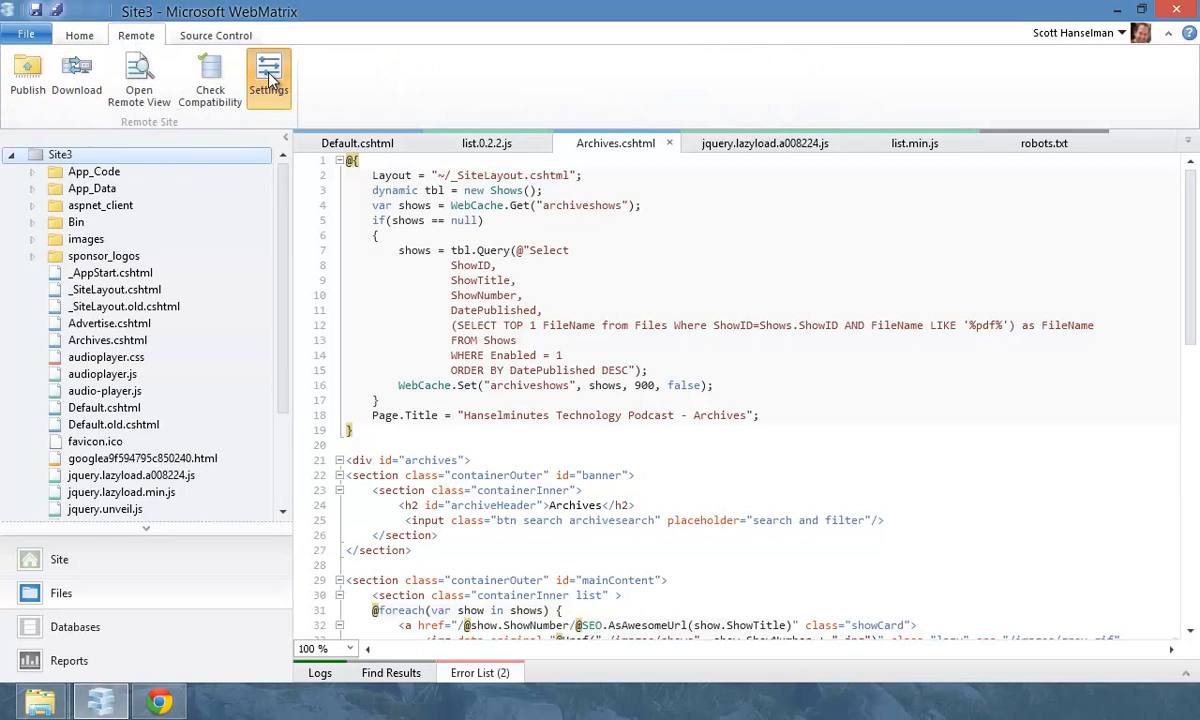
pyautogui.click(268, 76)
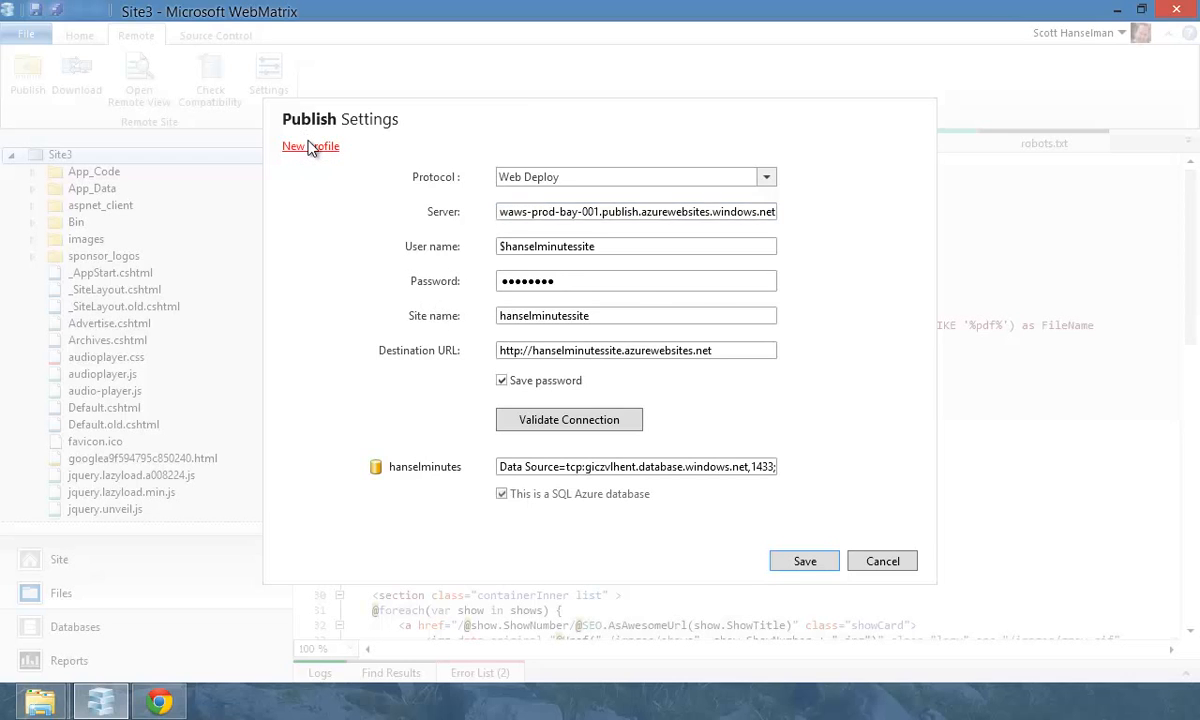
pyautogui.click(310, 146)
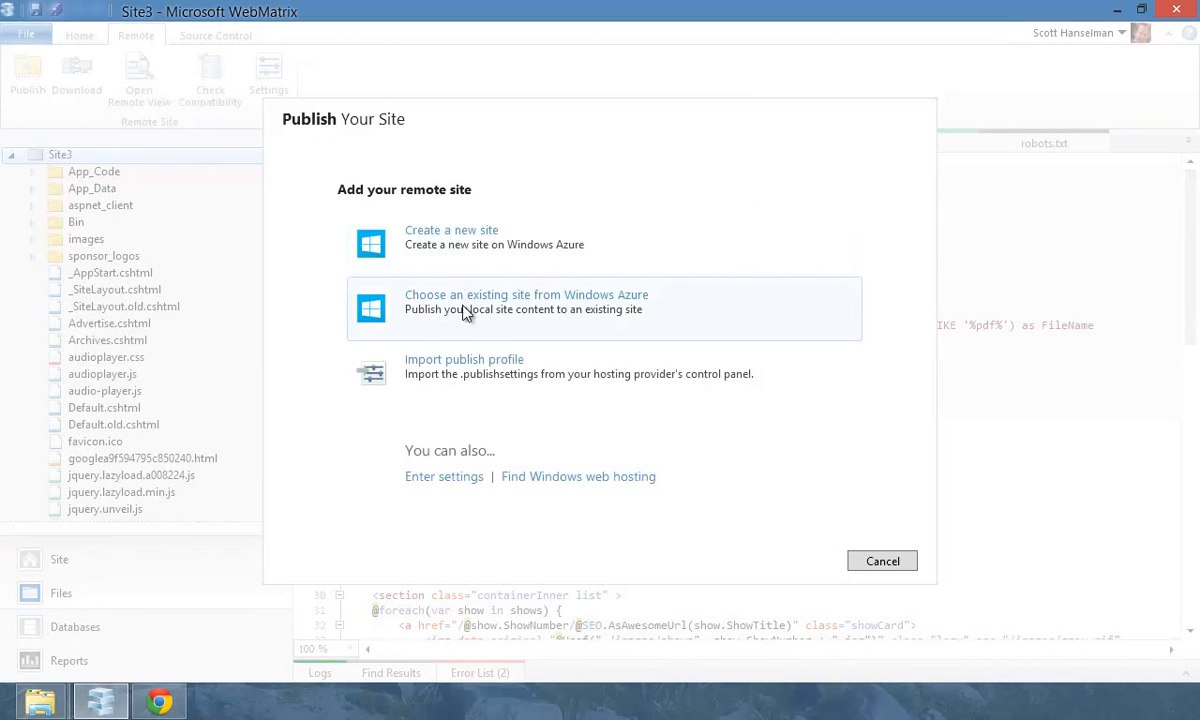
pyautogui.click(464, 360)
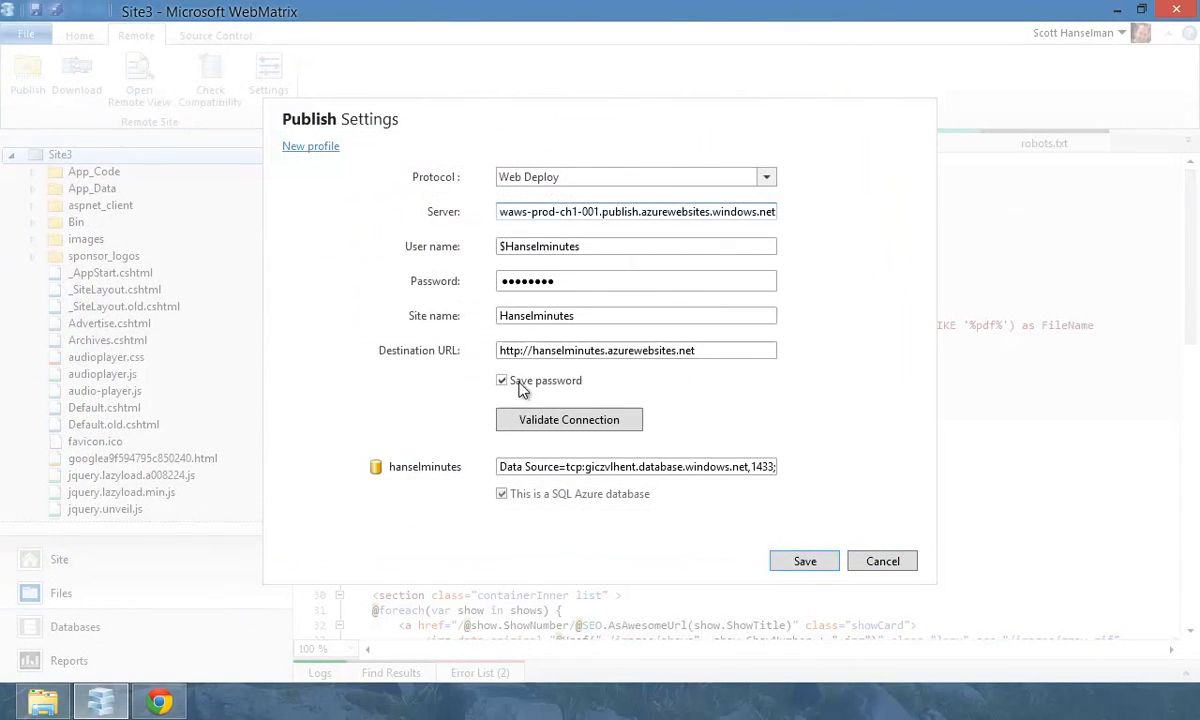
pyautogui.moveTo(652, 426)
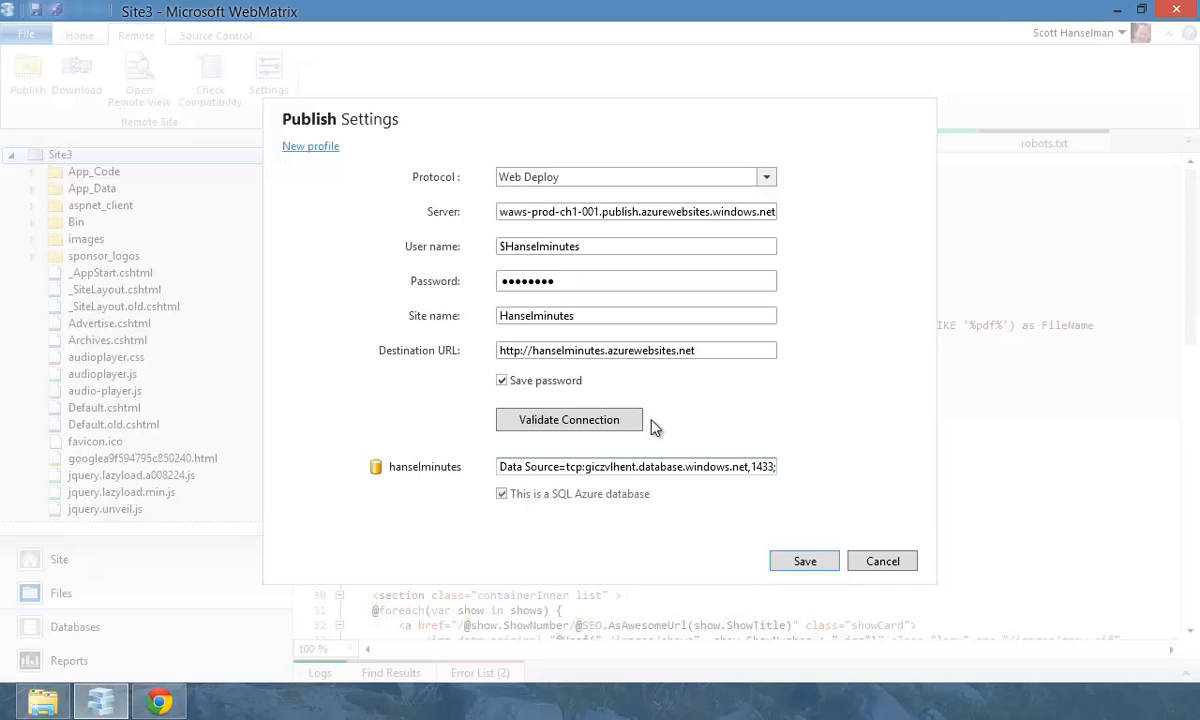
pyautogui.moveTo(402, 474)
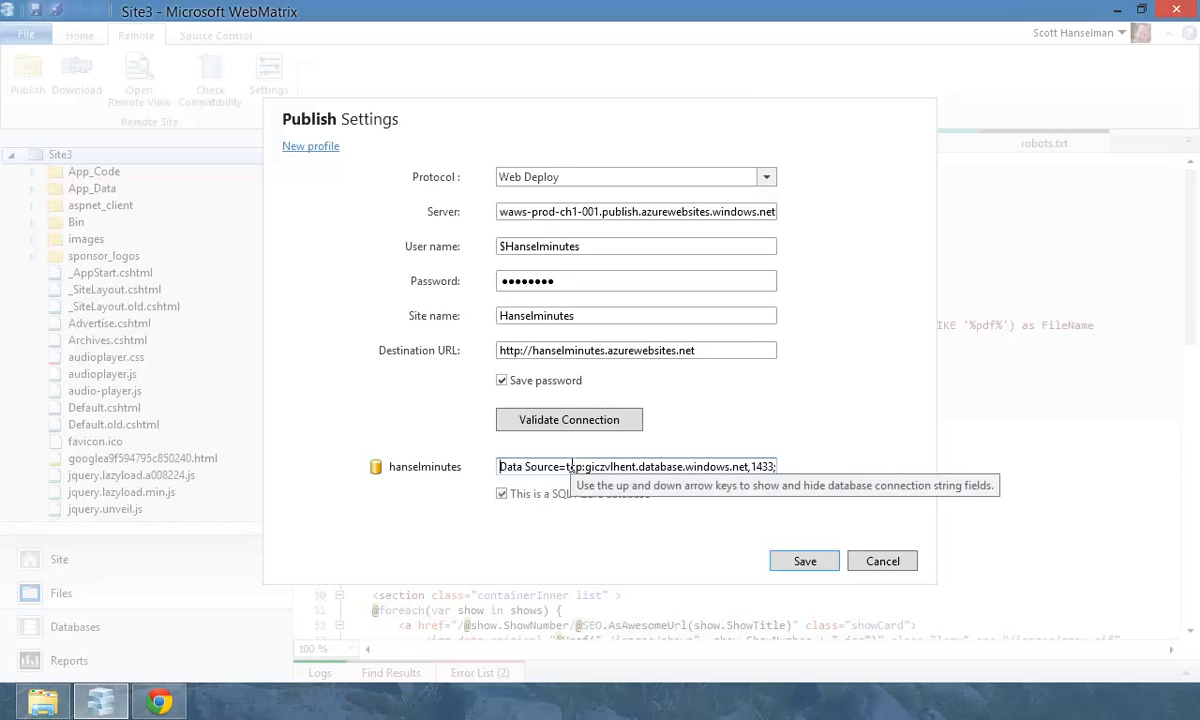
pyautogui.moveTo(812, 580)
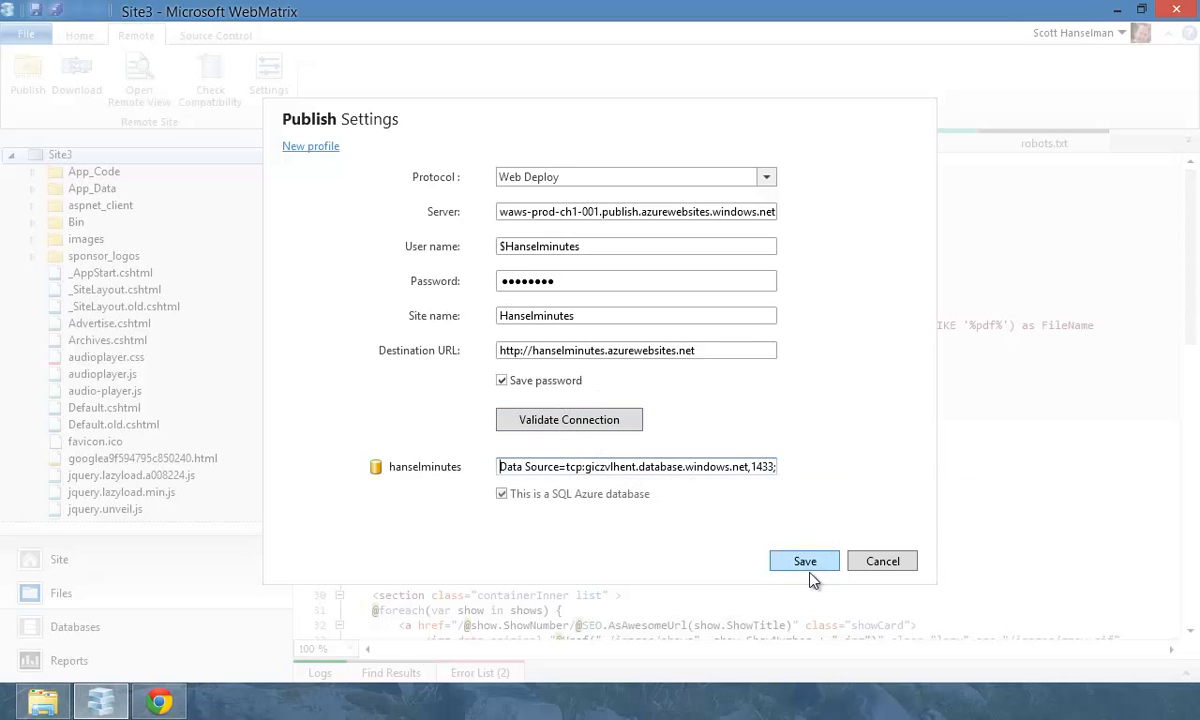
pyautogui.click(804, 560)
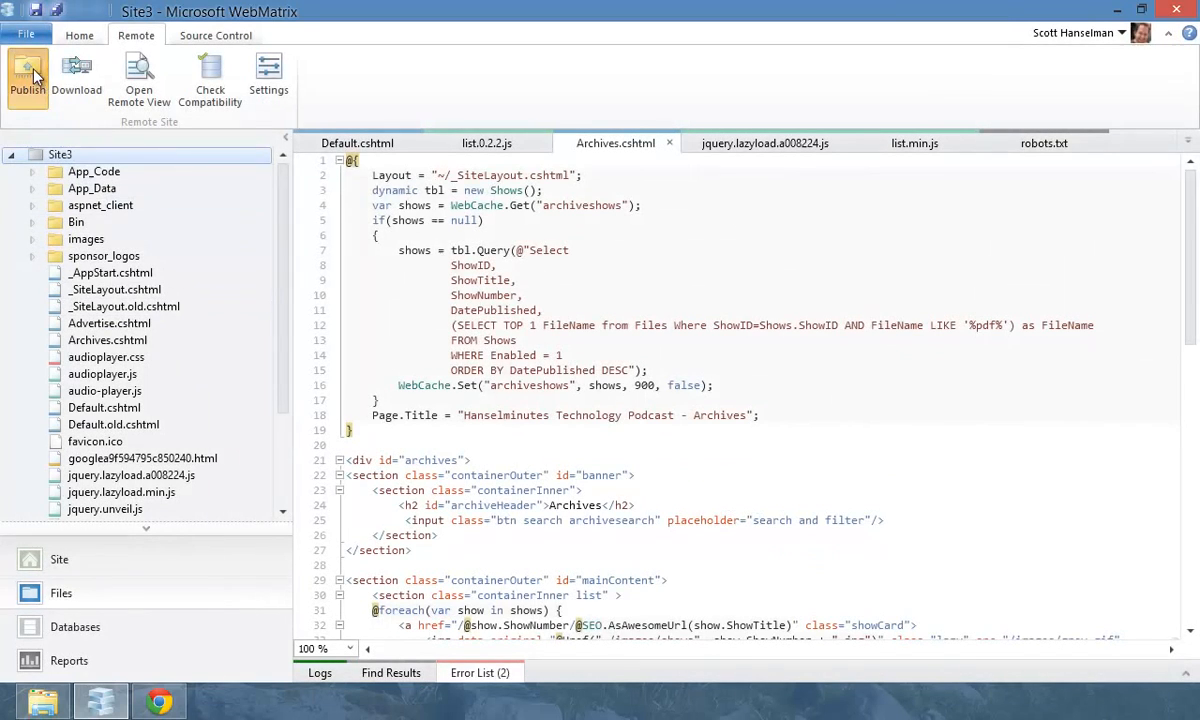
# Start publishing, accept the compatibility checks, and exclude the hanselminutes database from the publish
pyautogui.click(24, 72)
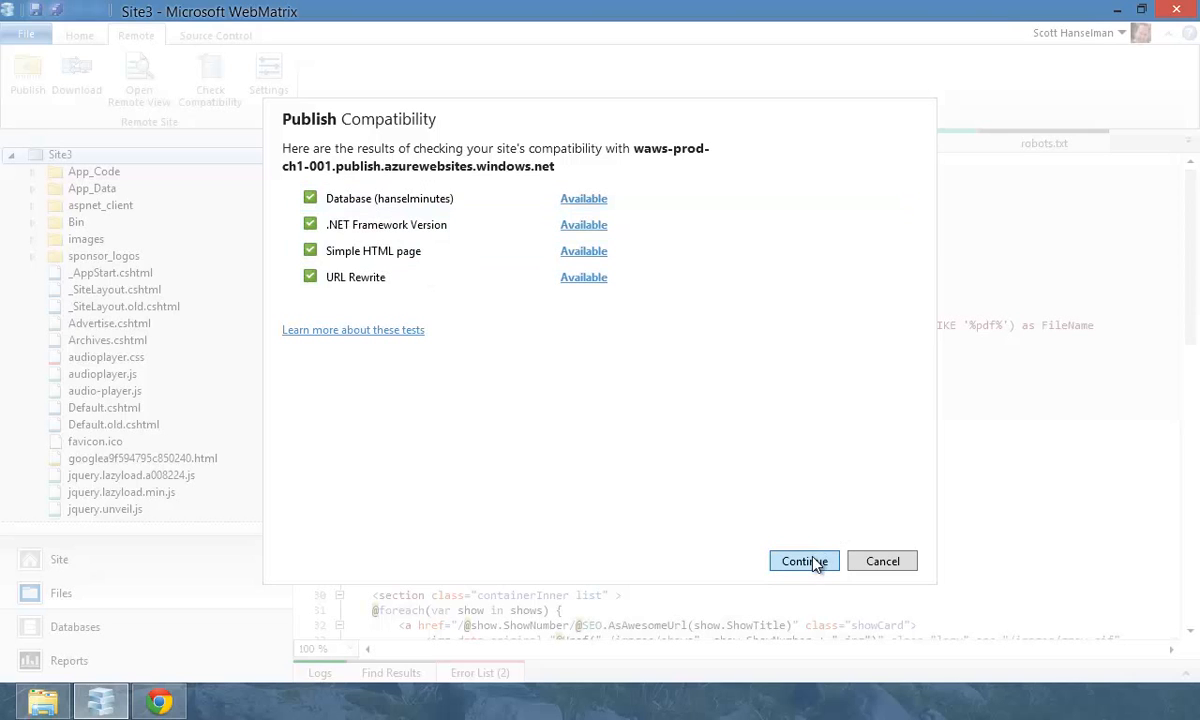
pyautogui.click(804, 560)
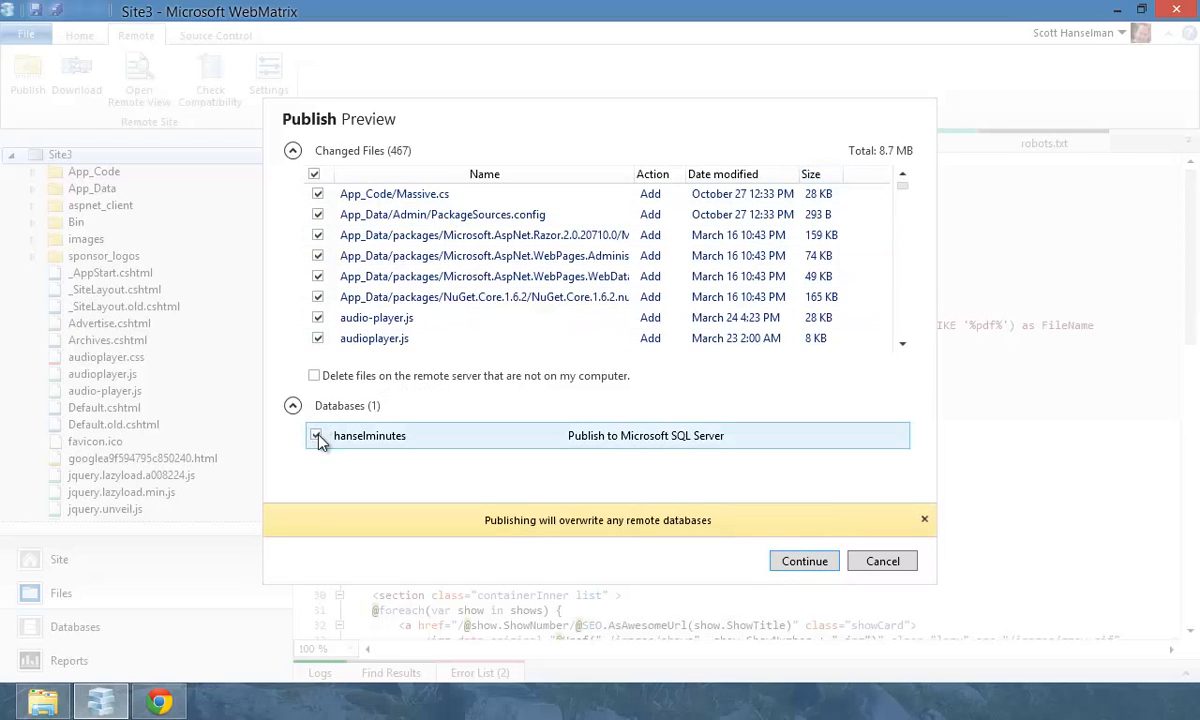
pyautogui.click(316, 436)
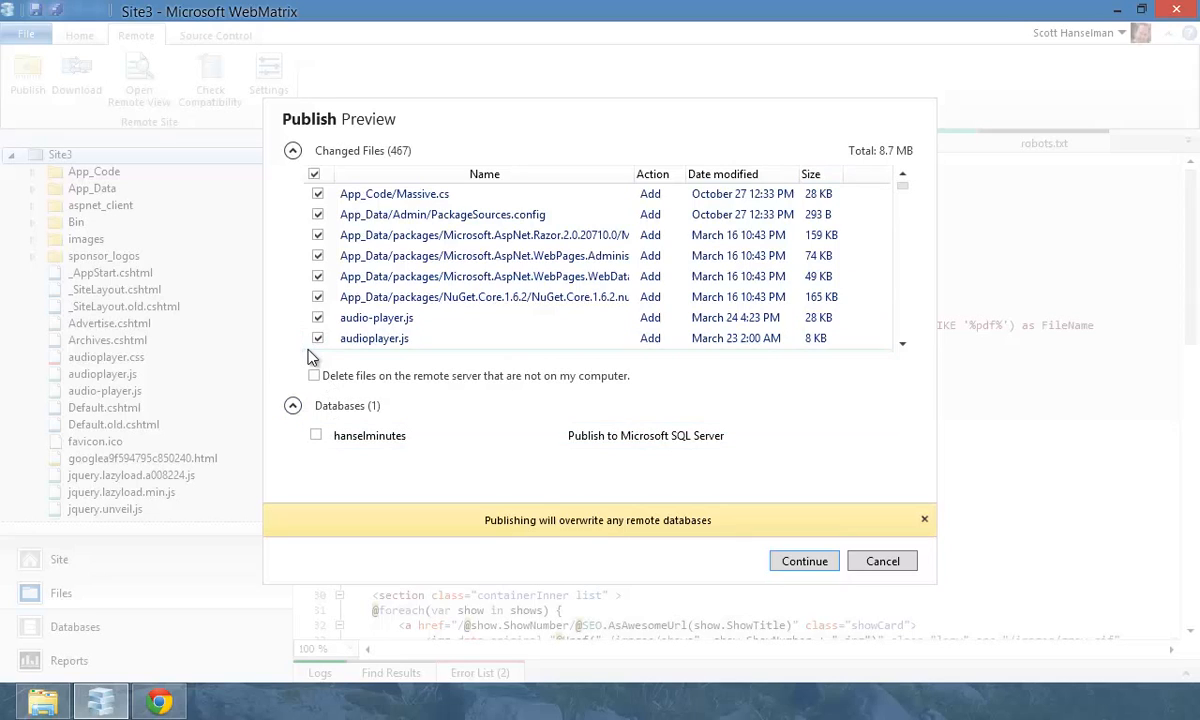
pyautogui.moveTo(484, 496)
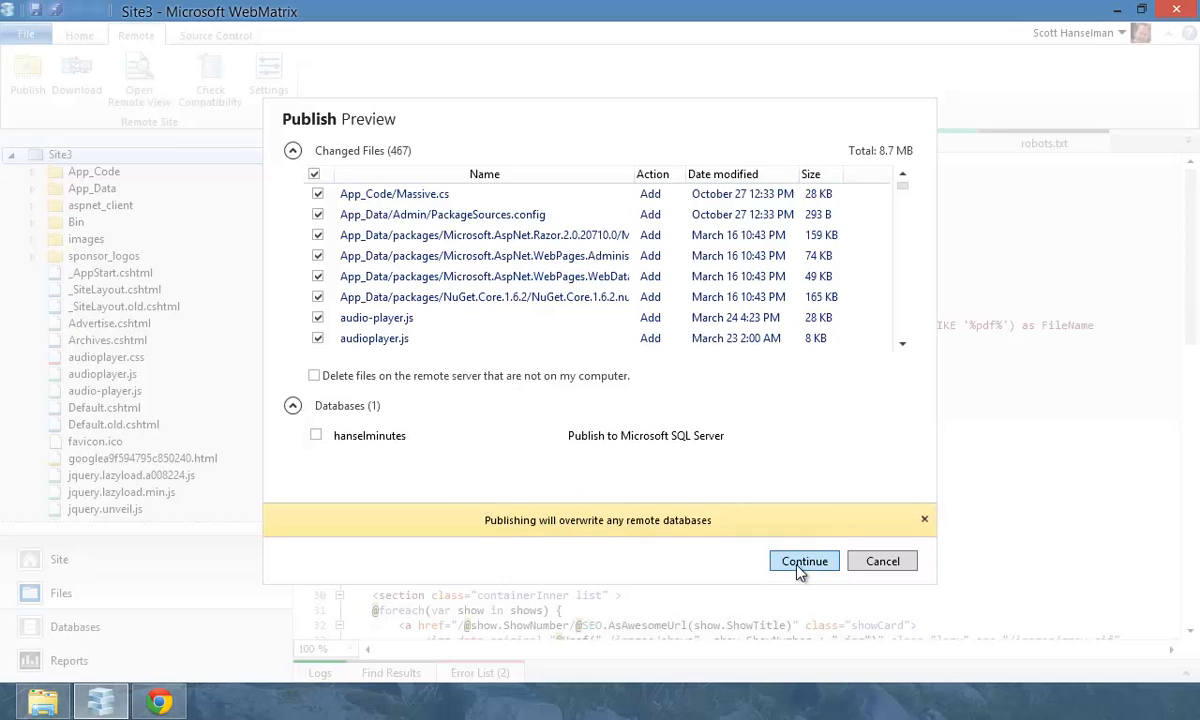
# Run the publish and view the live site at hanselminutes.azurewebsites.net in Chrome
pyautogui.click(804, 560)
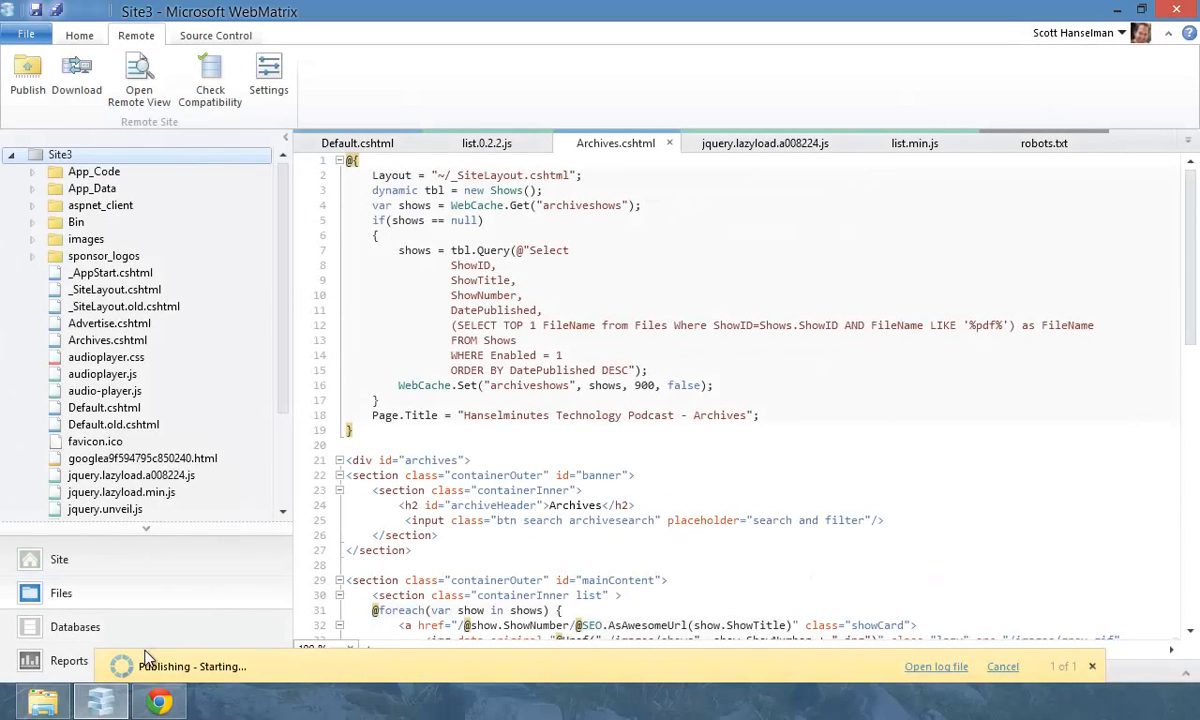
pyautogui.moveTo(318, 668)
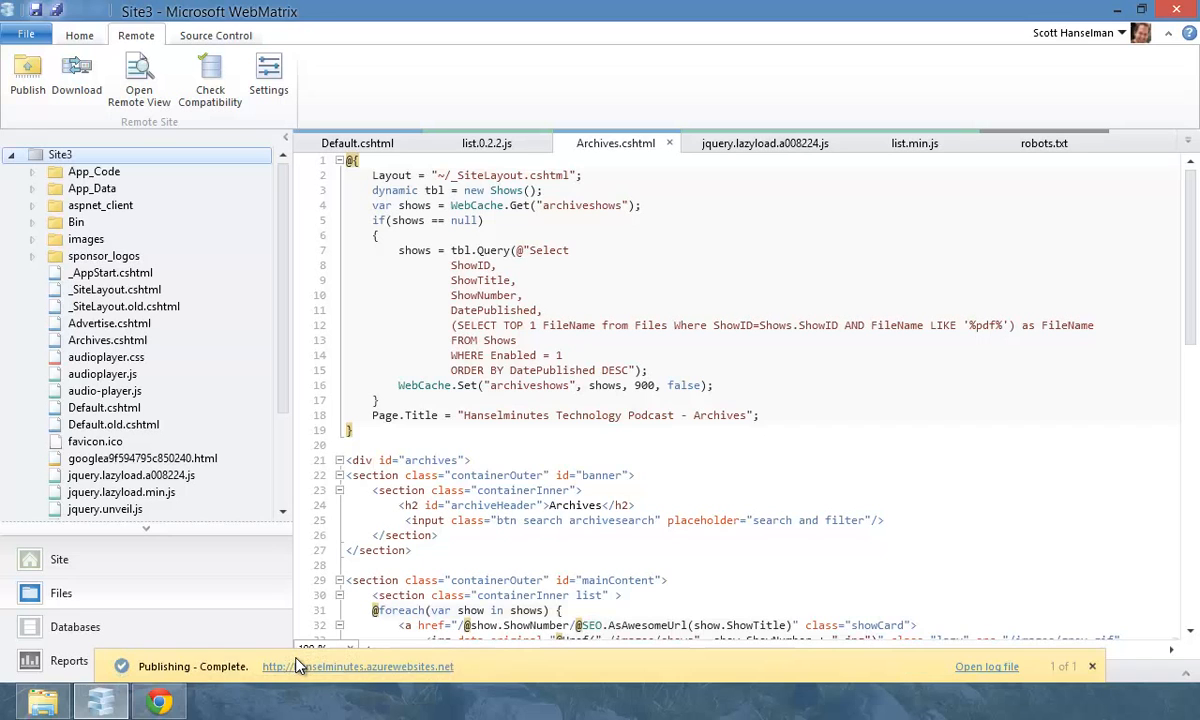
pyautogui.moveTo(320, 688)
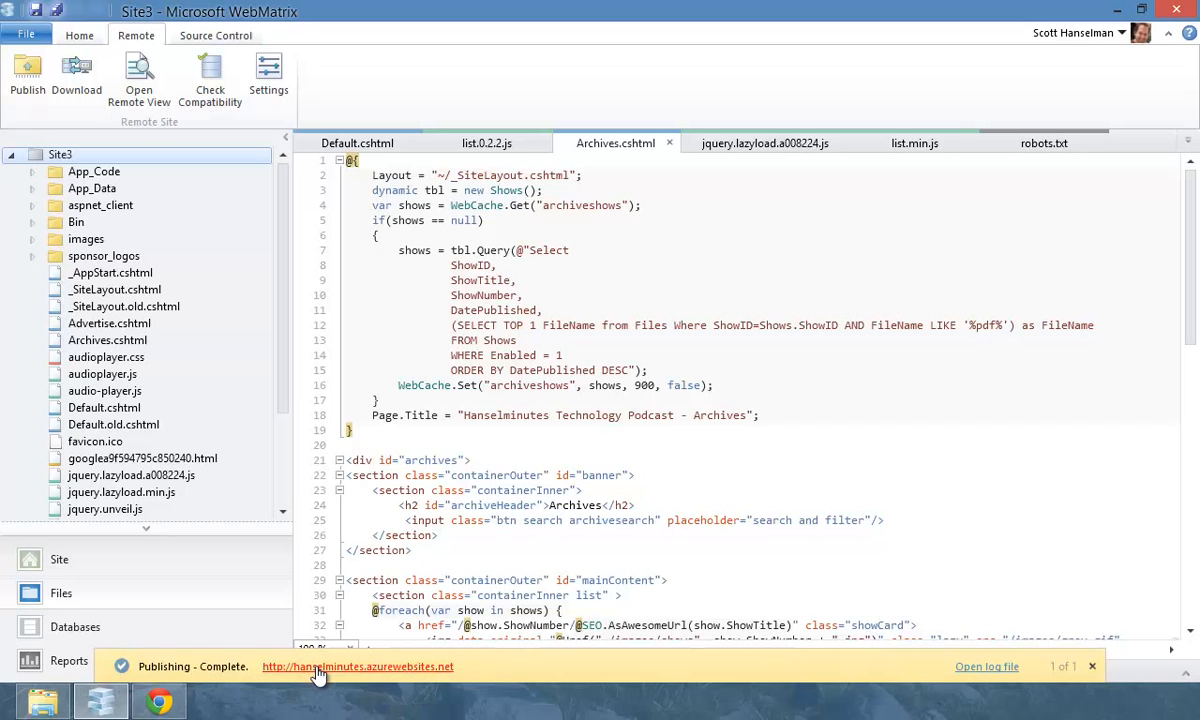
pyautogui.click(356, 666)
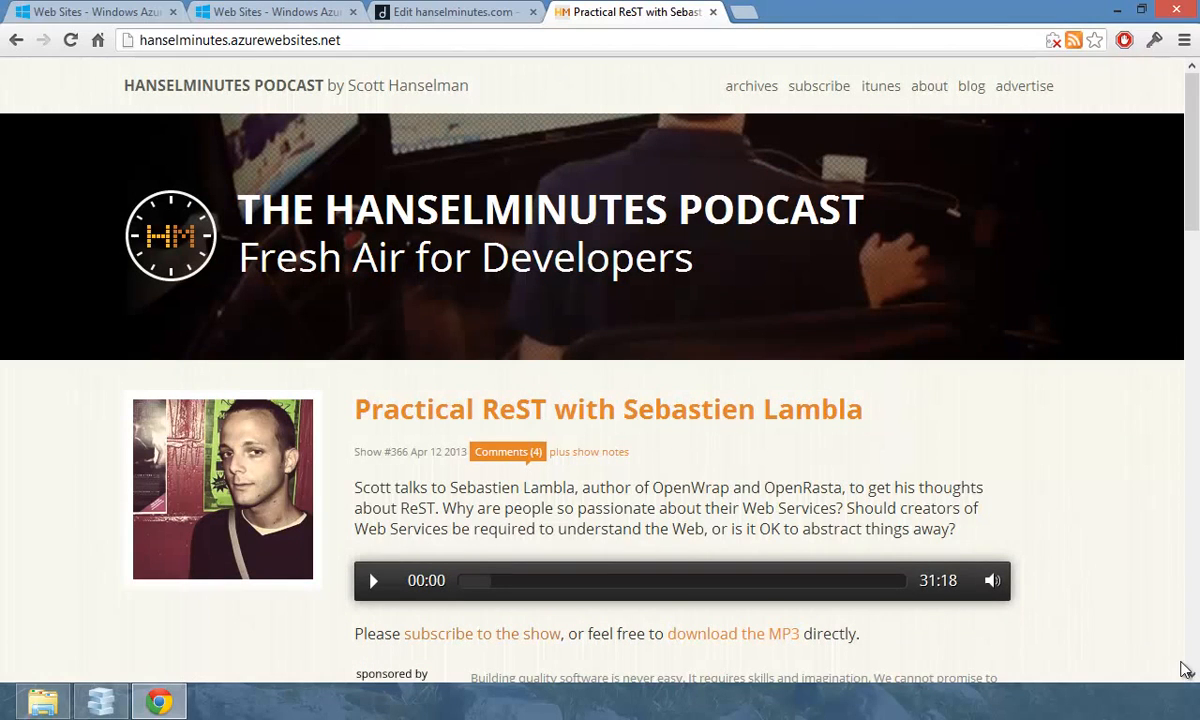
# Browse to hanselminutes.com, which returns a 404, then bring up the Developer Command Prompt for VS2012
pyautogui.click(236, 40)
pyautogui.write('hanselminutes.com')
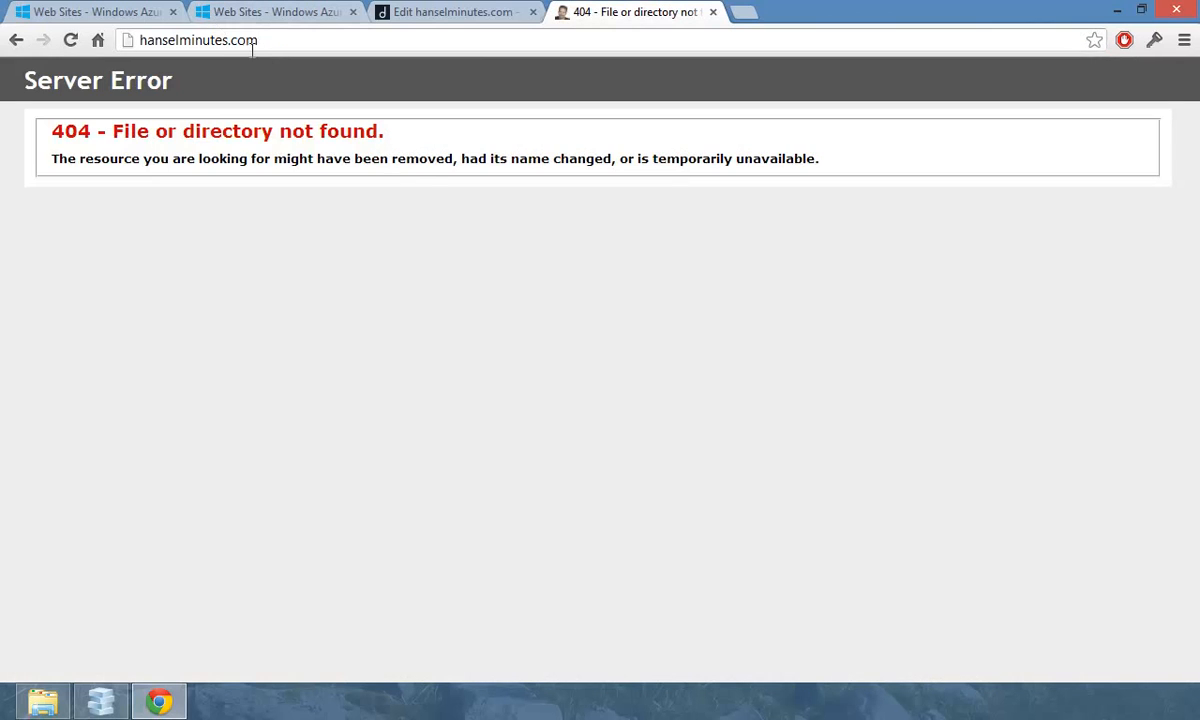
pyautogui.click(200, 40)
pyautogui.write('ivp')
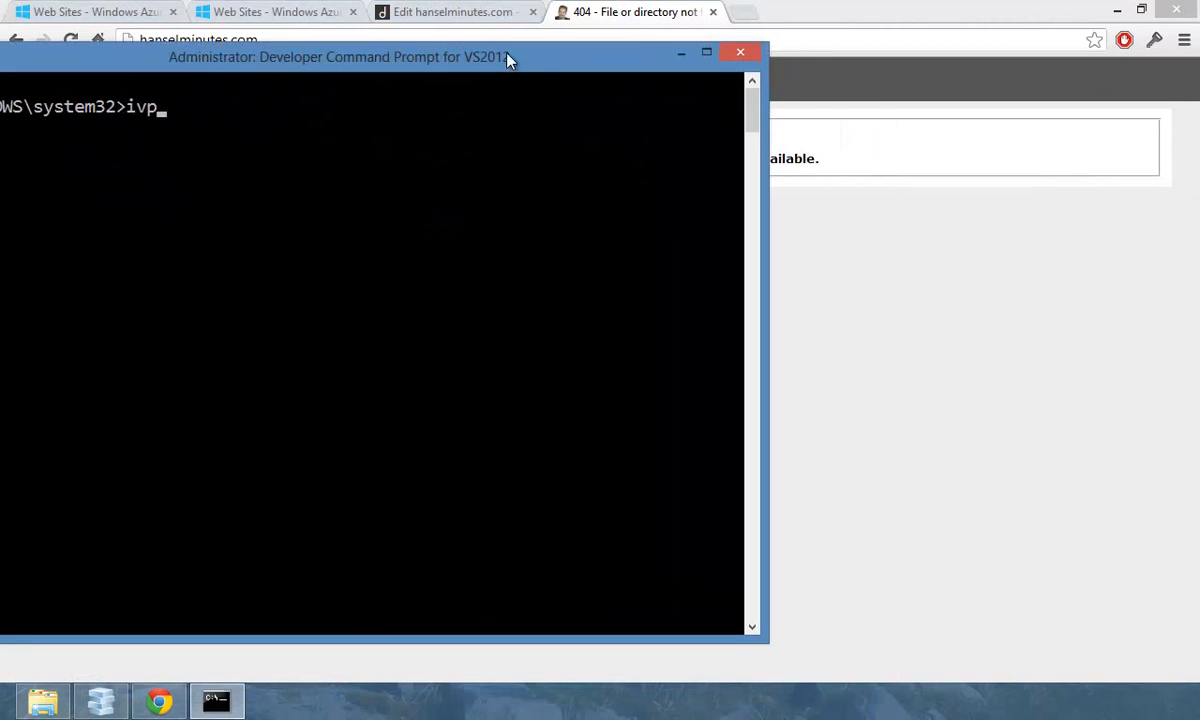
pyautogui.press('Backspace')
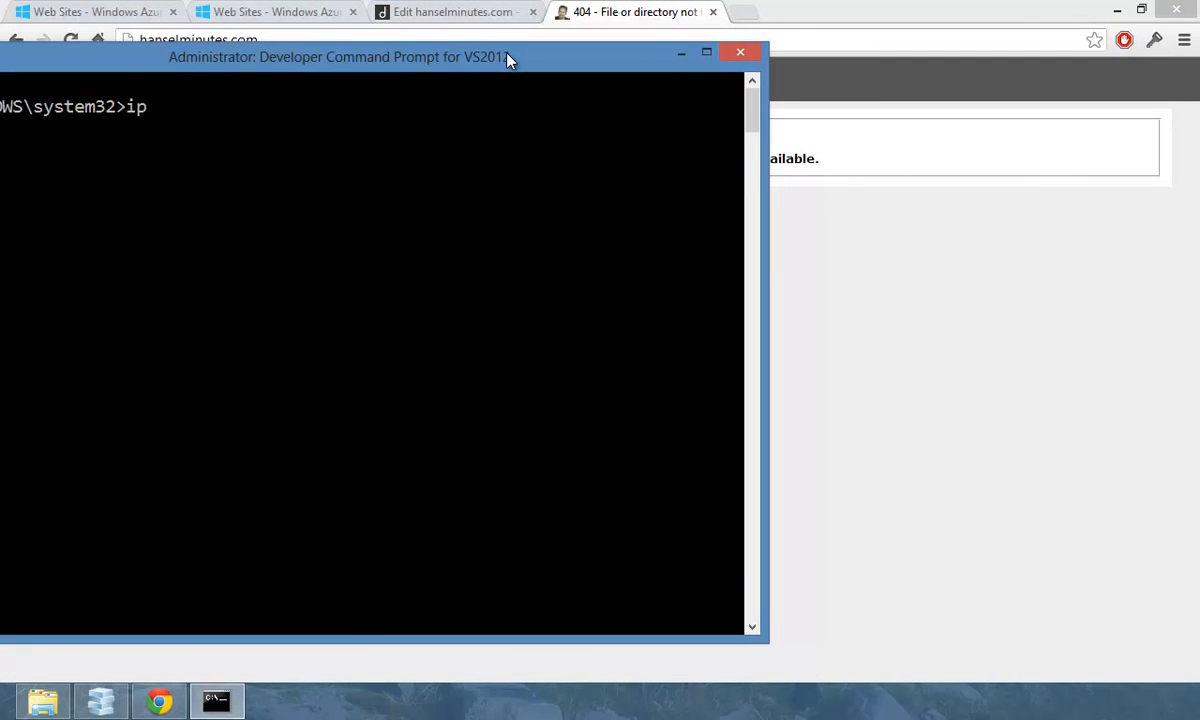
pyautogui.write('config /f')
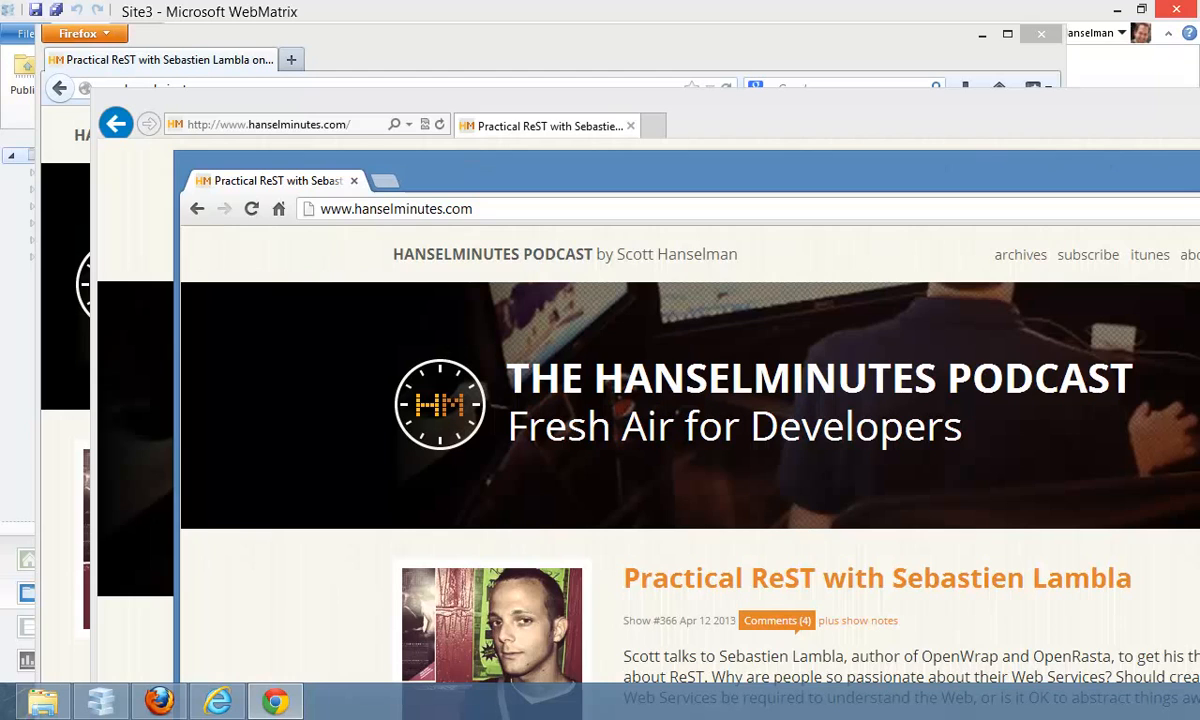
pyautogui.moveTo(738, 18)
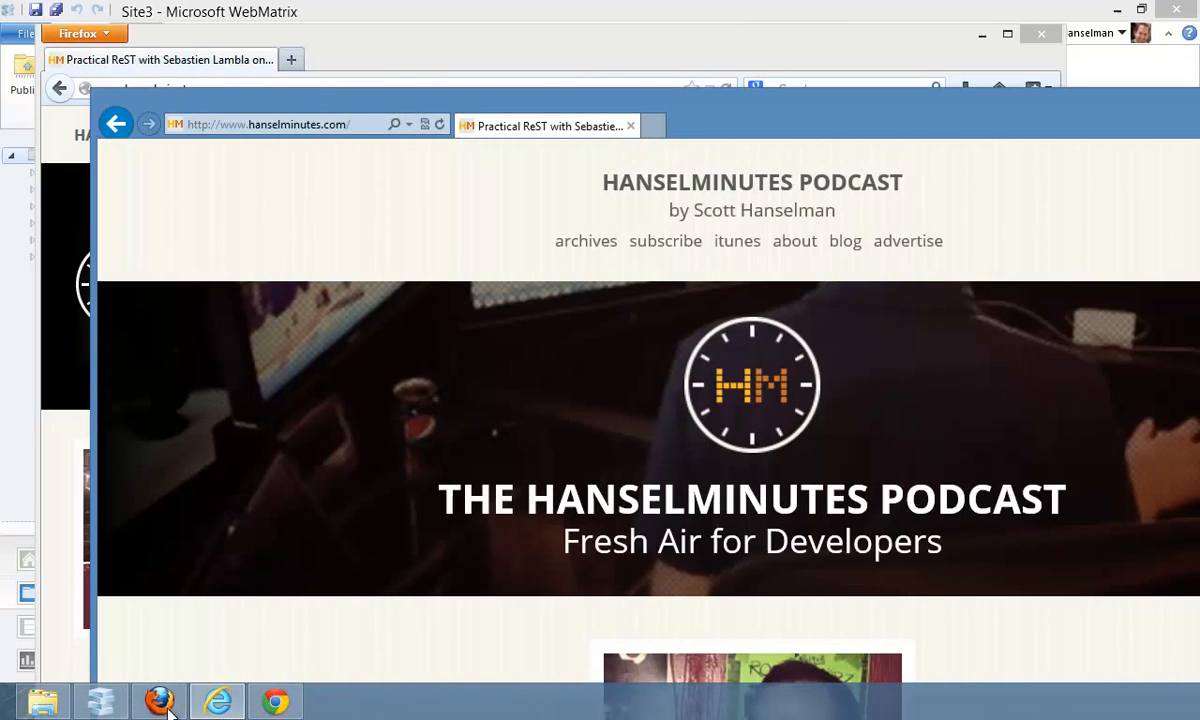
# In the Azure portal's Web Sites list, open the West US hanselminutessite site's page
pyautogui.click(276, 700)
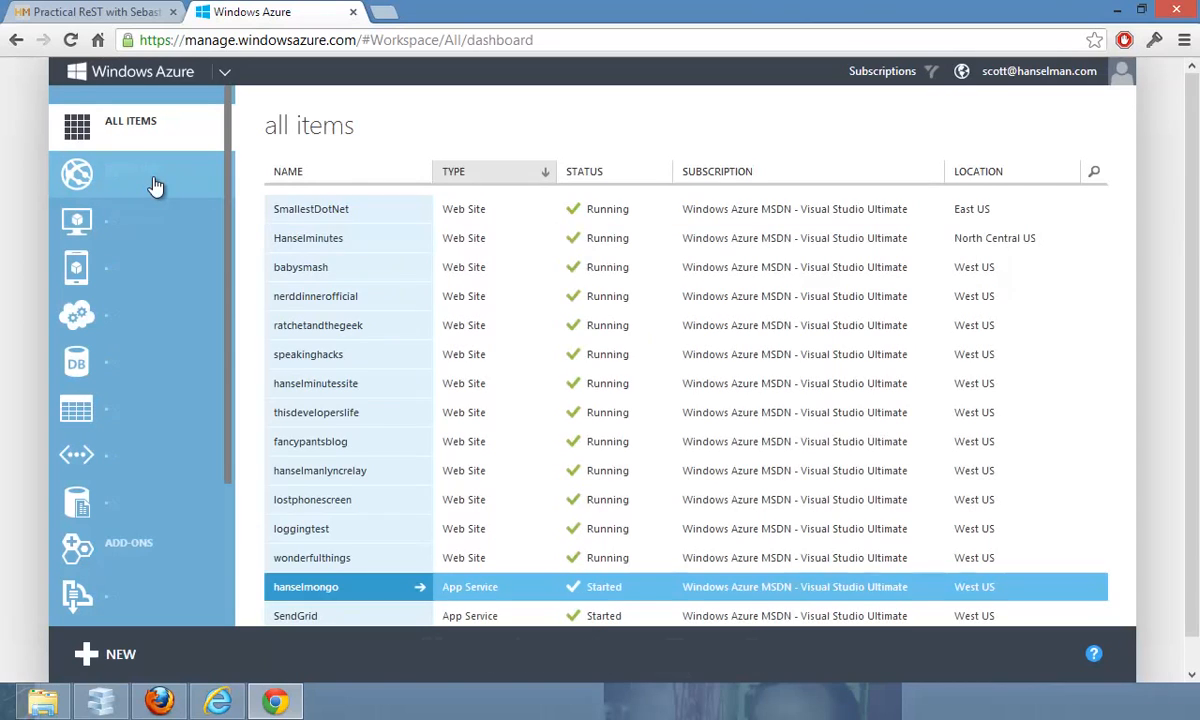
pyautogui.click(368, 238)
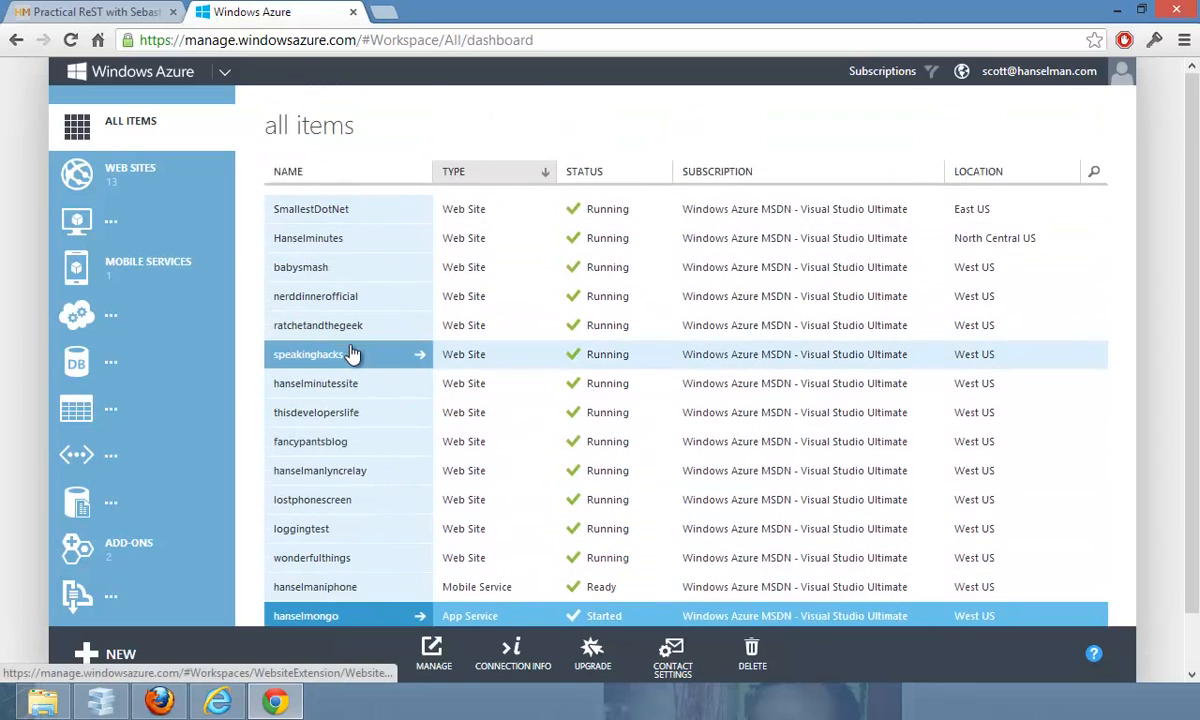
pyautogui.scroll(-3)
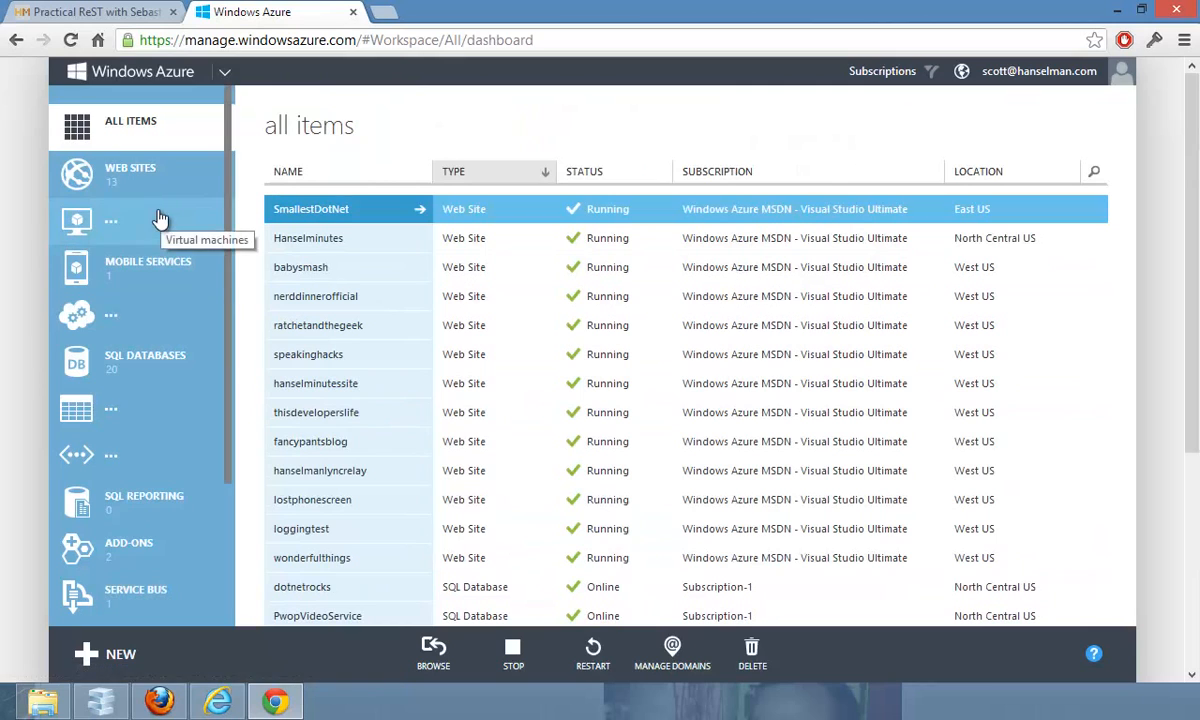
pyautogui.click(130, 170)
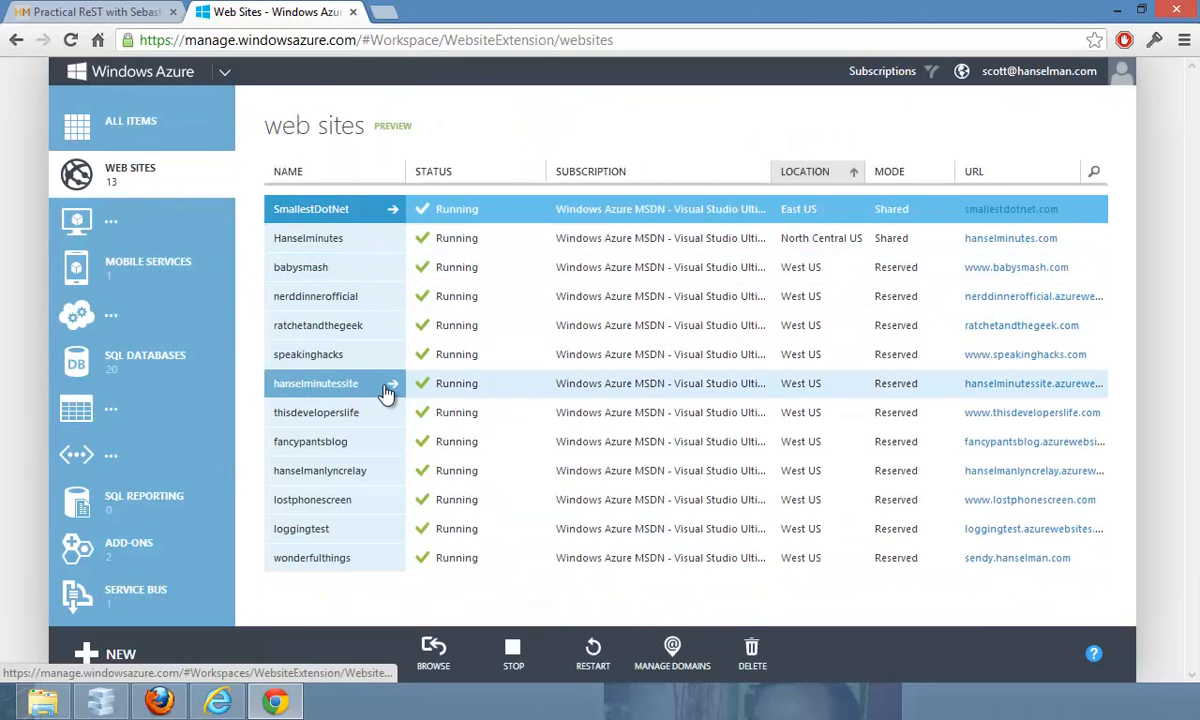
pyautogui.click(316, 384)
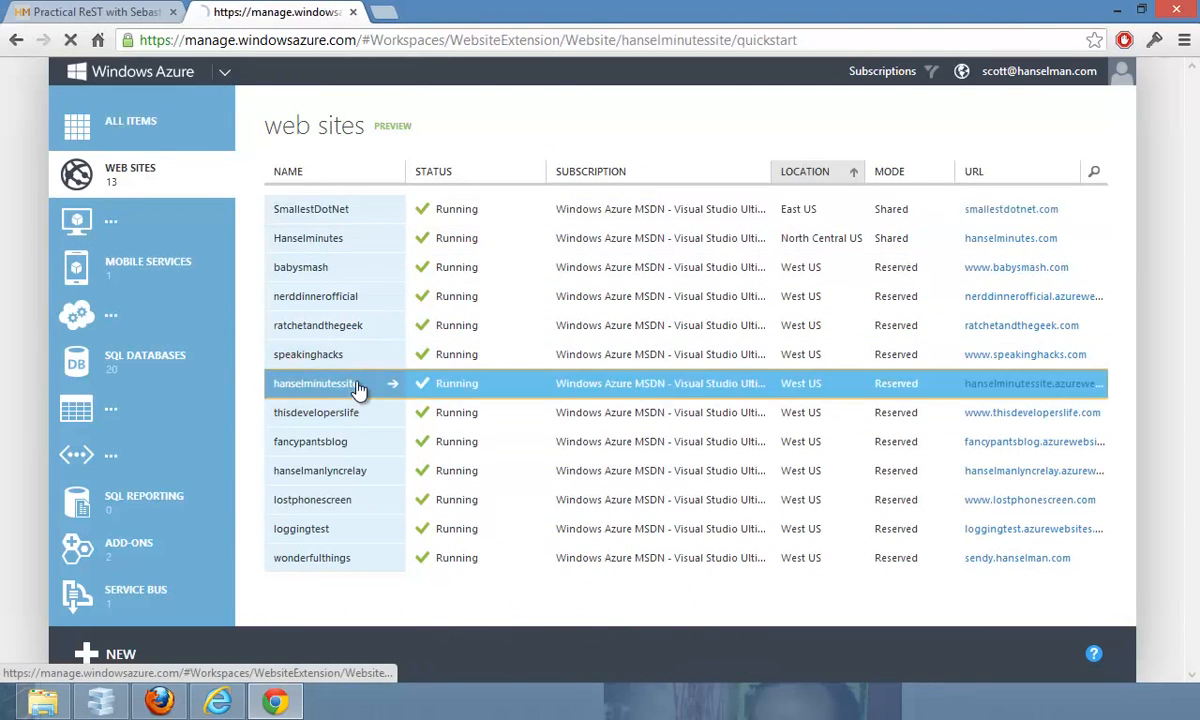
pyautogui.click(318, 384)
pyautogui.write('azure')
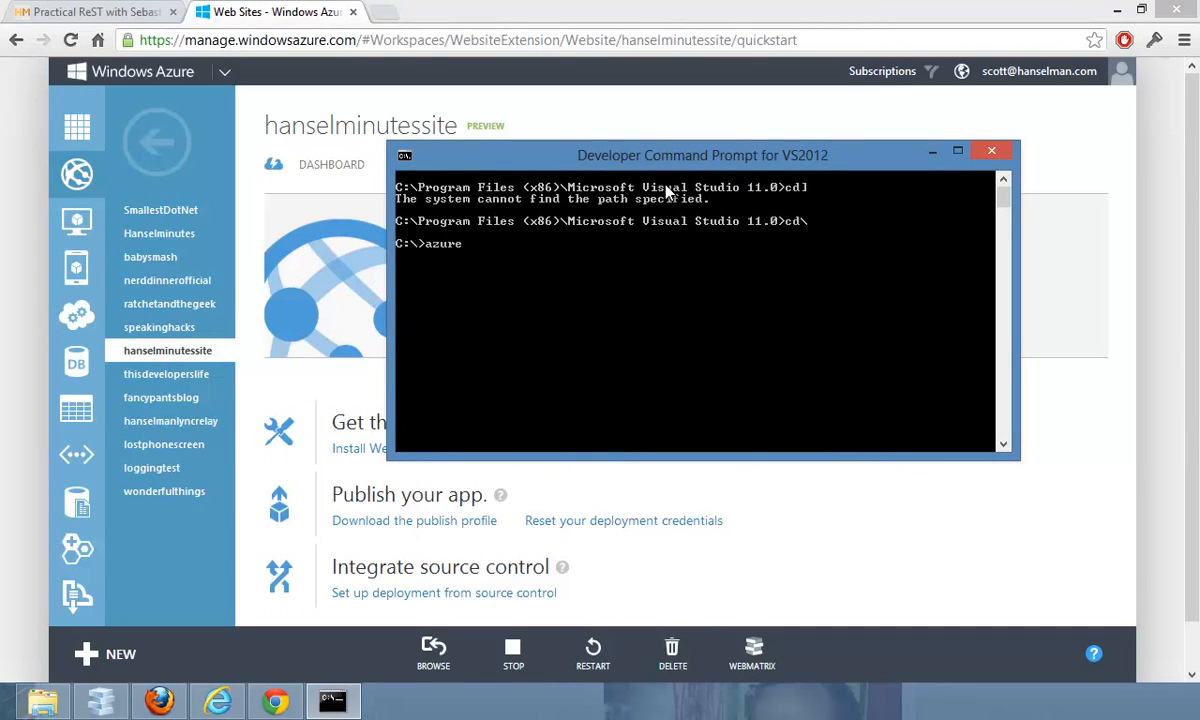
# Run 'azure site delete hanselminutessite', confirm with y, and return to the portal's web sites list
pyautogui.write('site deelte hans')
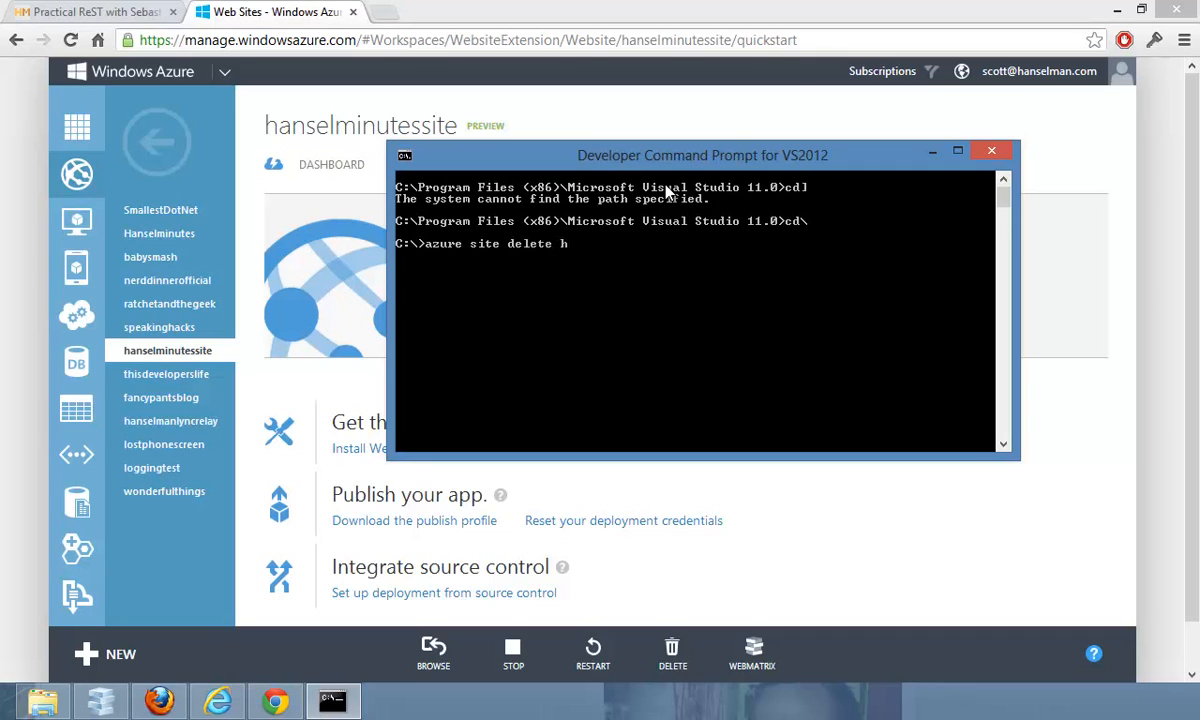
pyautogui.write('anselminutes')
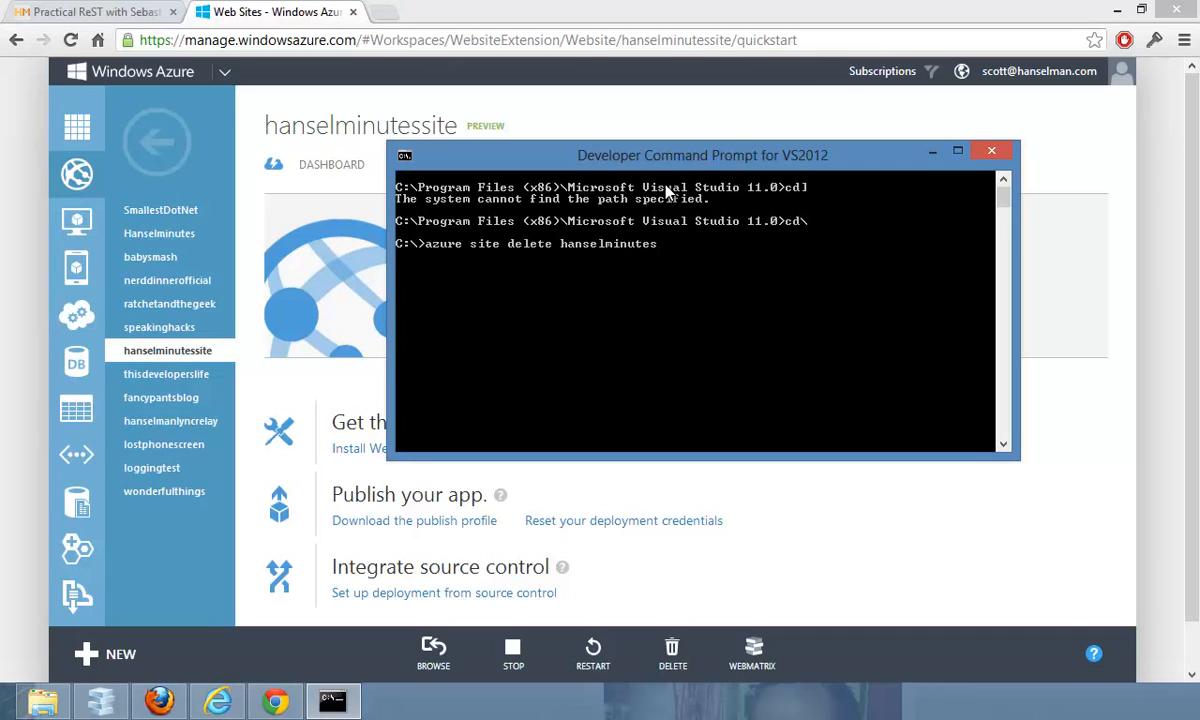
pyautogui.write('site')
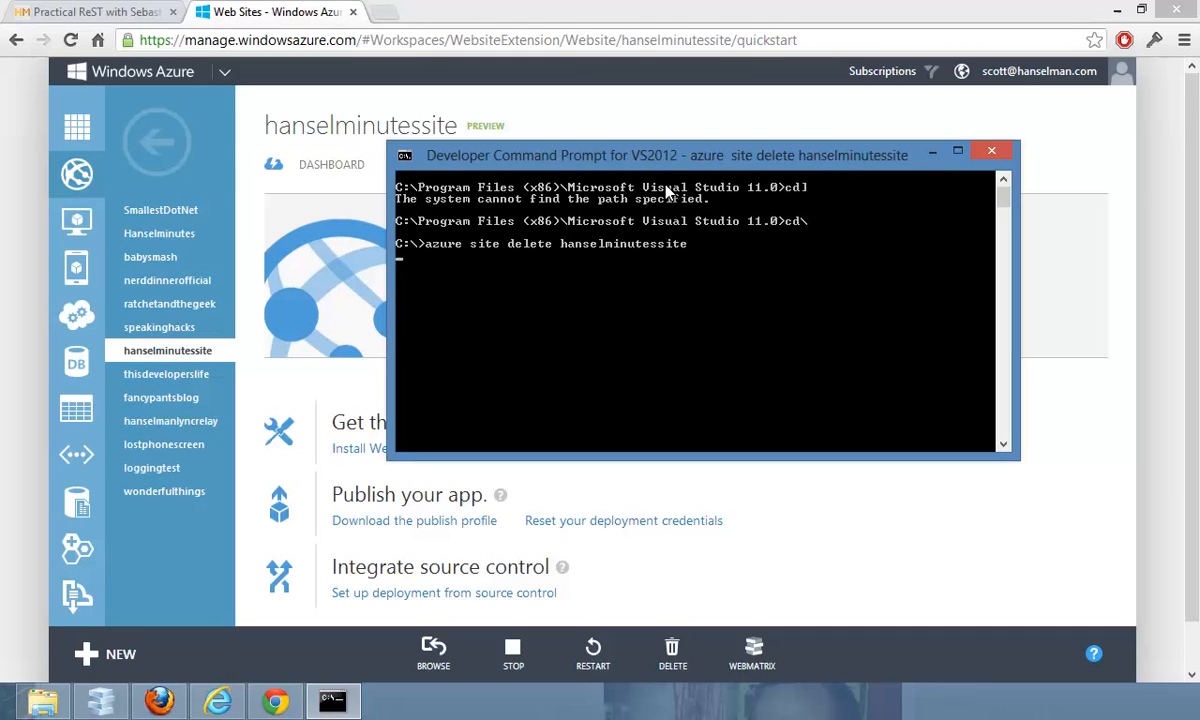
pyautogui.moveTo(504, 258)
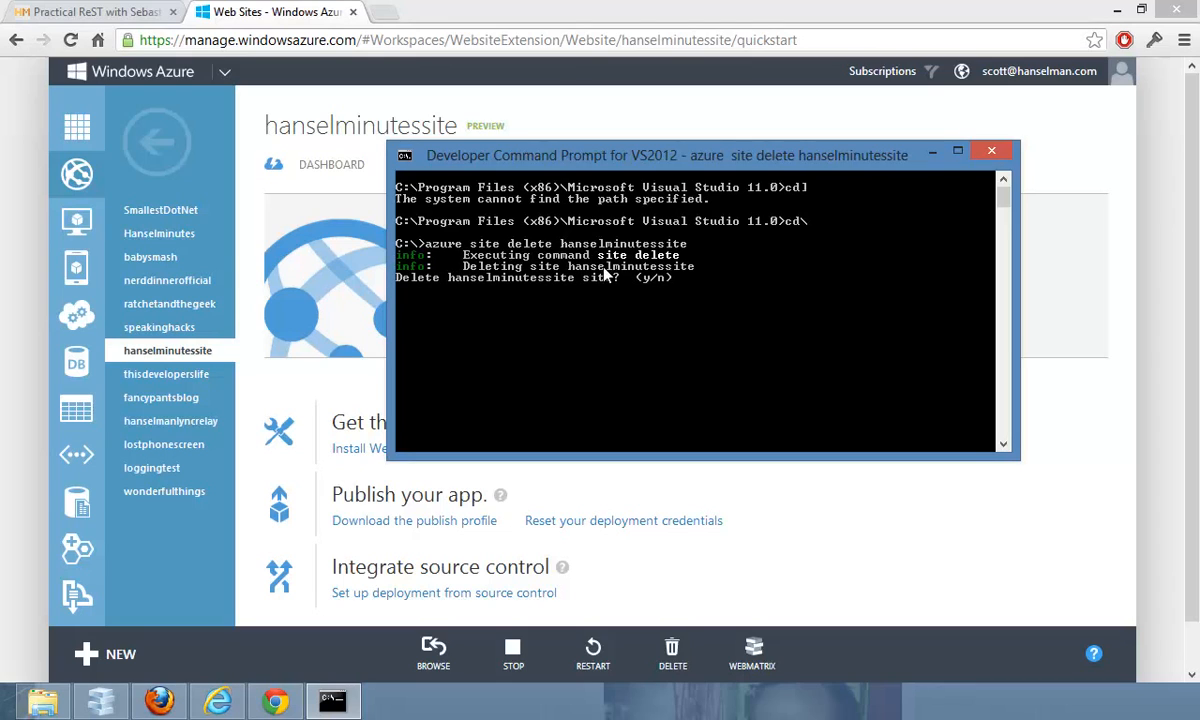
pyautogui.write('y')
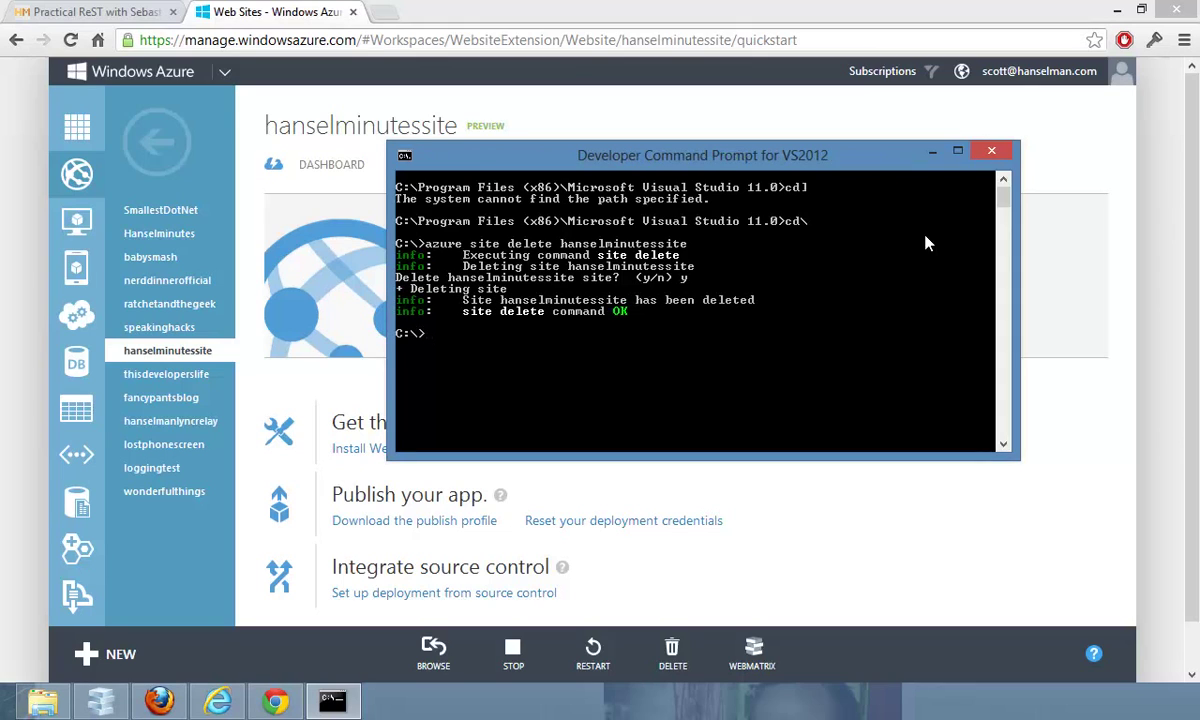
pyautogui.click(76, 178)
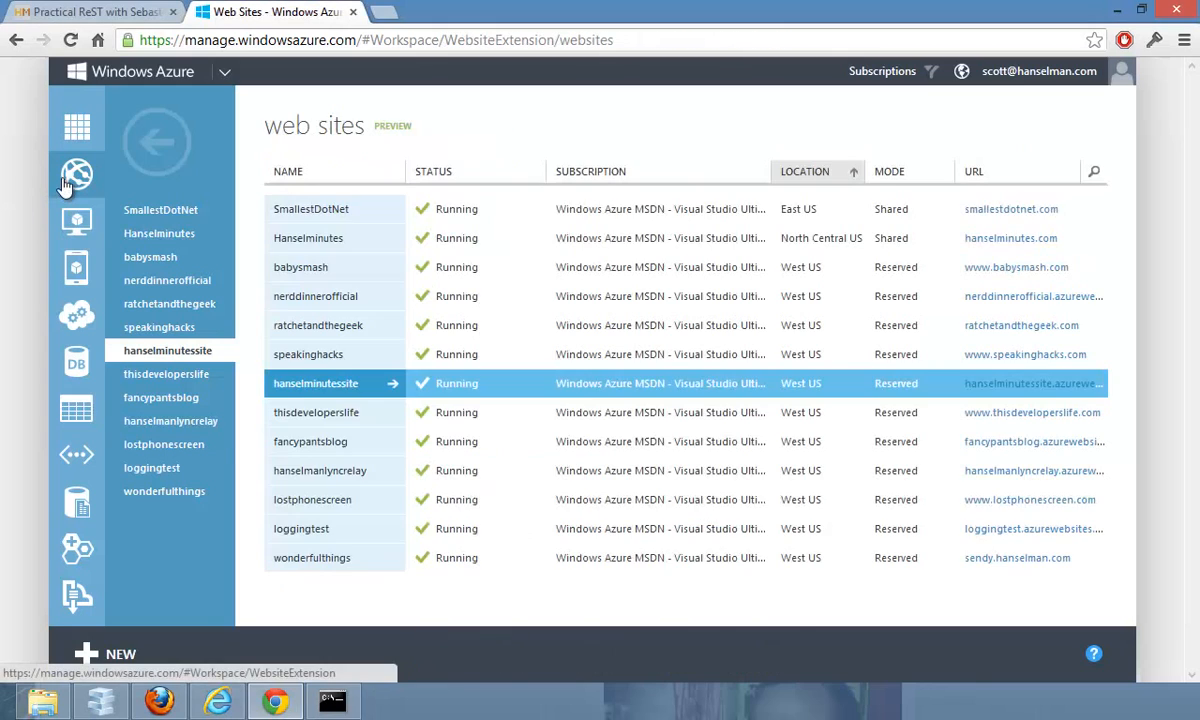
# Refresh Web Sites showing hanselminutessite gone, and view the North Central US Hanselminutes dashboard metrics
pyautogui.click(76, 176)
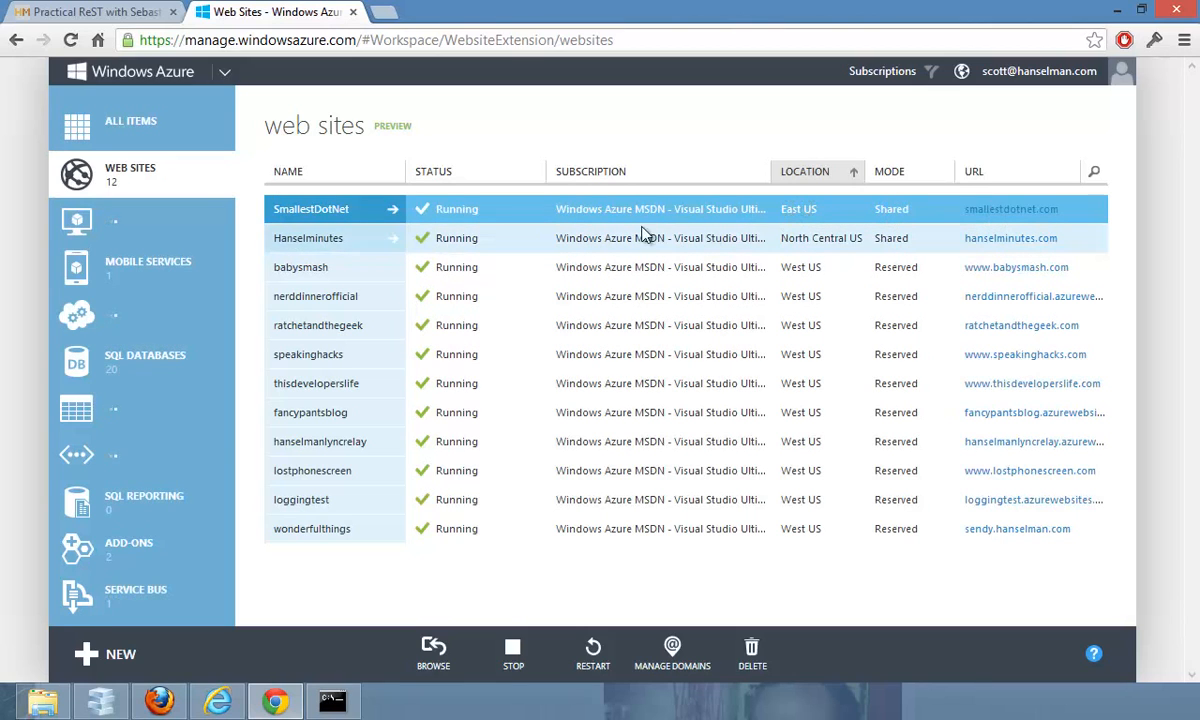
pyautogui.click(308, 238)
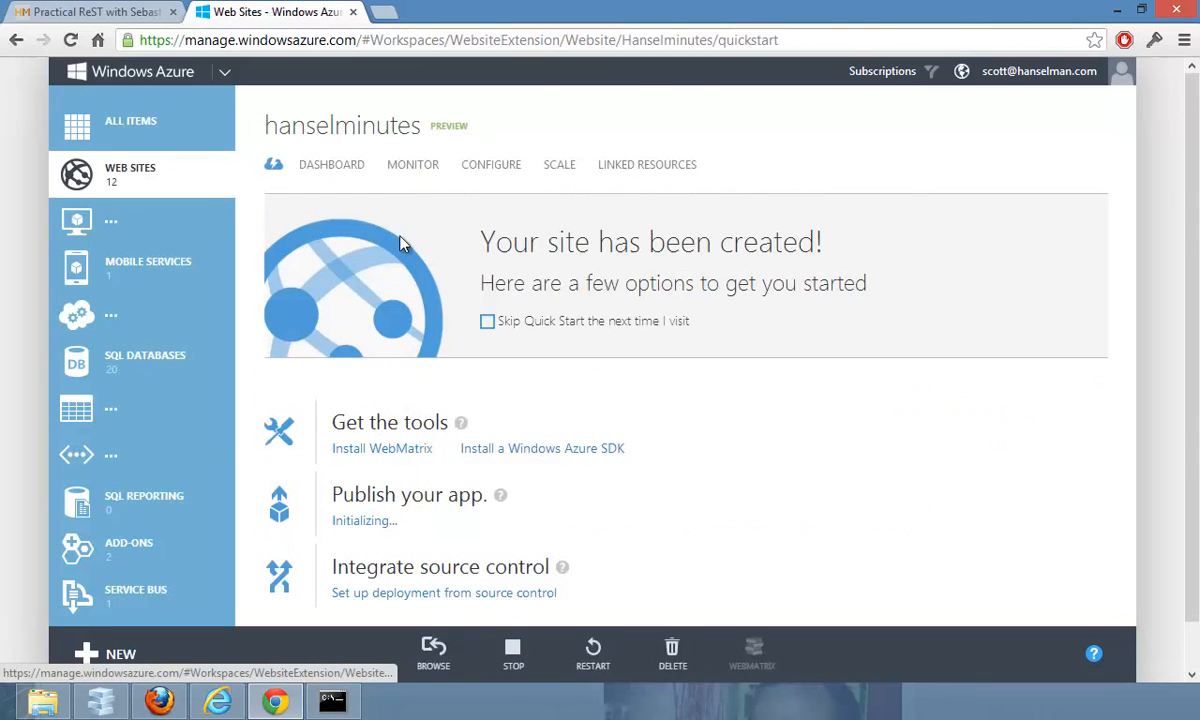
pyautogui.click(332, 164)
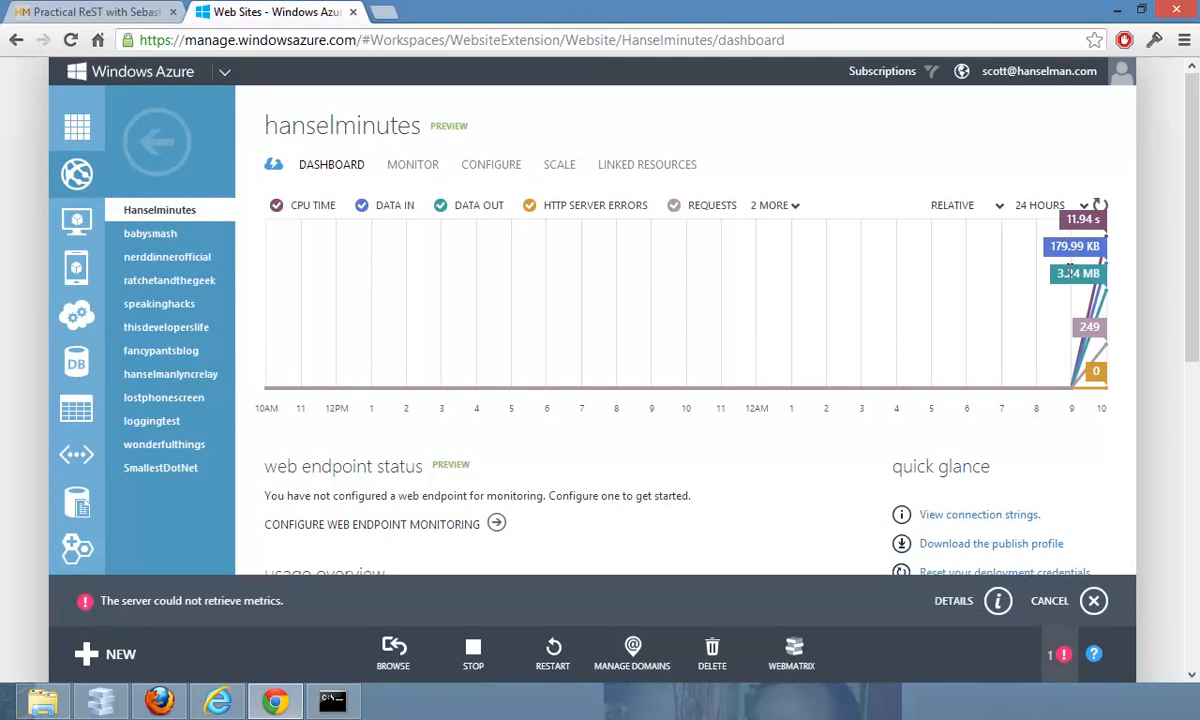
pyautogui.click(1092, 600)
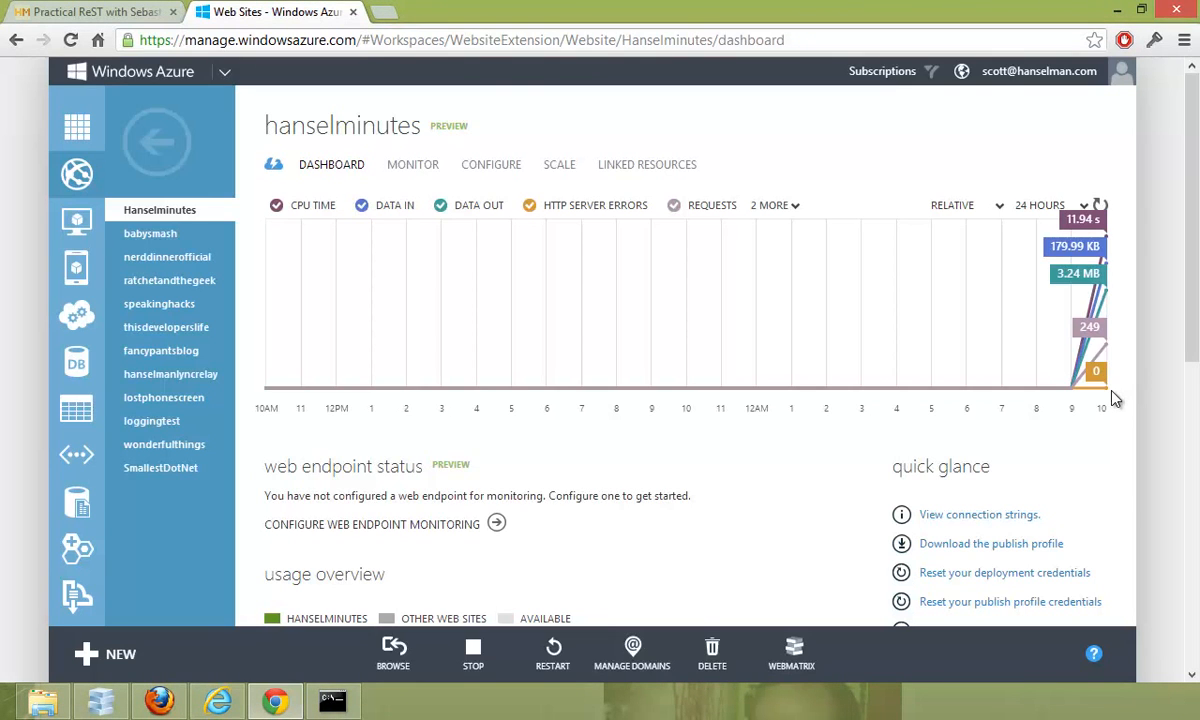
pyautogui.moveTo(476, 72)
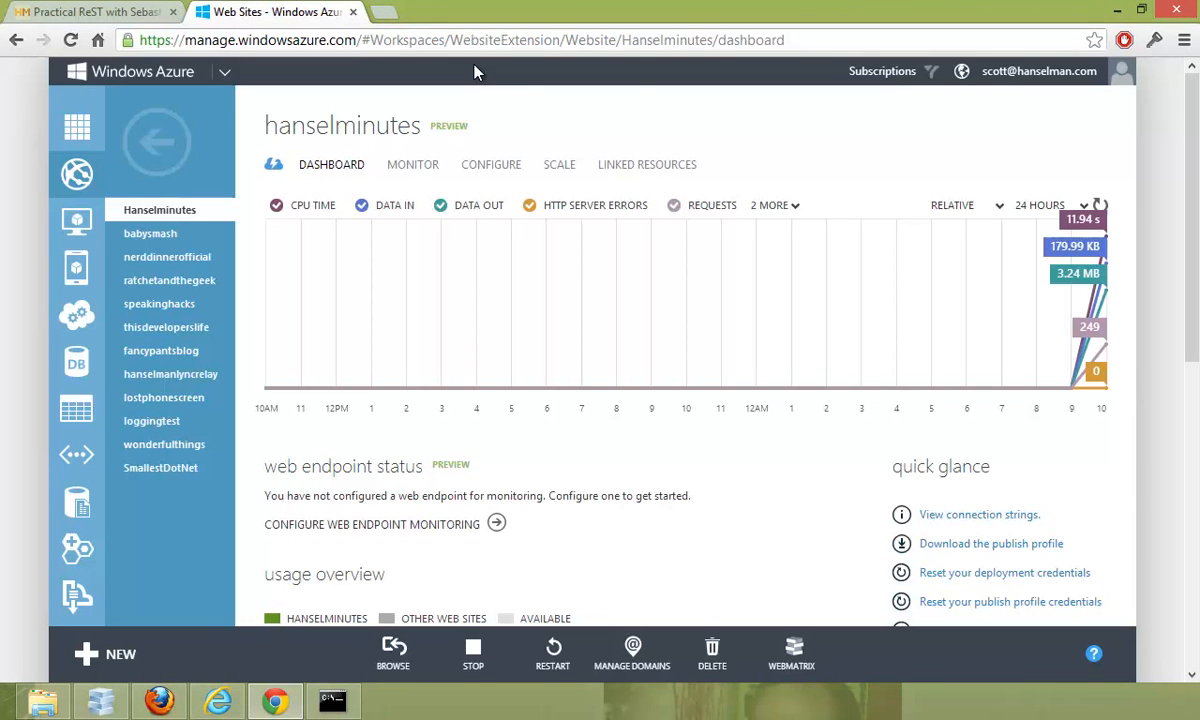